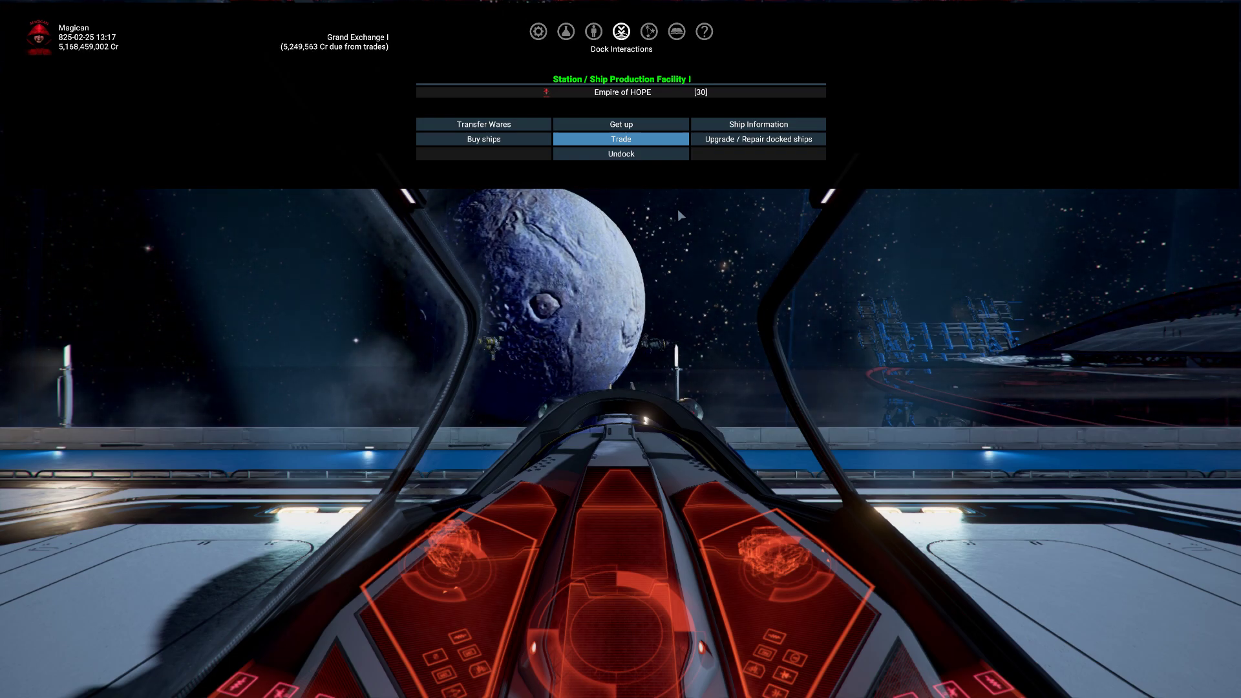
Focus the Grand Exchange I sector map on the hostile Kha'ak installation from the property list
{"action": "left_click", "coordinate": [648, 31]}
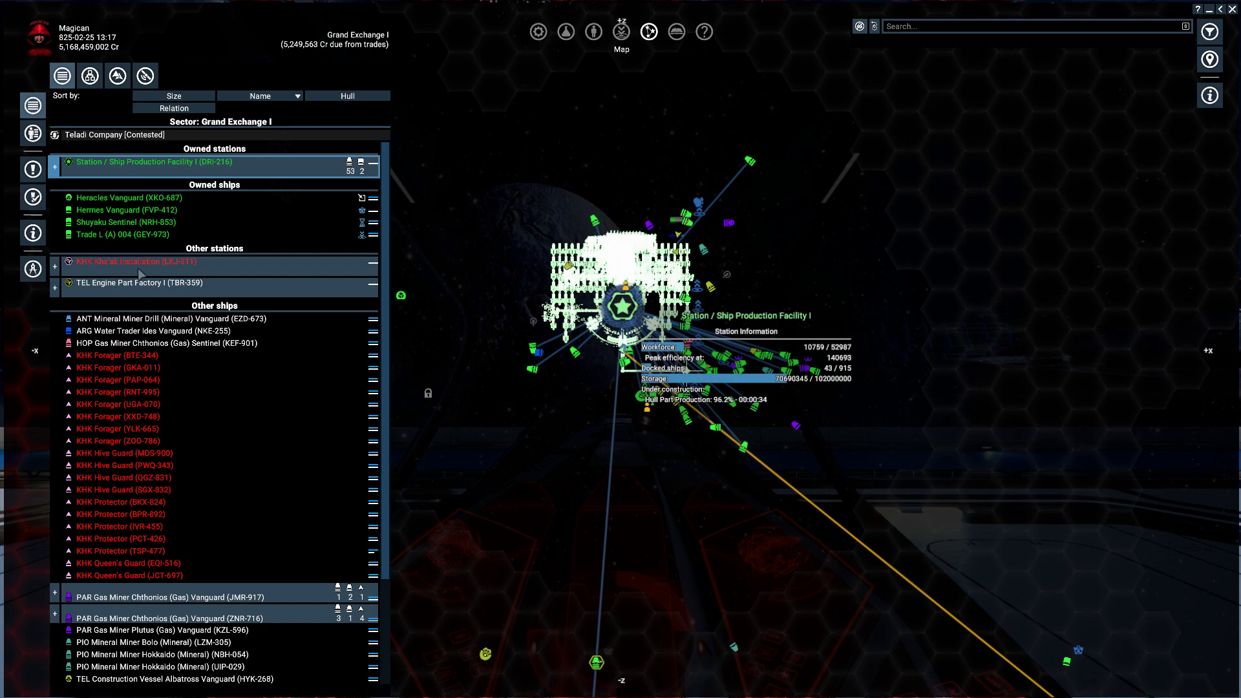
{"action": "left_click", "coordinate": [135, 261]}
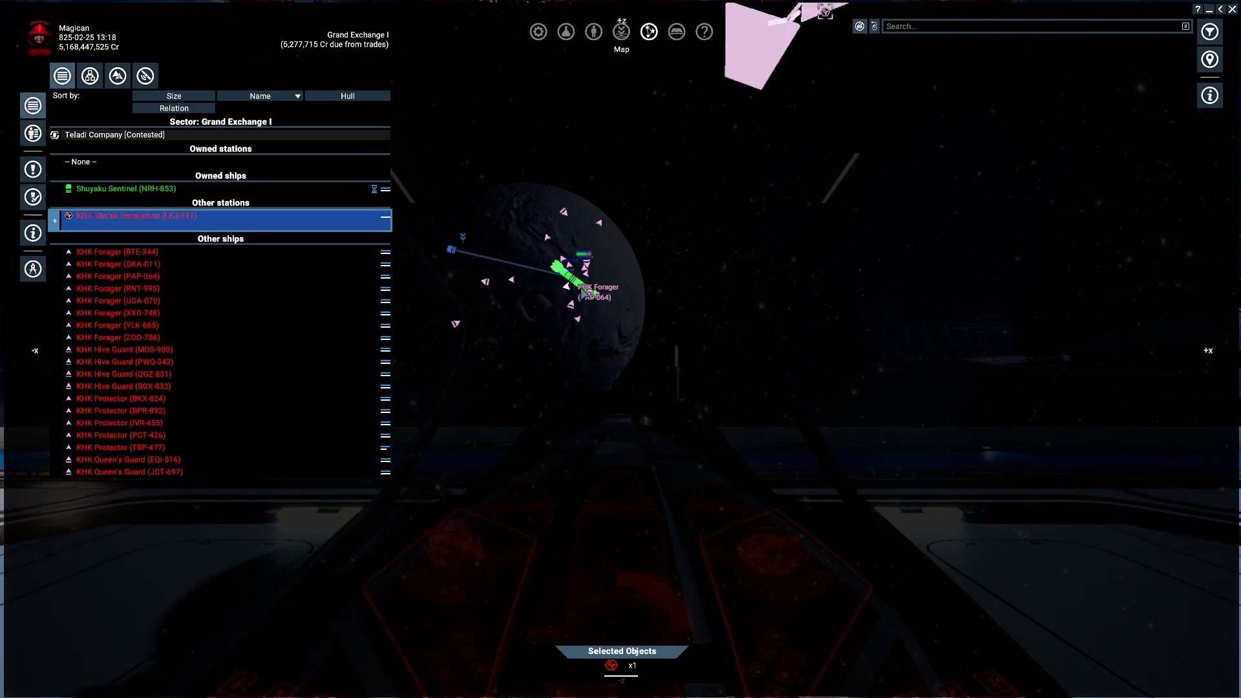
Review the Shuyaku Sentinel's information and crew, then return to the wider sector map
{"action": "left_click", "coordinate": [123, 188]}
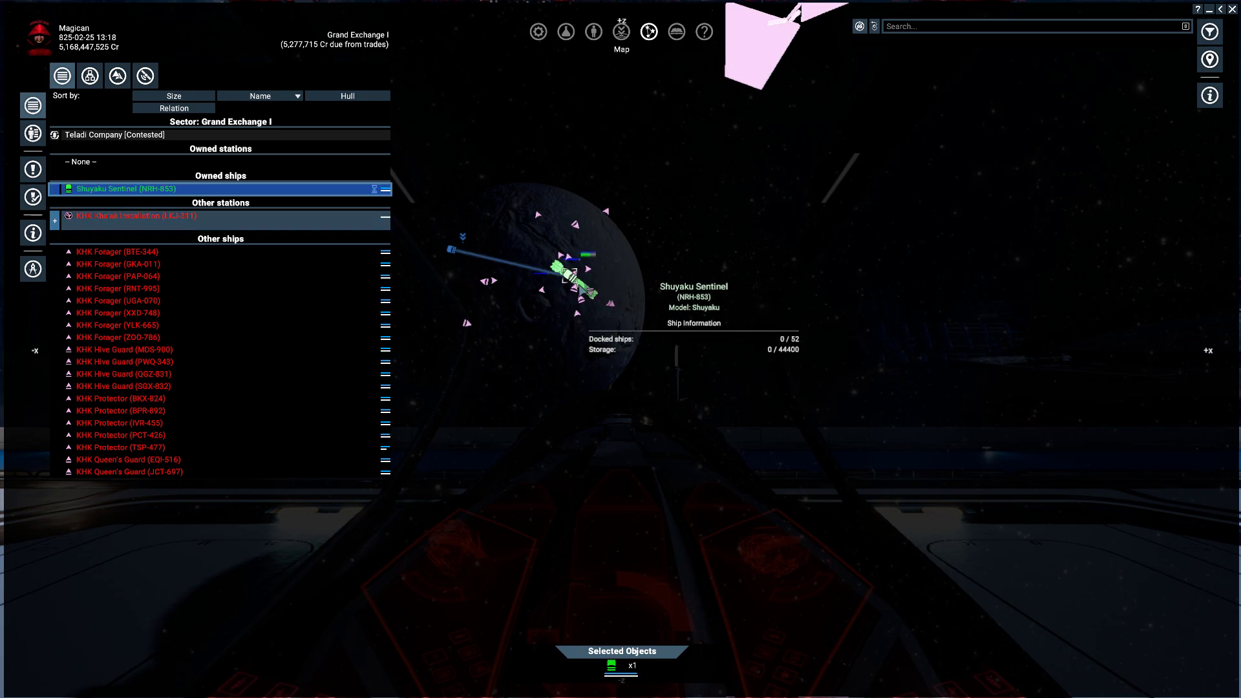
{"action": "right_click", "coordinate": [122, 188]}
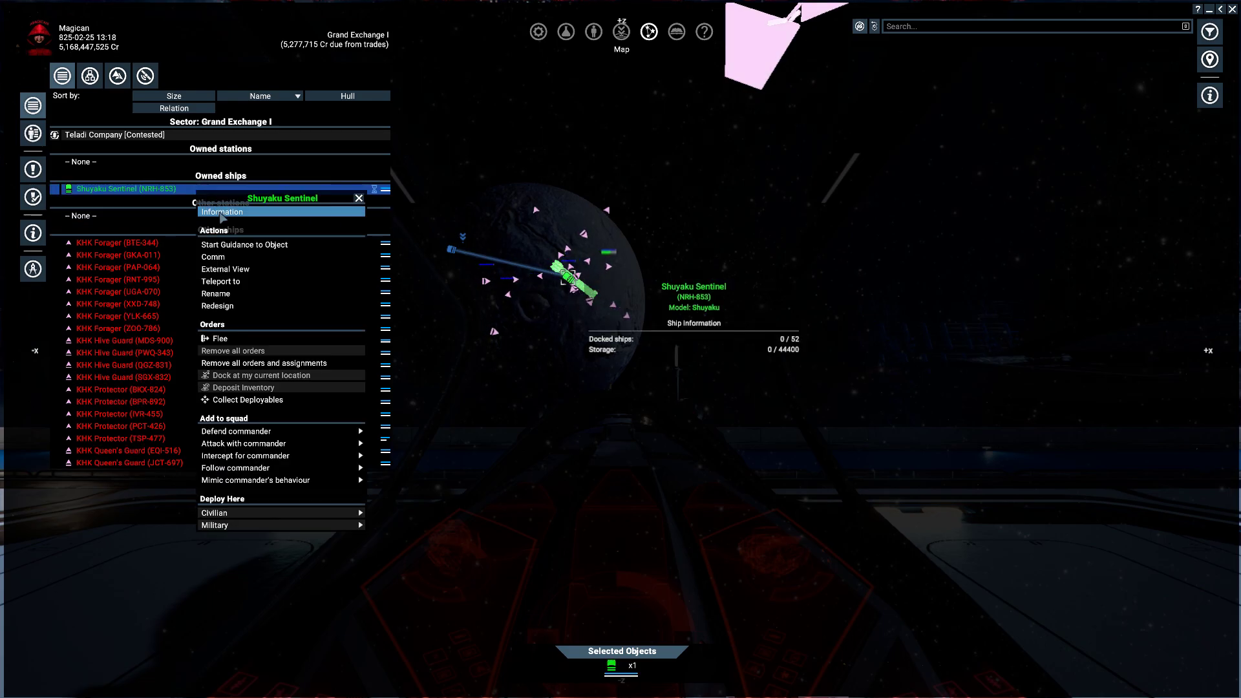
{"action": "left_click", "coordinate": [221, 211]}
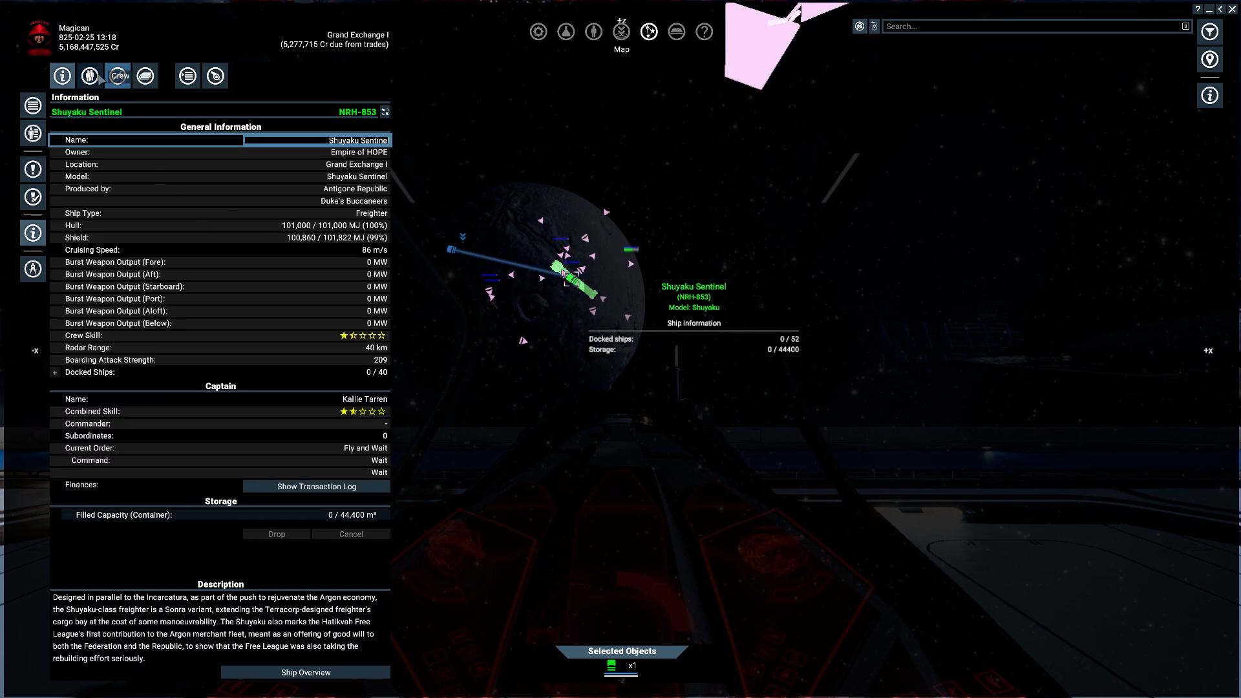
{"action": "left_click", "coordinate": [90, 76]}
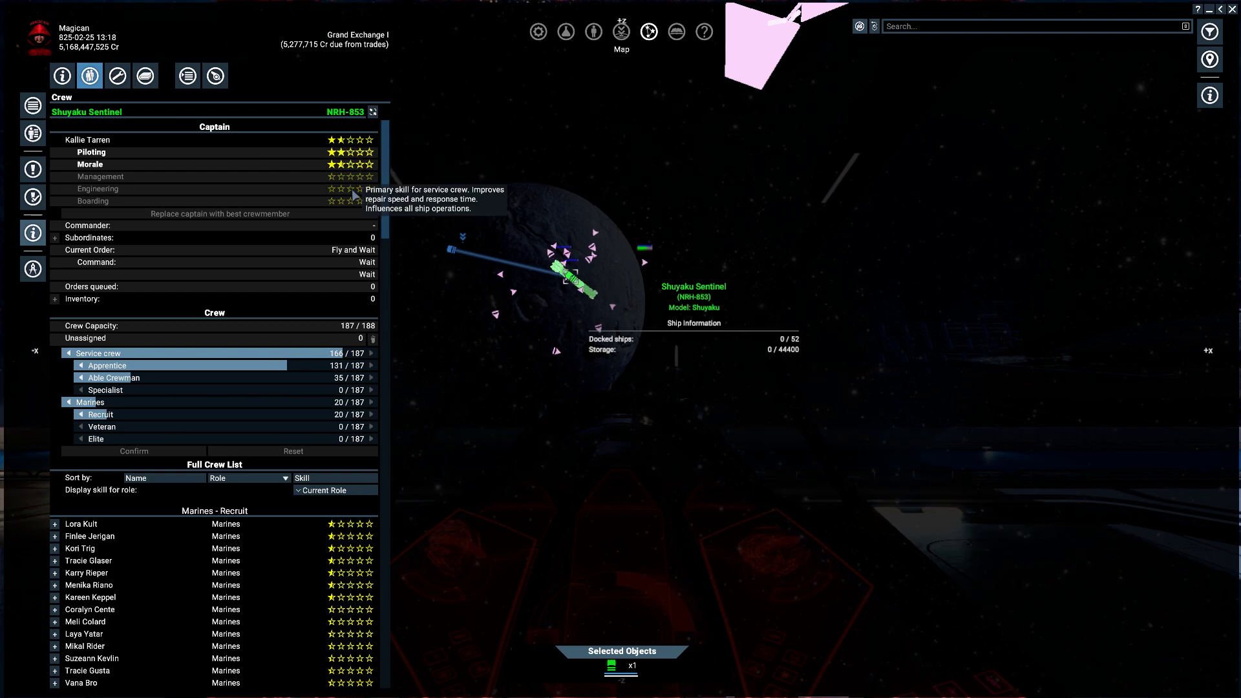
{"action": "left_click", "coordinate": [60, 76]}
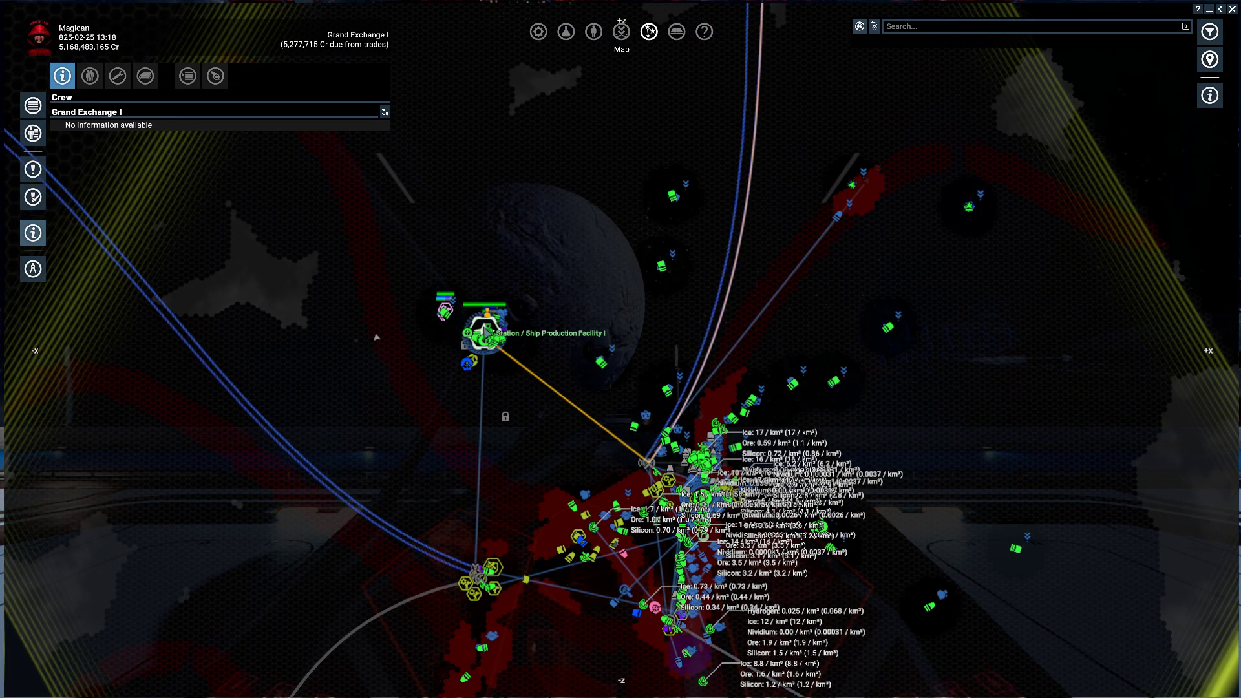
Check the Ship Production Facility's stored Ice and Methane in its logical overview
{"action": "right_click", "coordinate": [479, 345]}
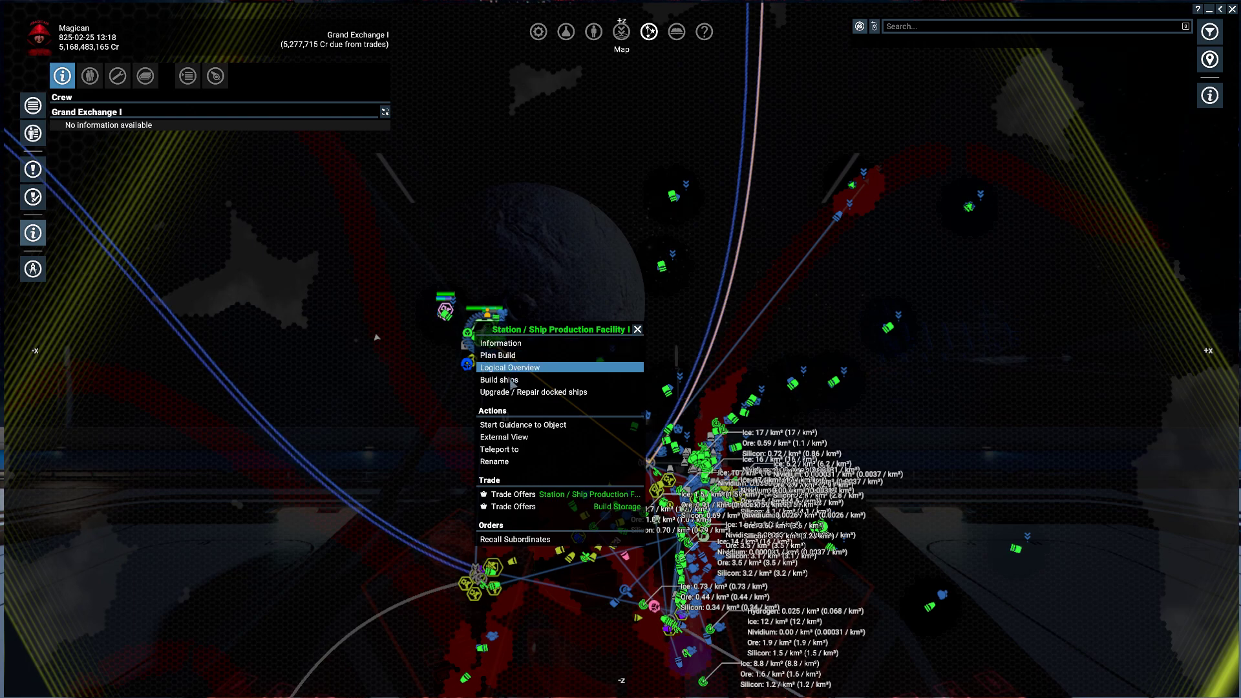
{"action": "left_click", "coordinate": [510, 367]}
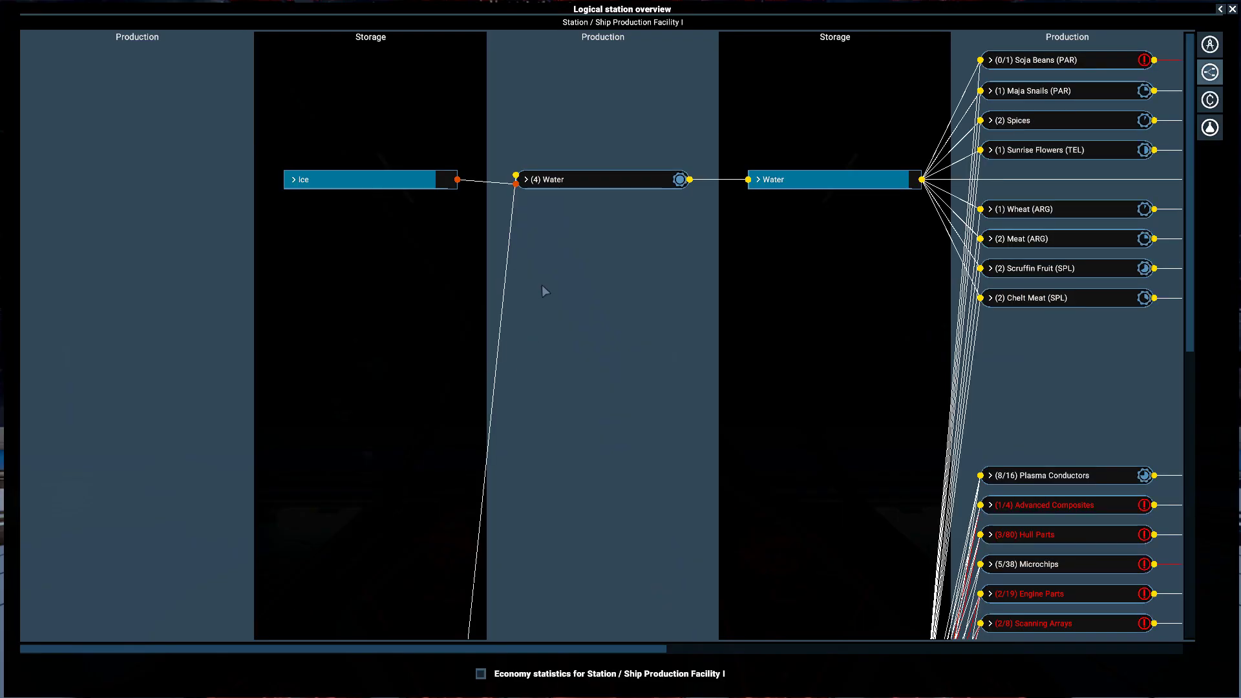
{"action": "left_click", "coordinate": [291, 180]}
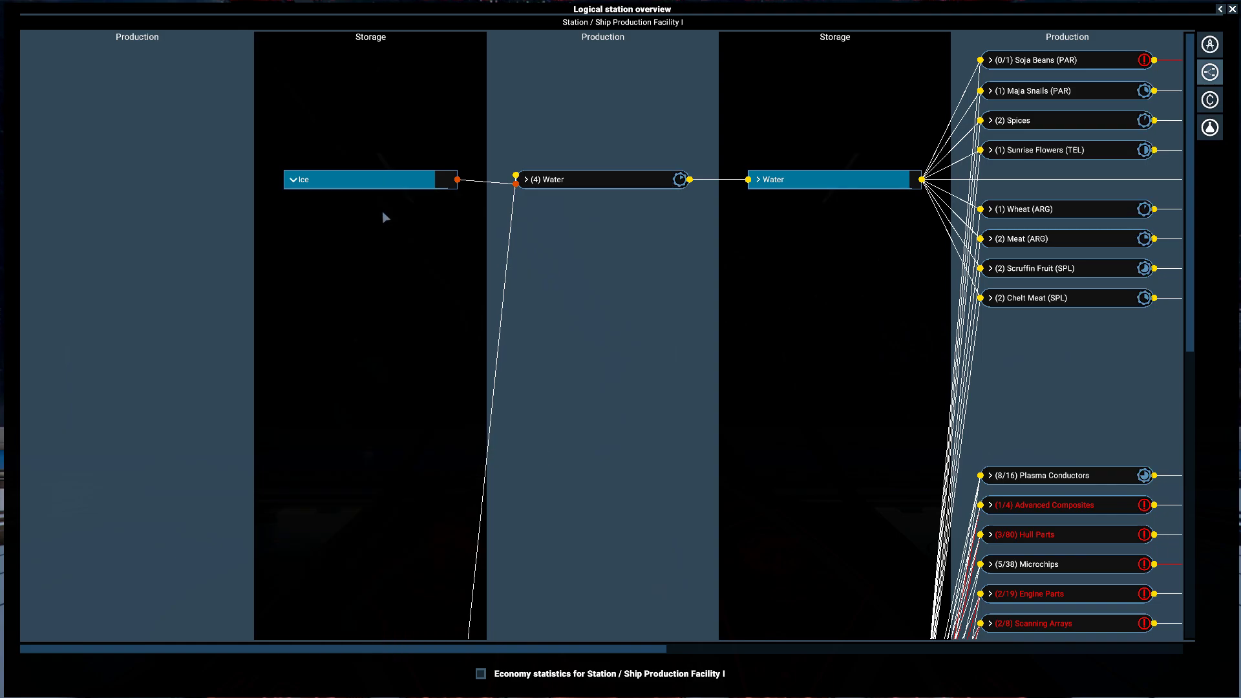
{"action": "scroll", "scroll_direction": "down", "scroll_amount": 3}
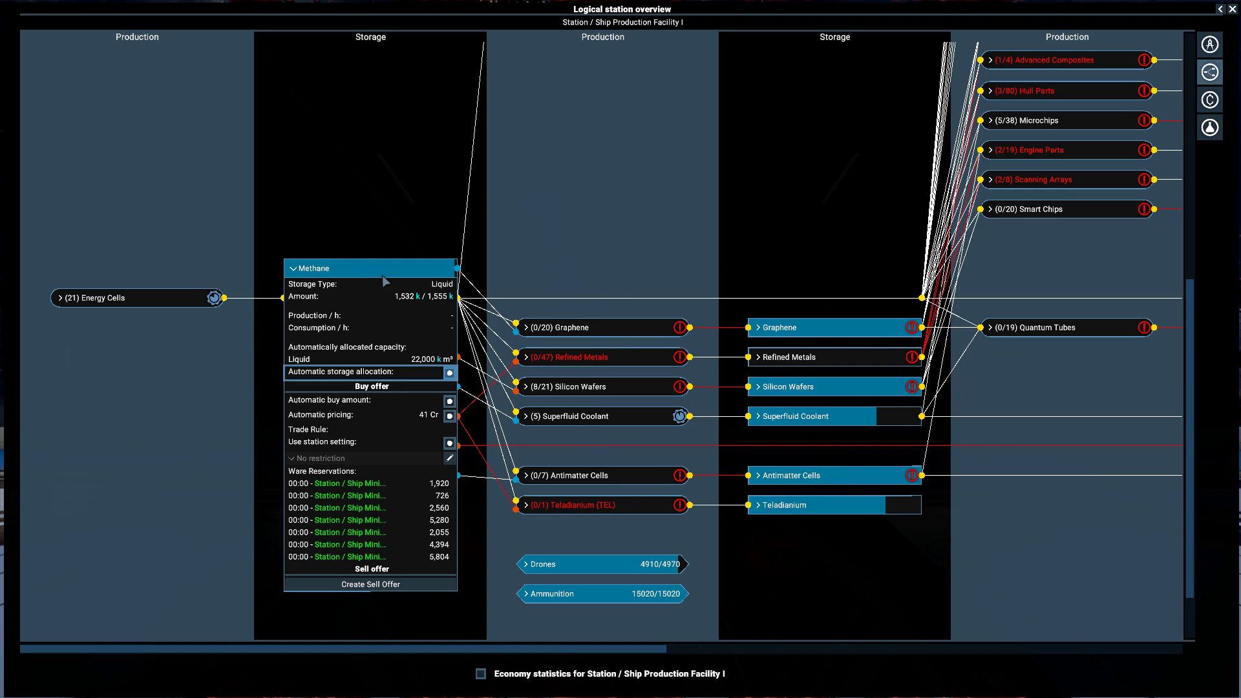
{"action": "left_click", "coordinate": [293, 269]}
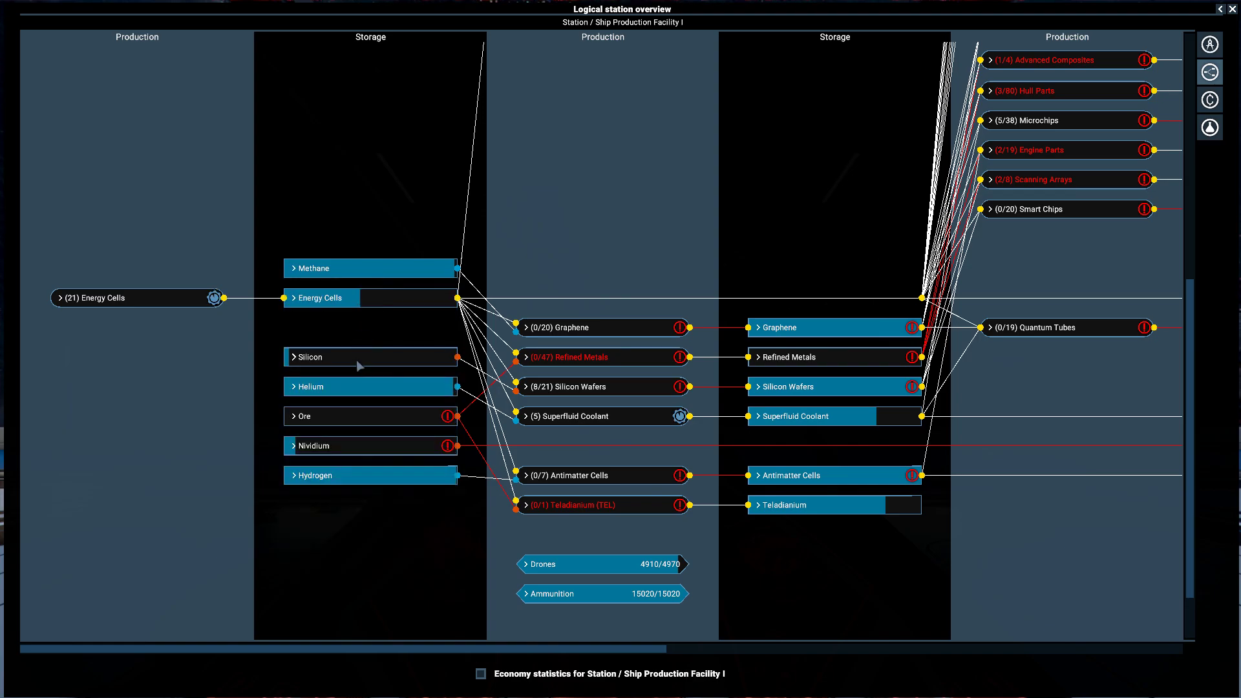
{"action": "left_click", "coordinate": [304, 416]}
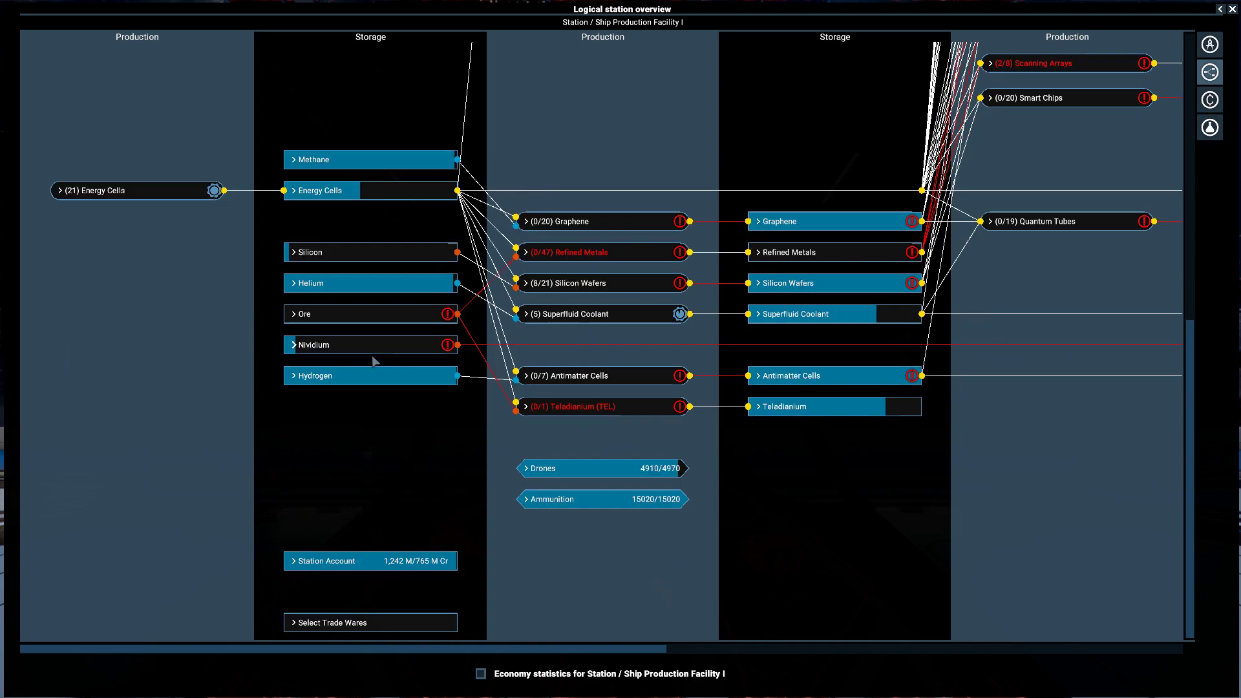
{"action": "mouse_move", "coordinate": [377, 259]}
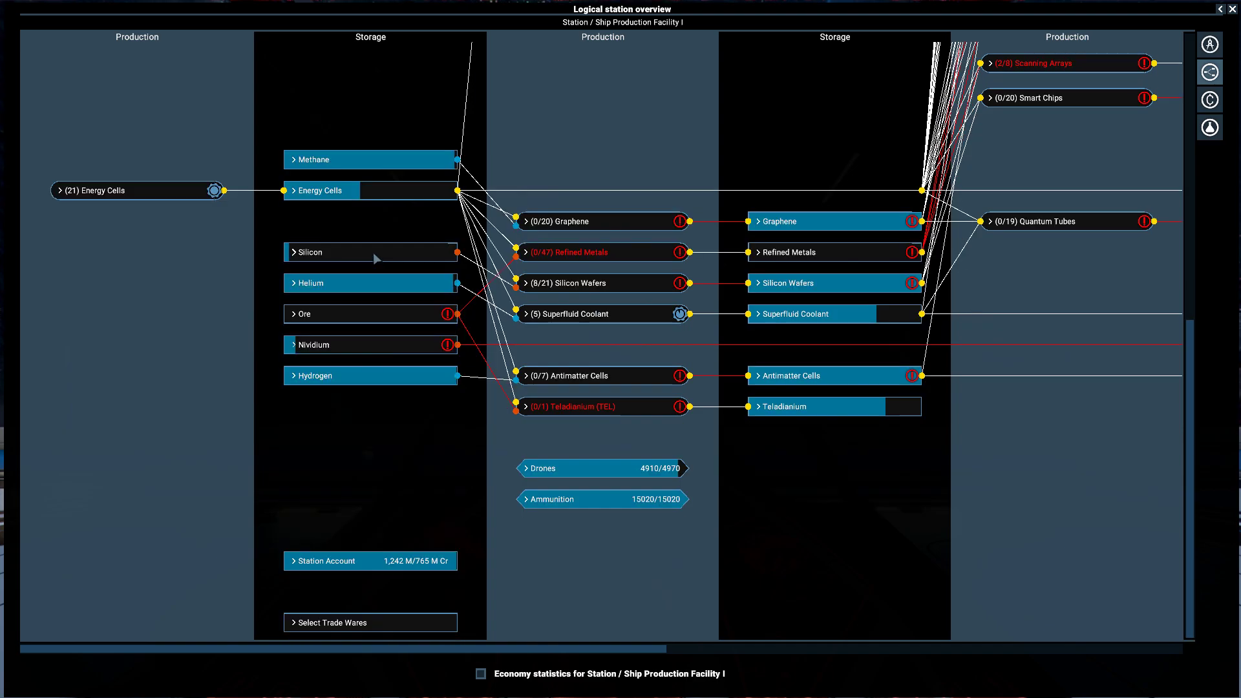
Check the Hydrogen storage and bring up the station's drone restocking settings
{"action": "left_click", "coordinate": [314, 376]}
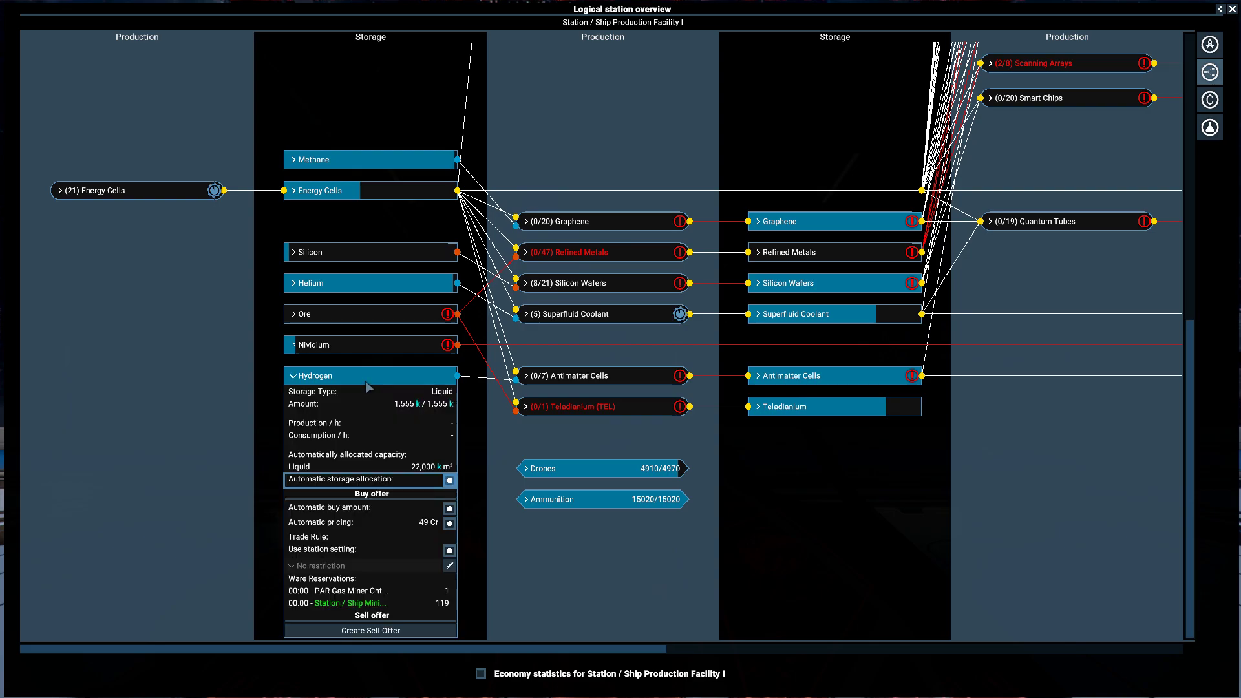
{"action": "left_click", "coordinate": [314, 376]}
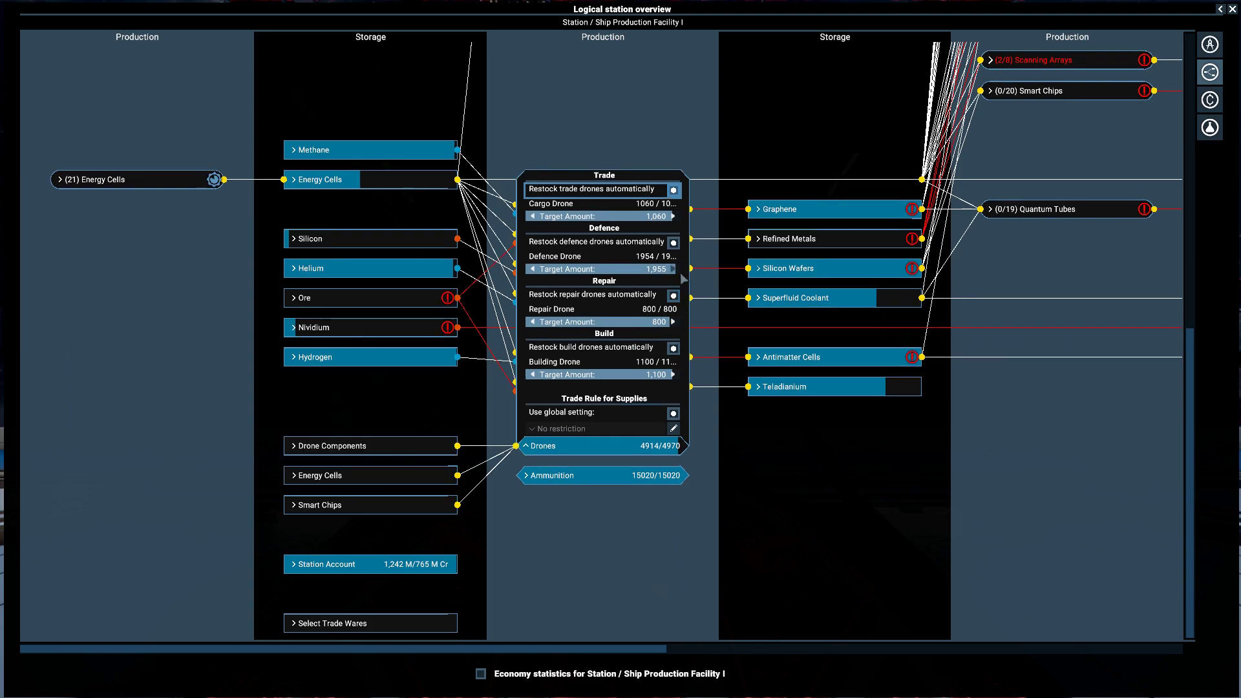
Set the defence drone target amount, leaving drones at 4970/4970, and fold the settings away
{"action": "left_click", "coordinate": [673, 269]}
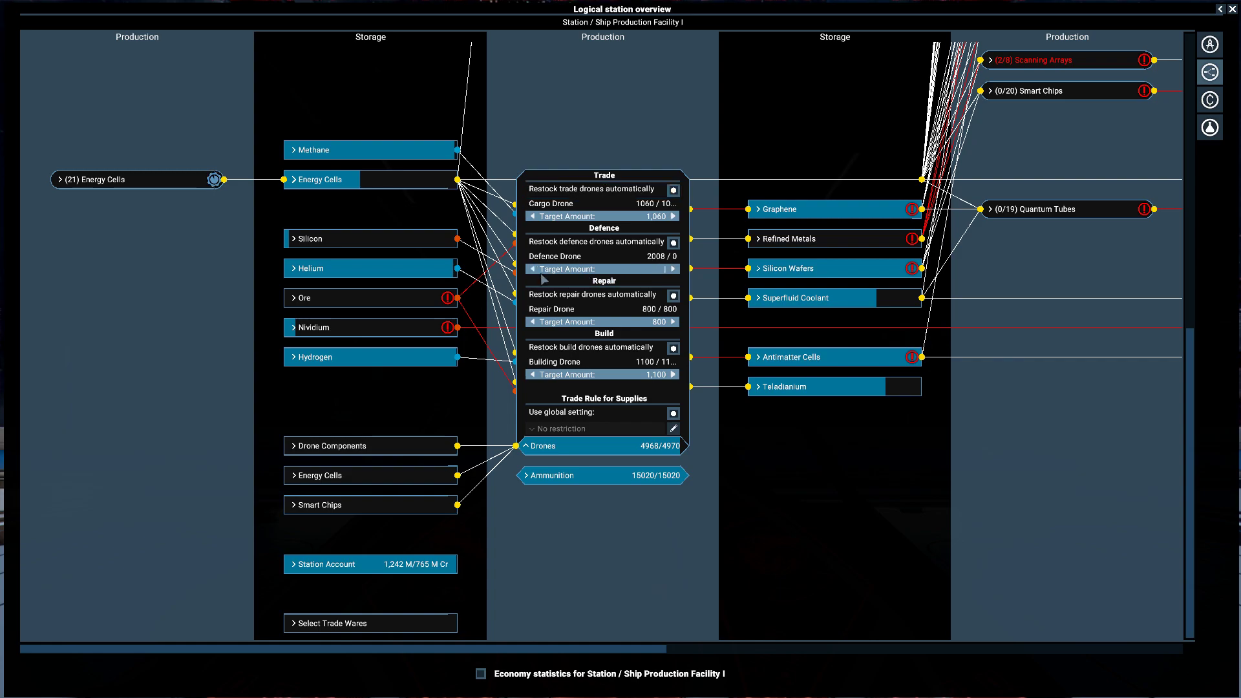
{"action": "left_click", "coordinate": [673, 269]}
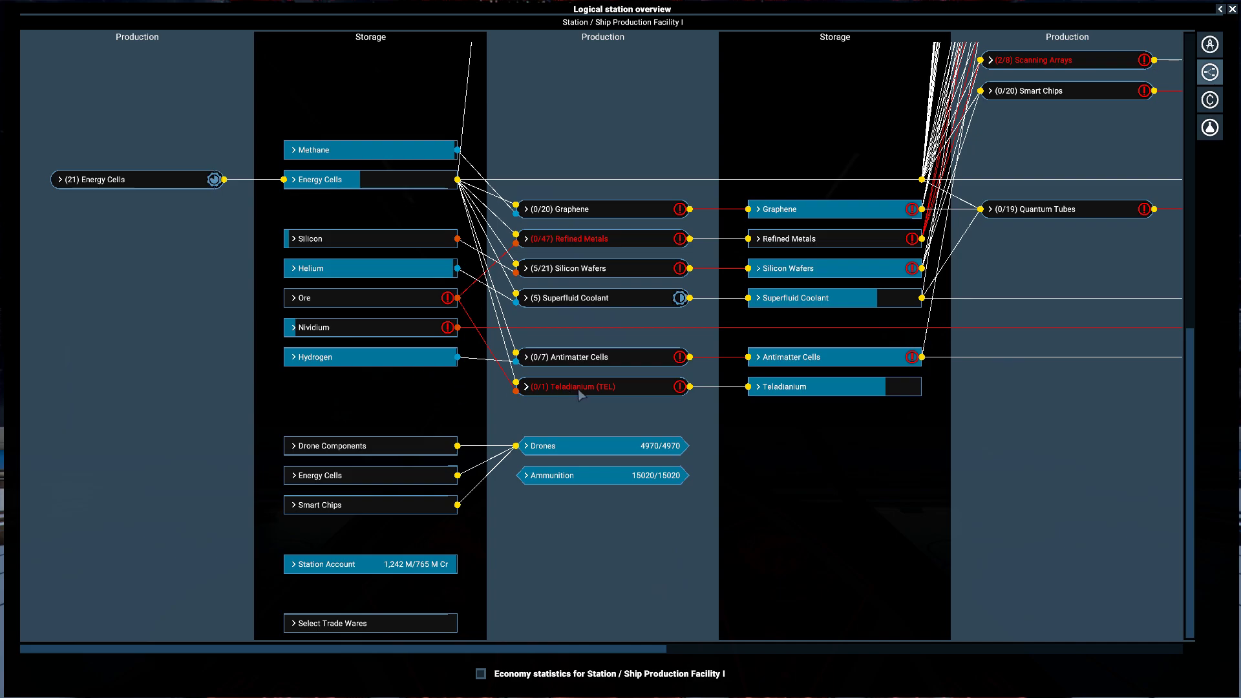
Check the station's Ore storage, showing 138 of 488 k and a shortage
{"action": "left_click", "coordinate": [305, 298]}
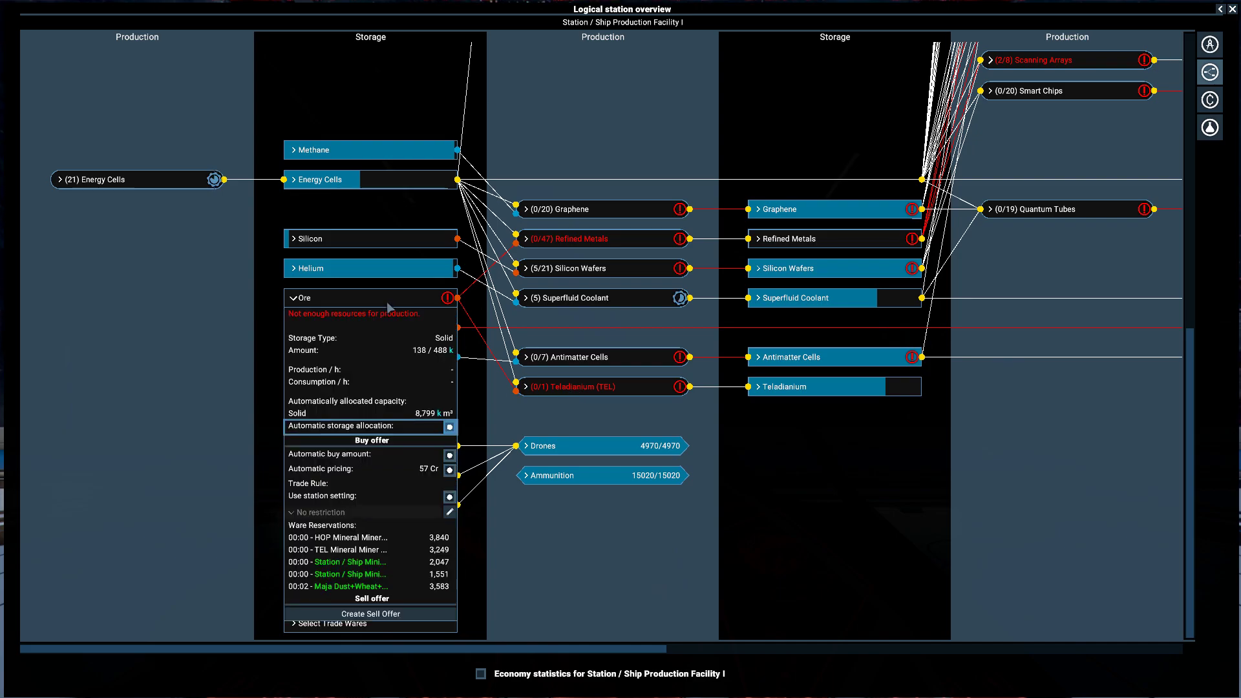
{"action": "mouse_move", "coordinate": [346, 549]}
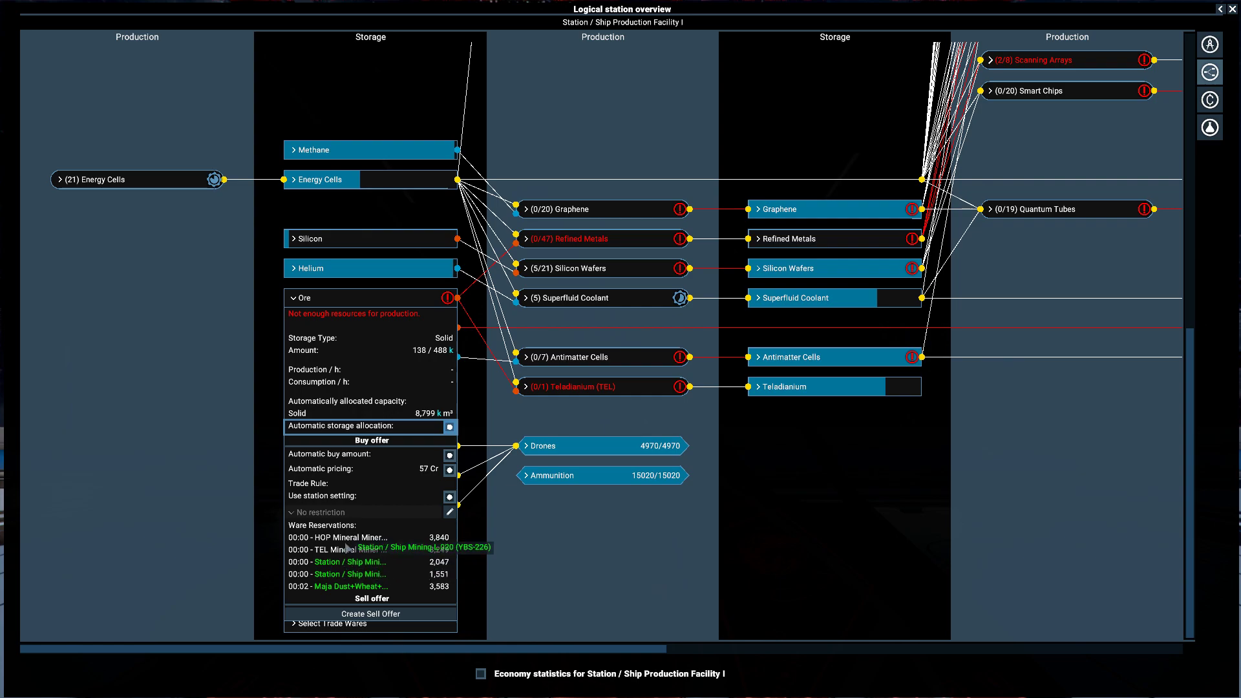
{"action": "left_click", "coordinate": [294, 298]}
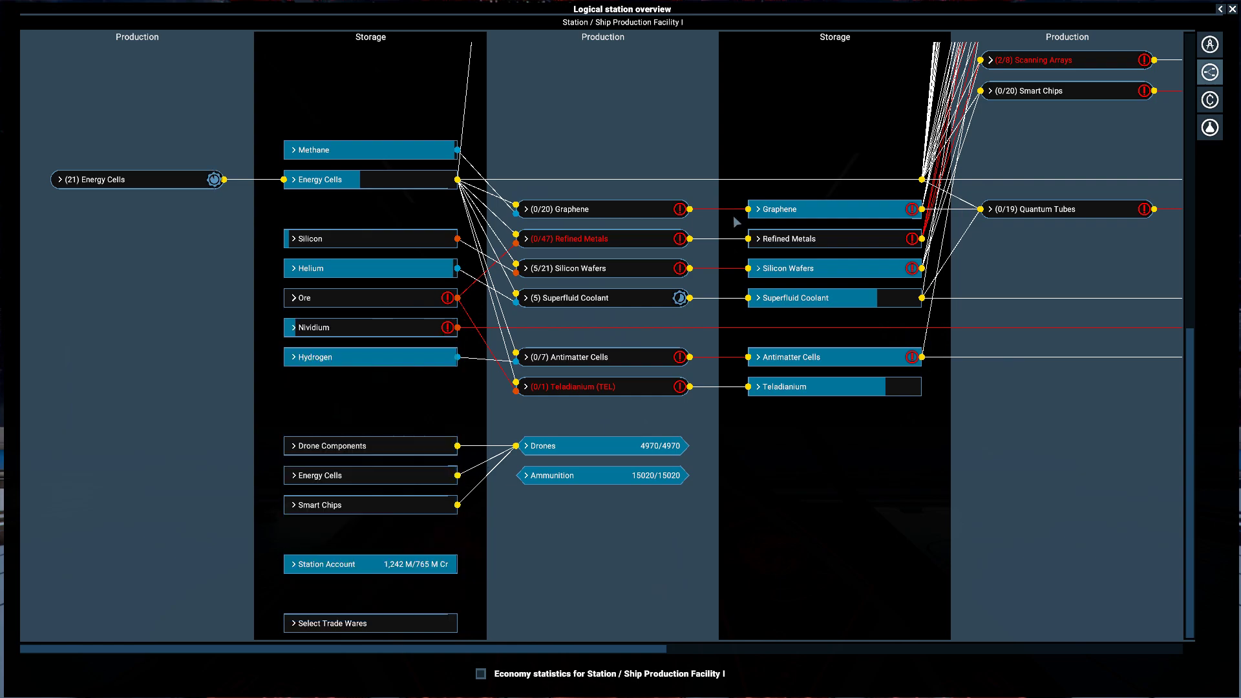
{"action": "mouse_move", "coordinate": [785, 674]}
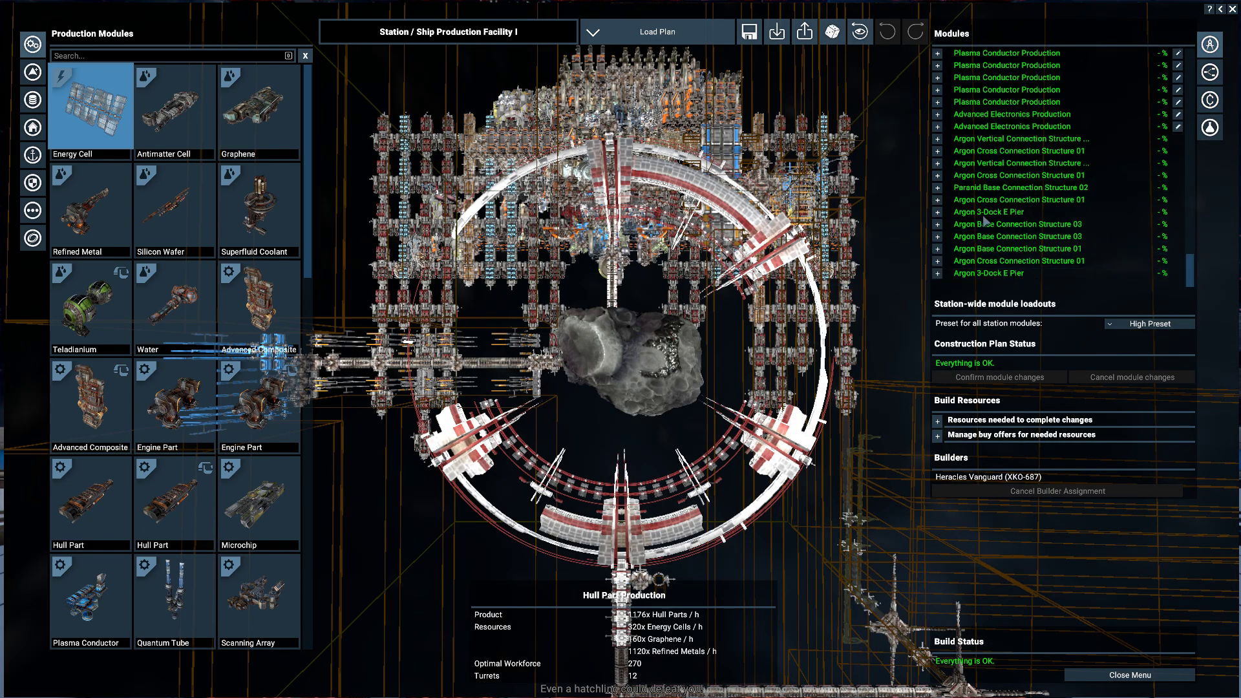
Leave the Ship Production Facility's construction plan
{"action": "left_click", "coordinate": [990, 212]}
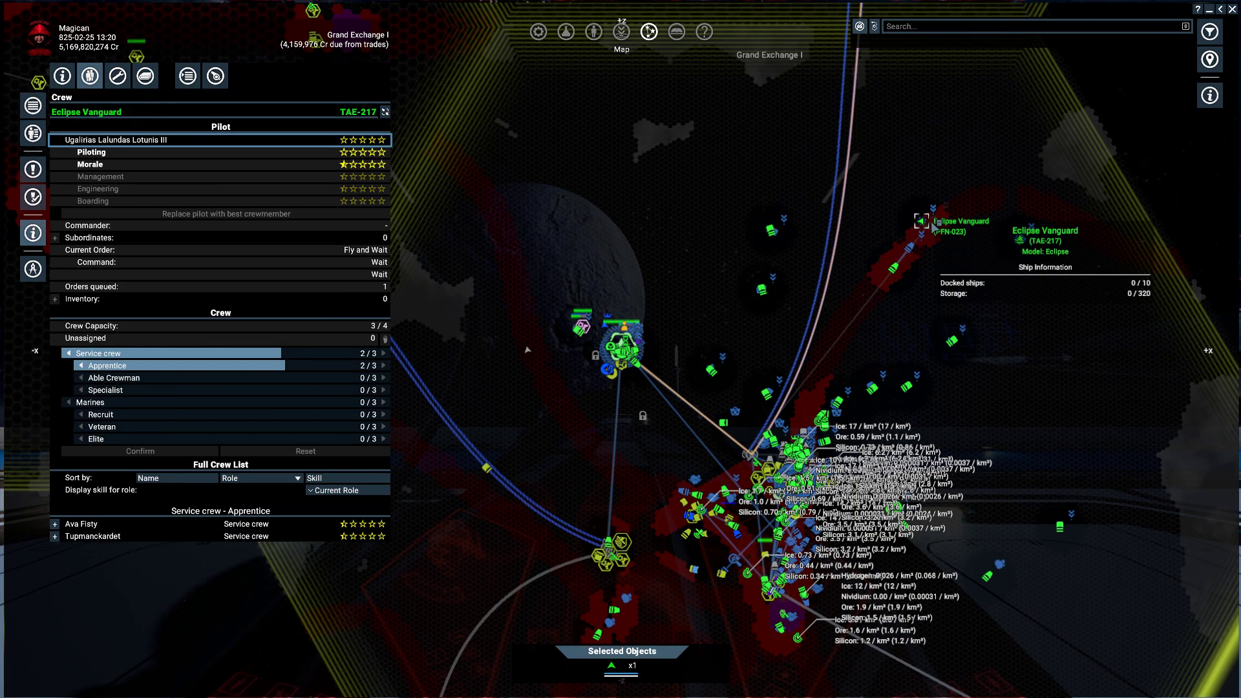
Review the Eclipse Vanguard's loadout and behaviour, then bring up its outfitting
{"action": "left_click", "coordinate": [117, 75]}
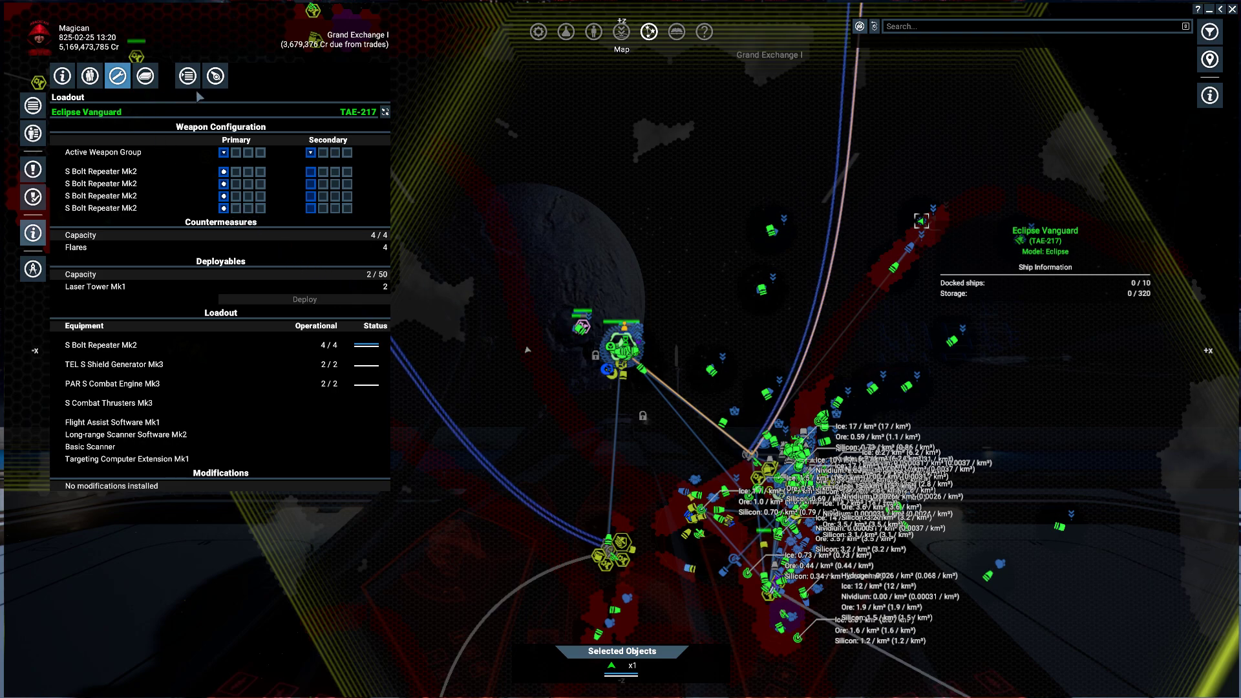
{"action": "left_click", "coordinate": [187, 76]}
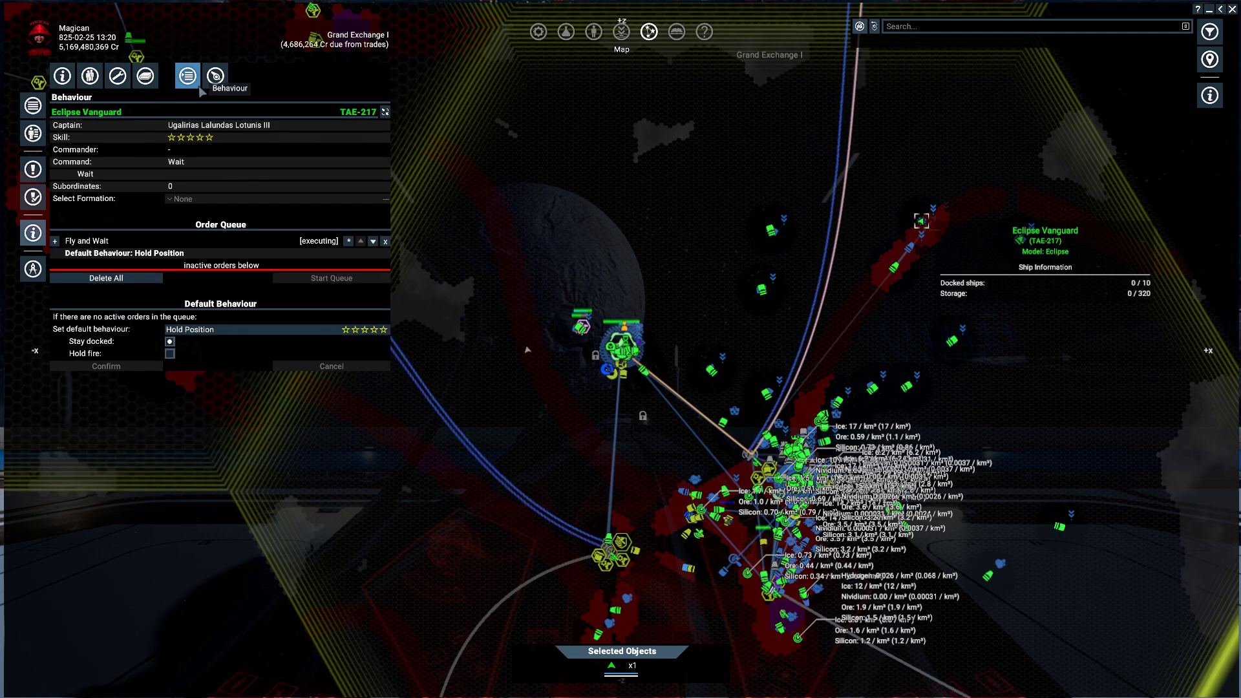
{"action": "left_click", "coordinate": [117, 76]}
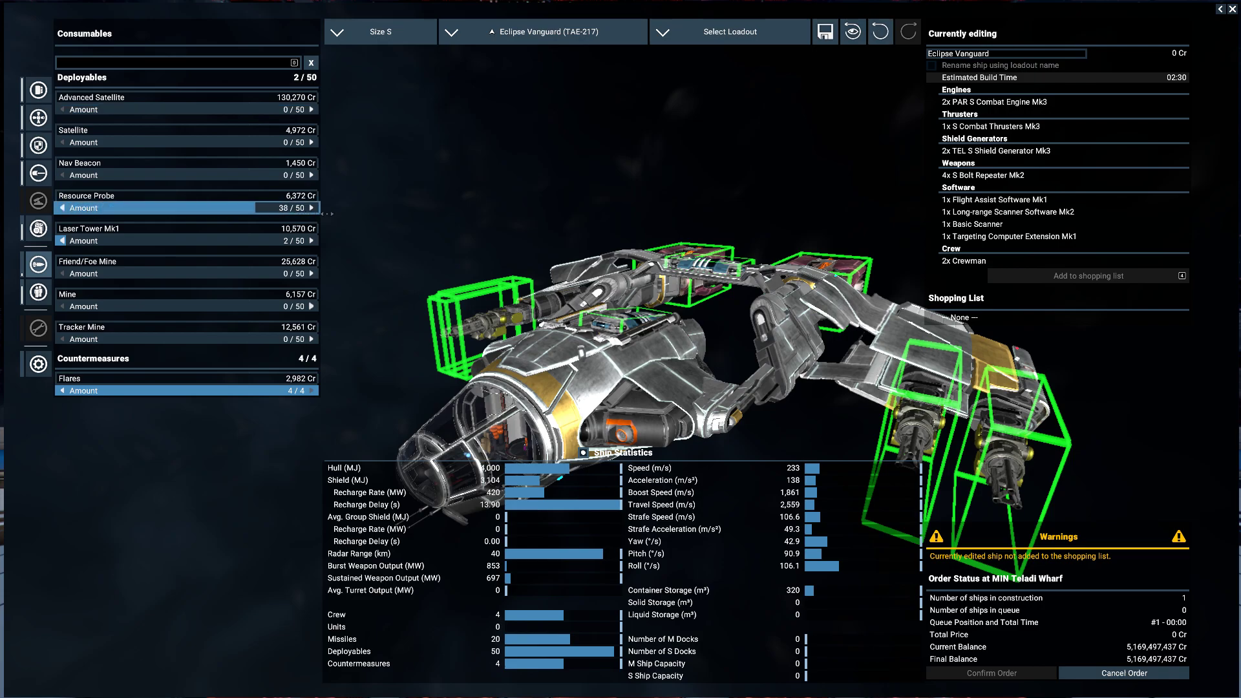
Leave the Eclipse Vanguard's outfitting menu
{"action": "left_click", "coordinate": [62, 207]}
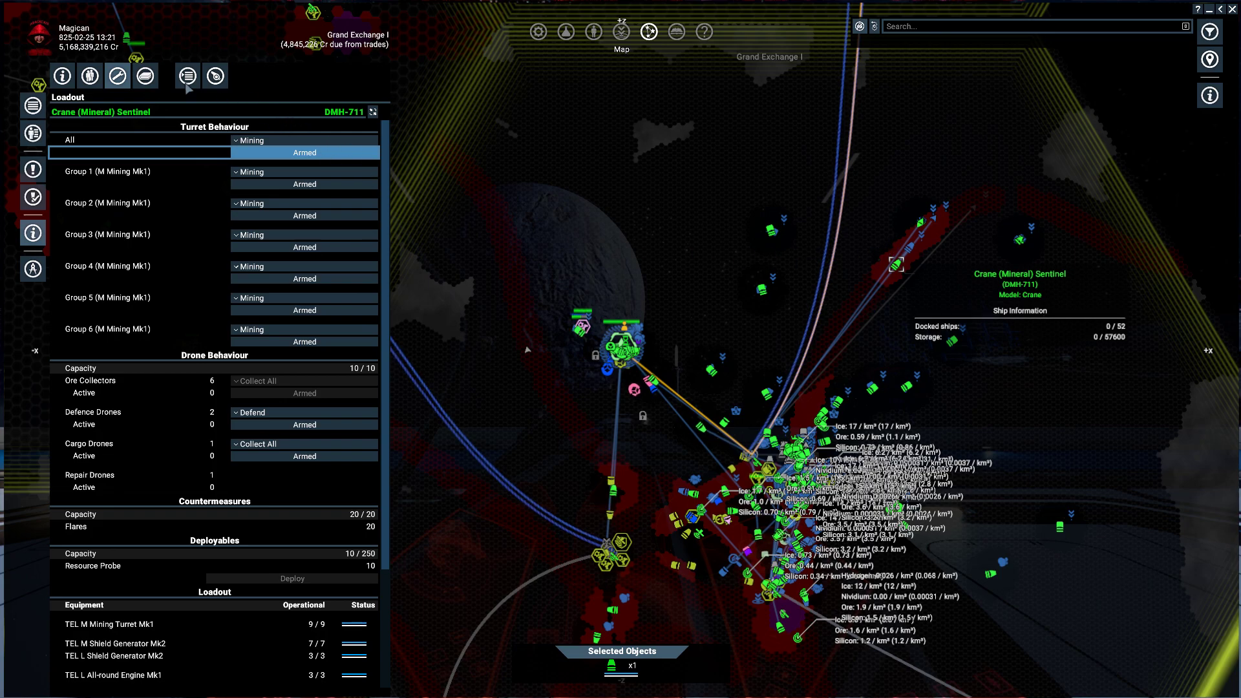
Review the Crane (Mineral) Sentinel's general information and its 43-of-44 crew roster
{"action": "left_click", "coordinate": [185, 76]}
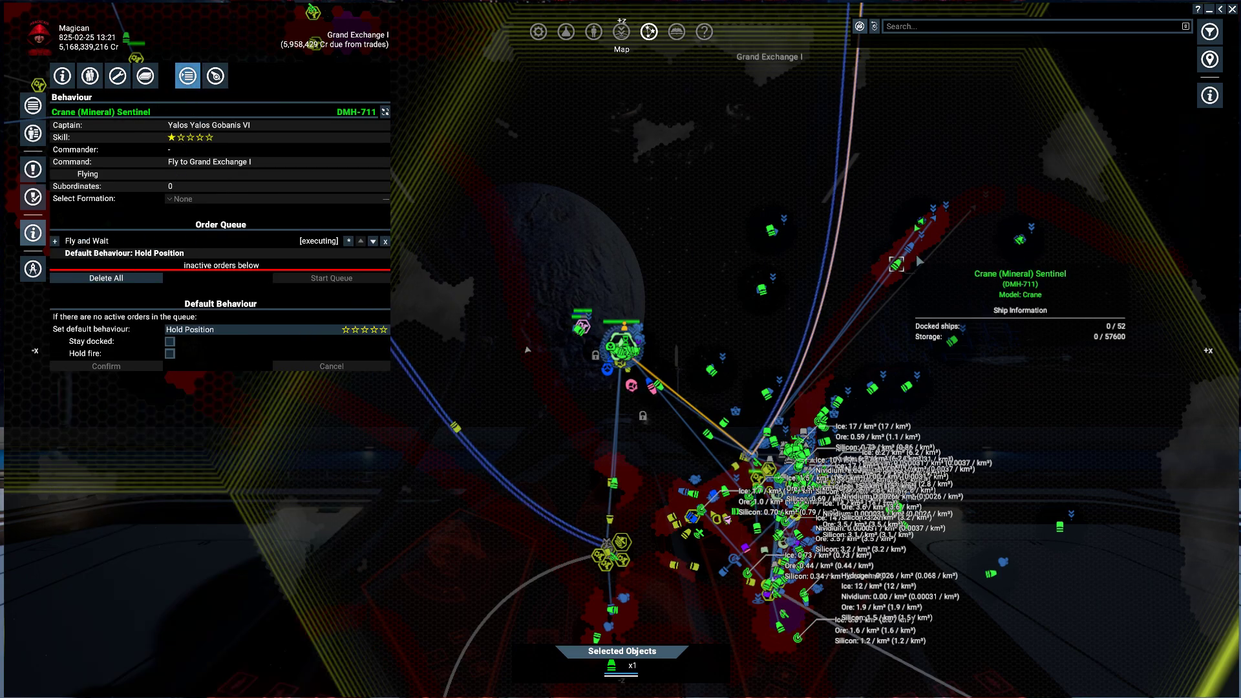
{"action": "mouse_move", "coordinate": [60, 77]}
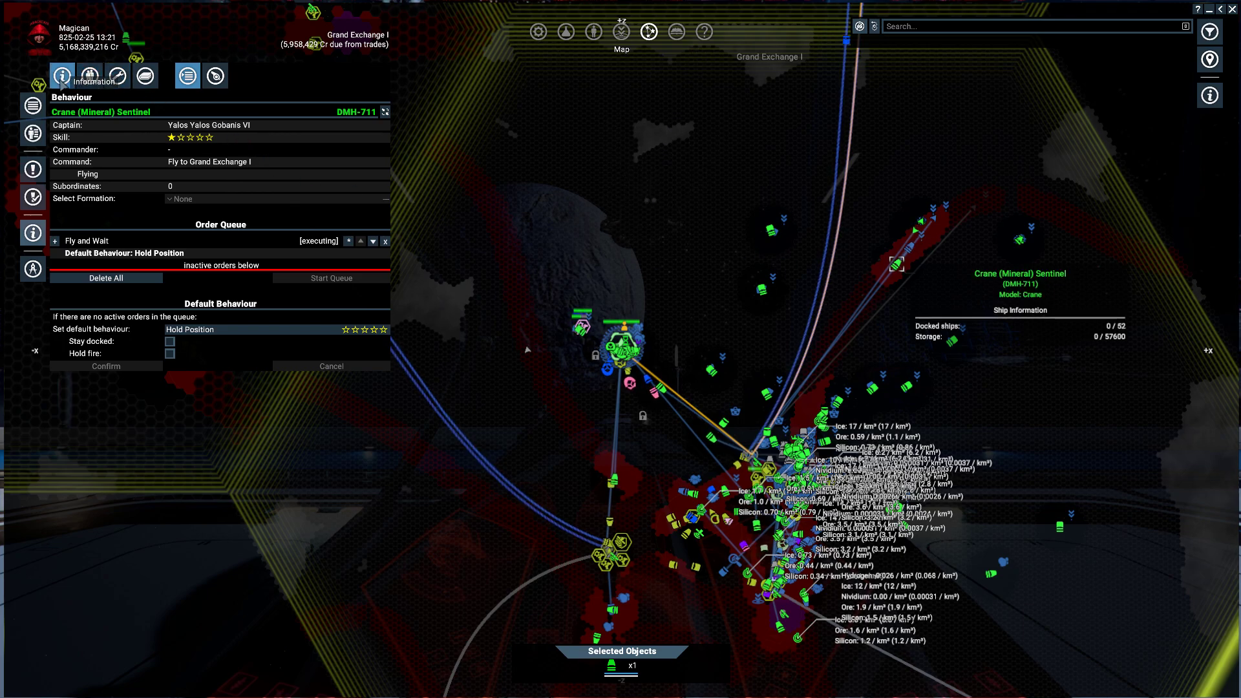
{"action": "left_click", "coordinate": [60, 76]}
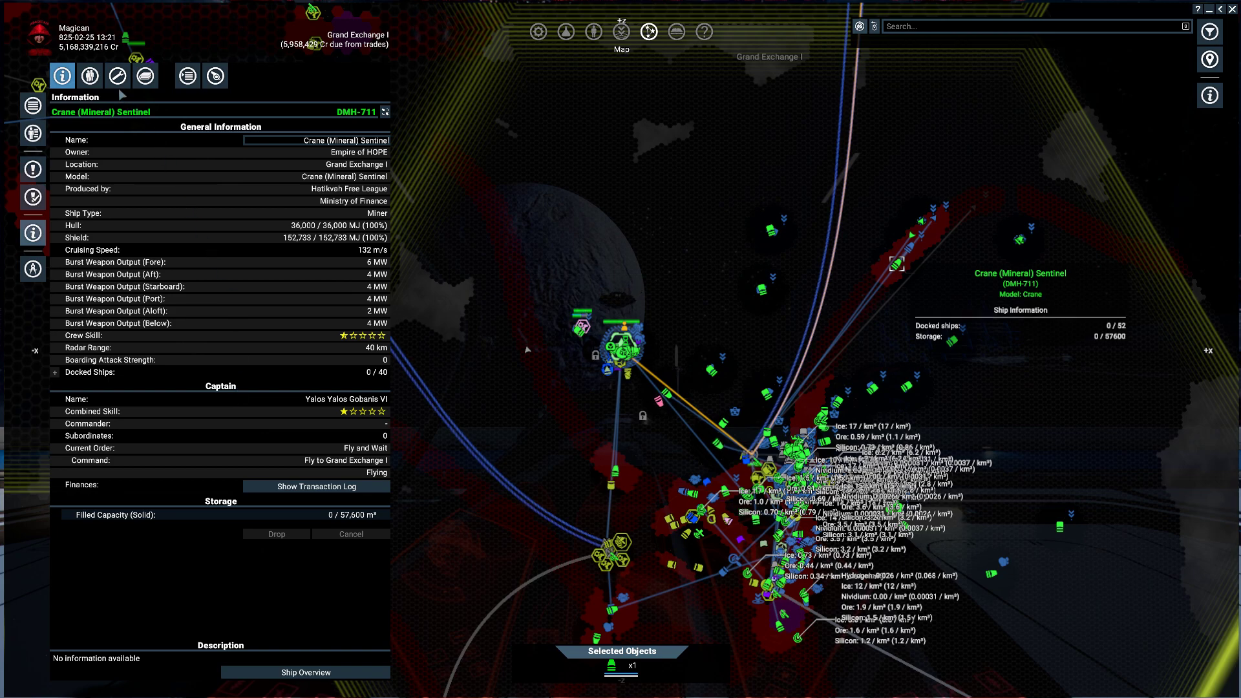
{"action": "left_click", "coordinate": [88, 76]}
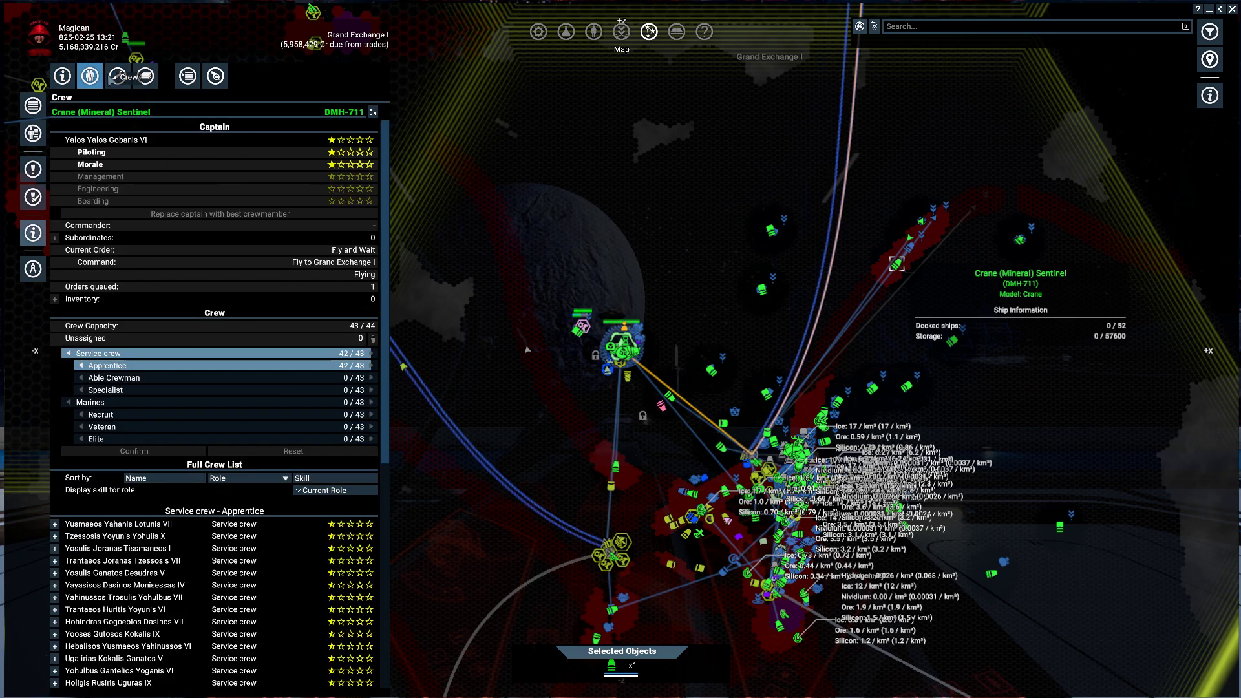
{"action": "left_click", "coordinate": [117, 76]}
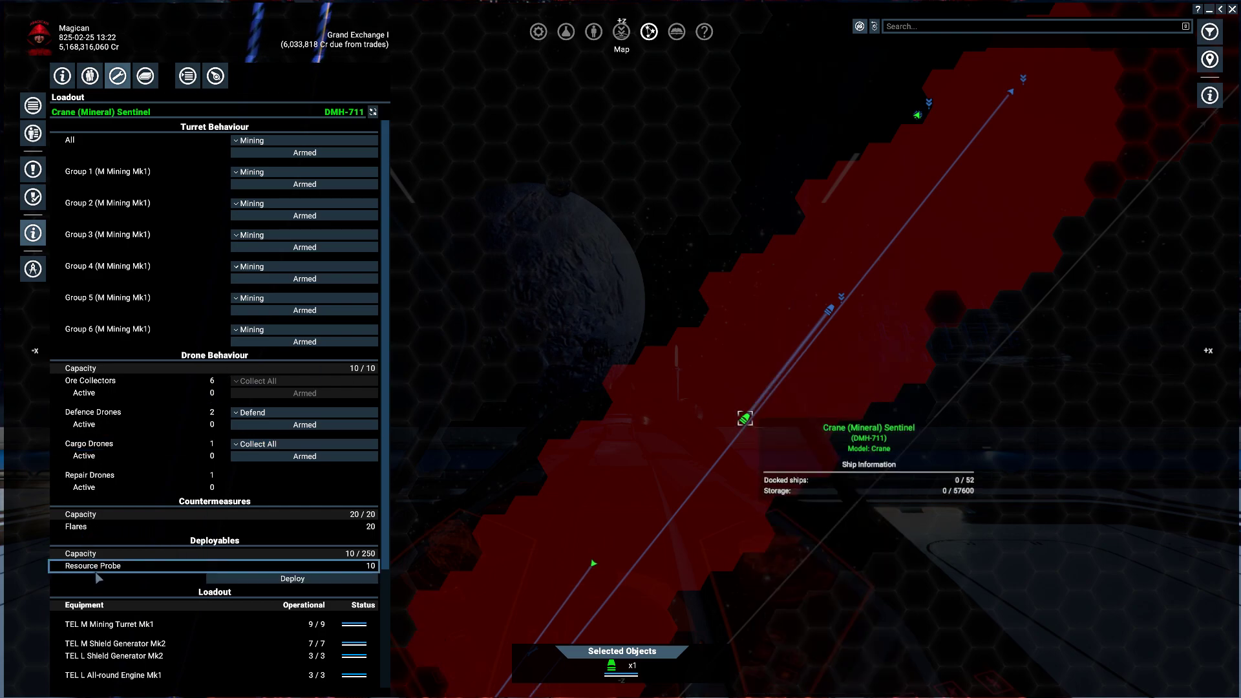
Deploy one resource probe from the Crane (Mineral) Sentinel's deployables
{"action": "left_click", "coordinate": [292, 578]}
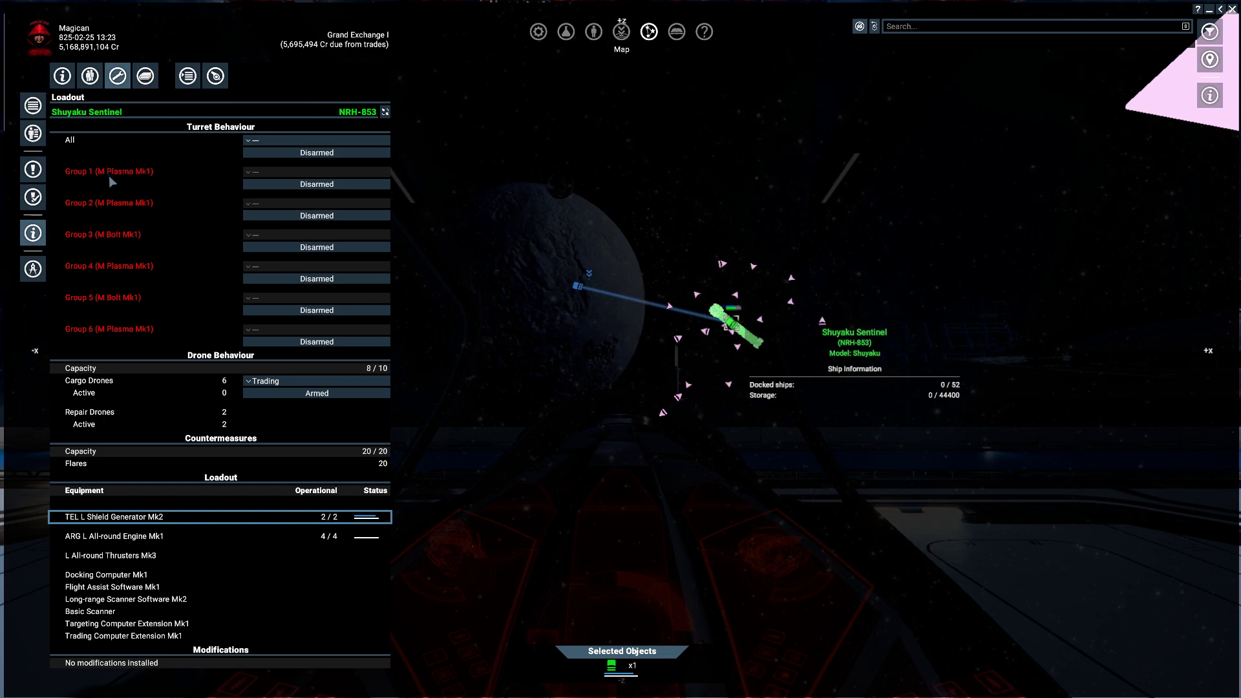
Check the all-groups turret behaviour choices and leave them unchanged
{"action": "left_click", "coordinate": [317, 140]}
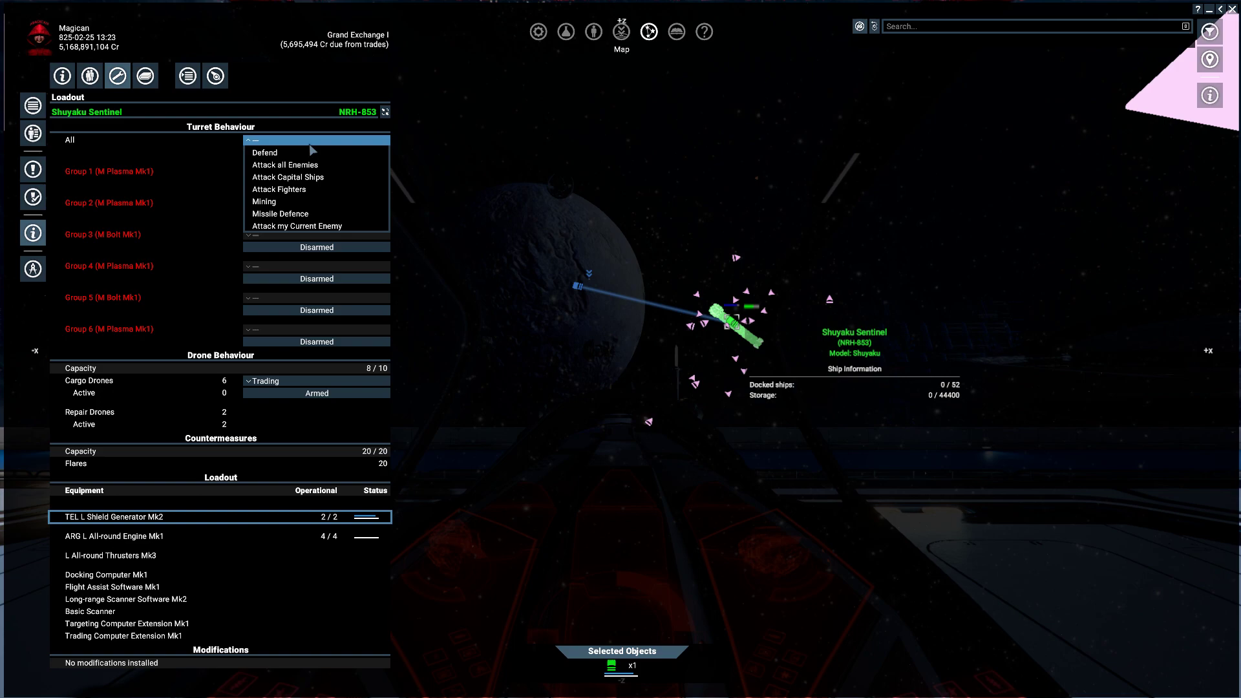
{"action": "left_click", "coordinate": [316, 140]}
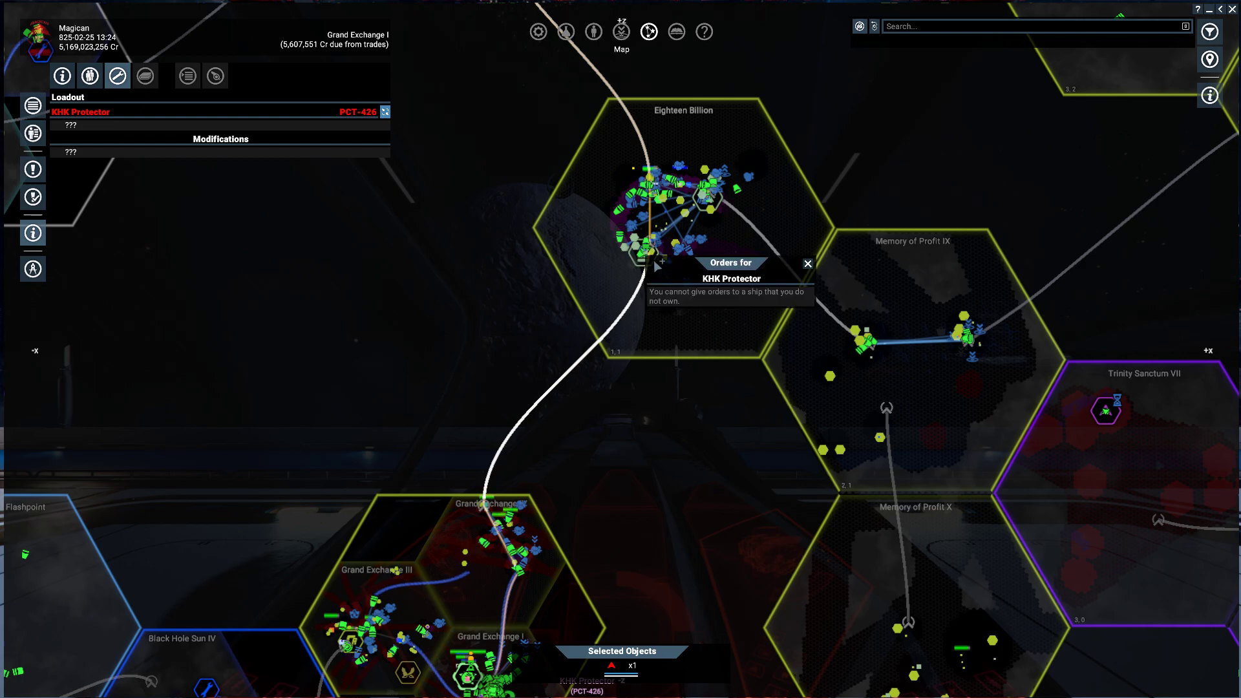
Dismiss the unowned-ship notice and send the Shuyaku Sentinel for Upgrade / Repair at MIN Teladi Shipyard
{"action": "left_click", "coordinate": [808, 262]}
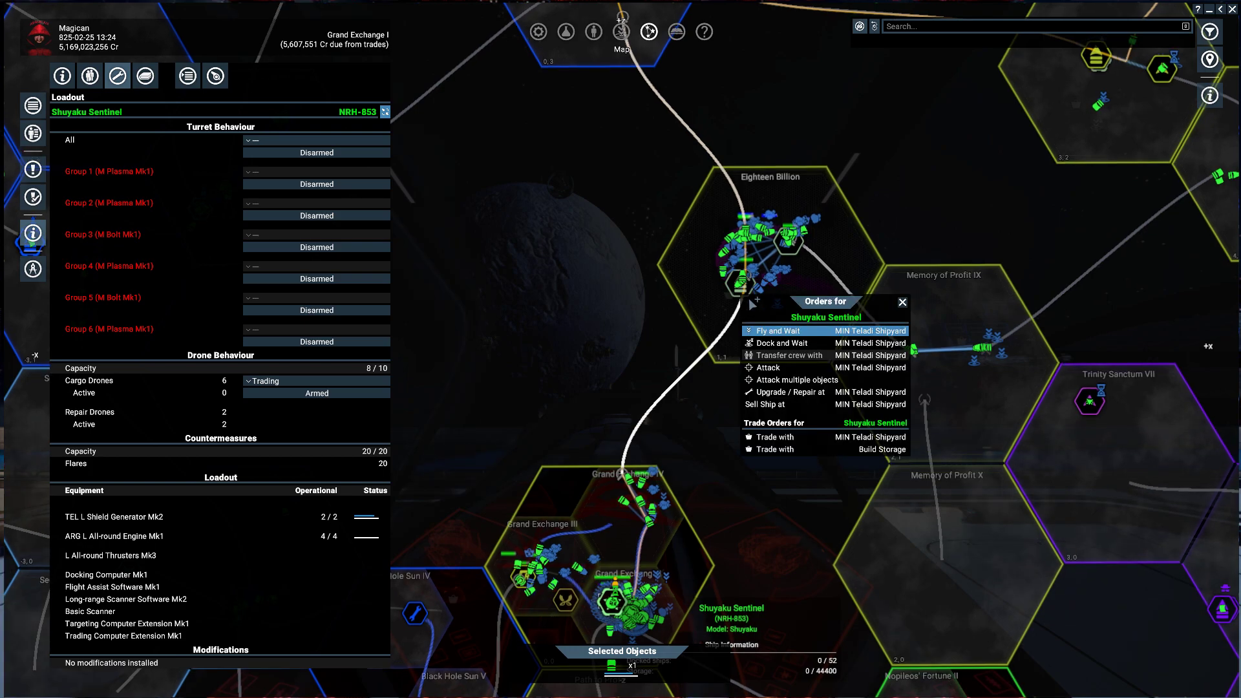
{"action": "left_click", "coordinate": [795, 392]}
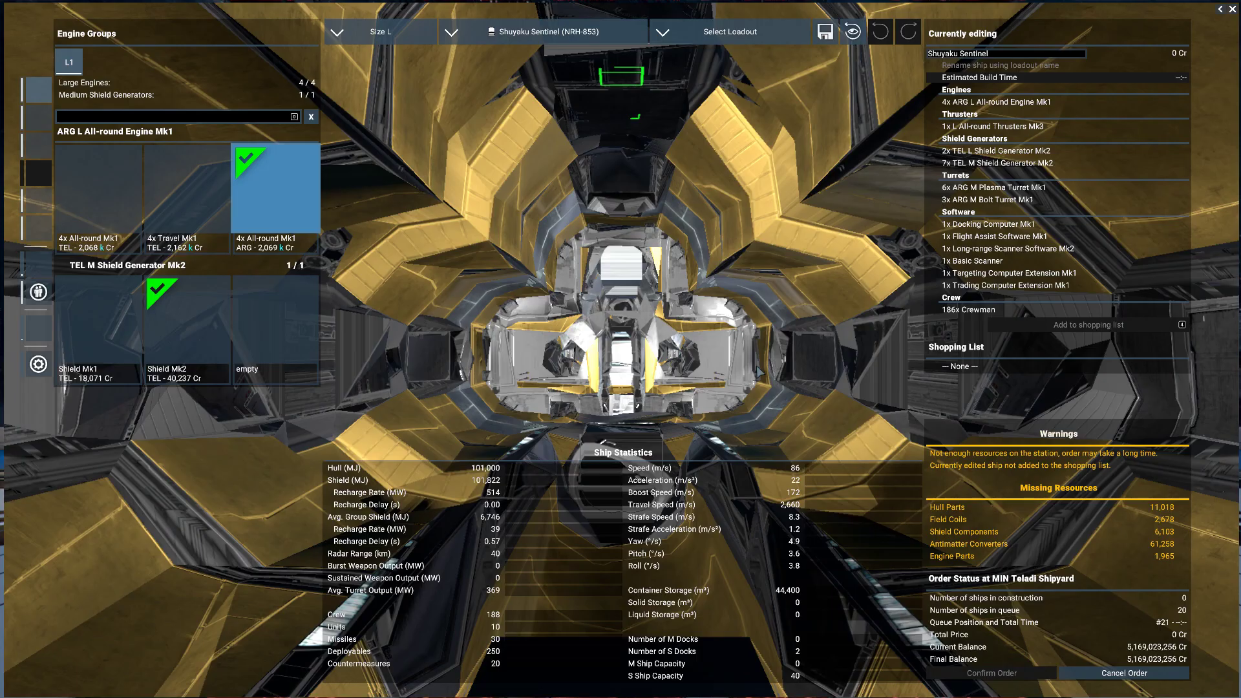
Queue the Shuyaku Sentinel's repairs and set its consumables to 8 resource probes and 2 defence drones
{"action": "left_click", "coordinate": [38, 329]}
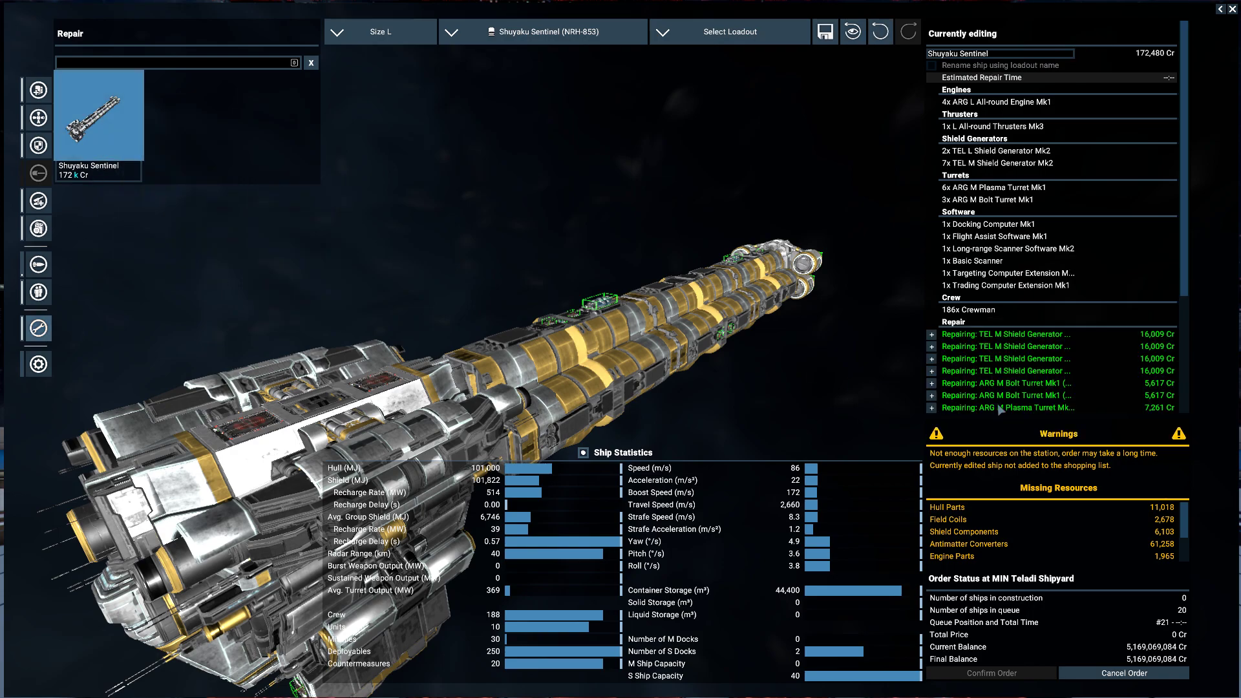
{"action": "mouse_move", "coordinate": [36, 200]}
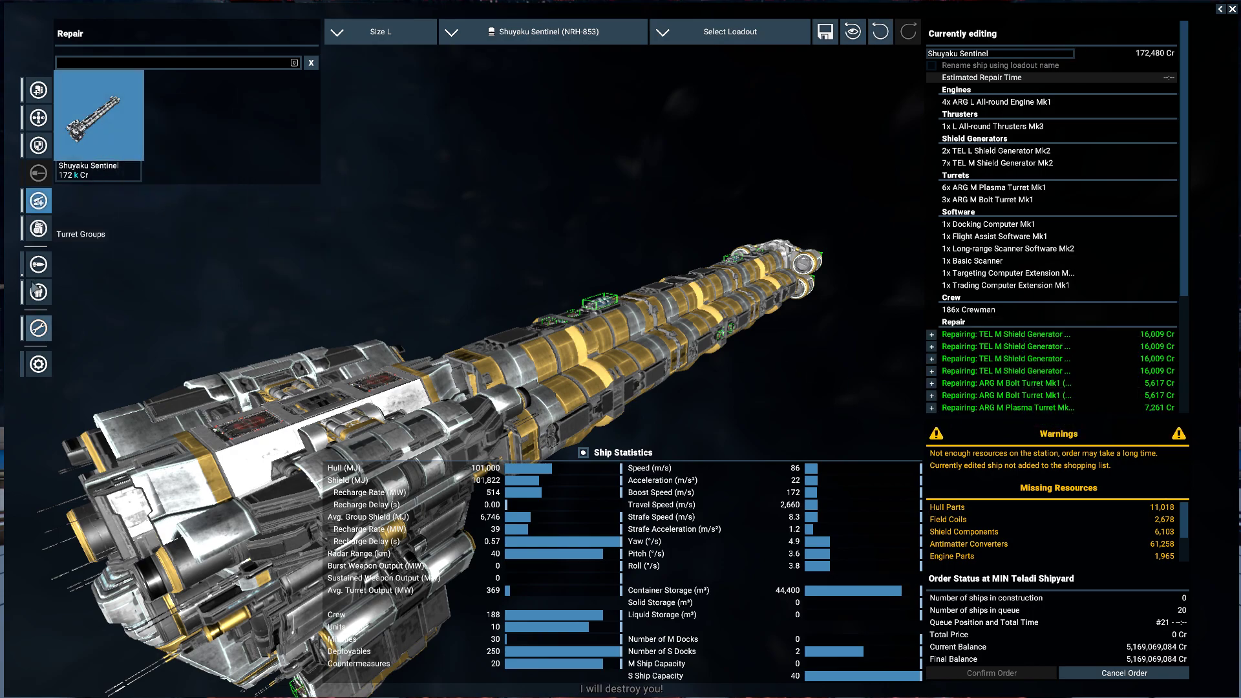
{"action": "left_click", "coordinate": [37, 264]}
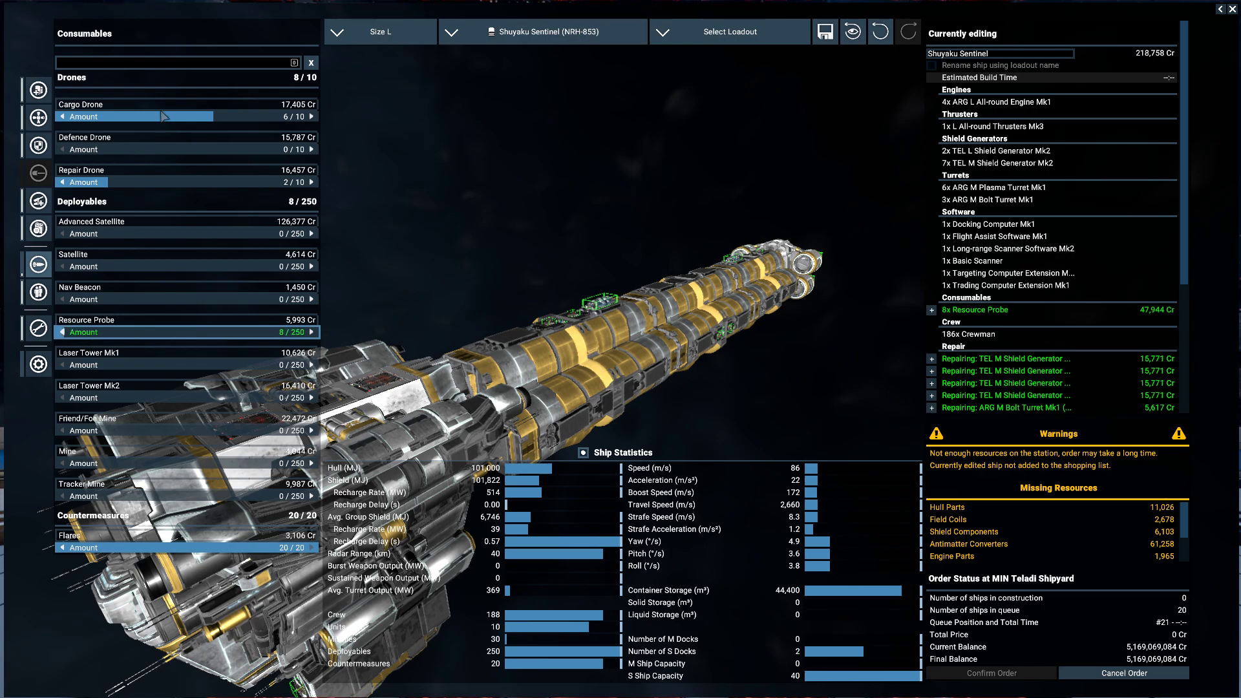
{"action": "left_click", "coordinate": [318, 149]}
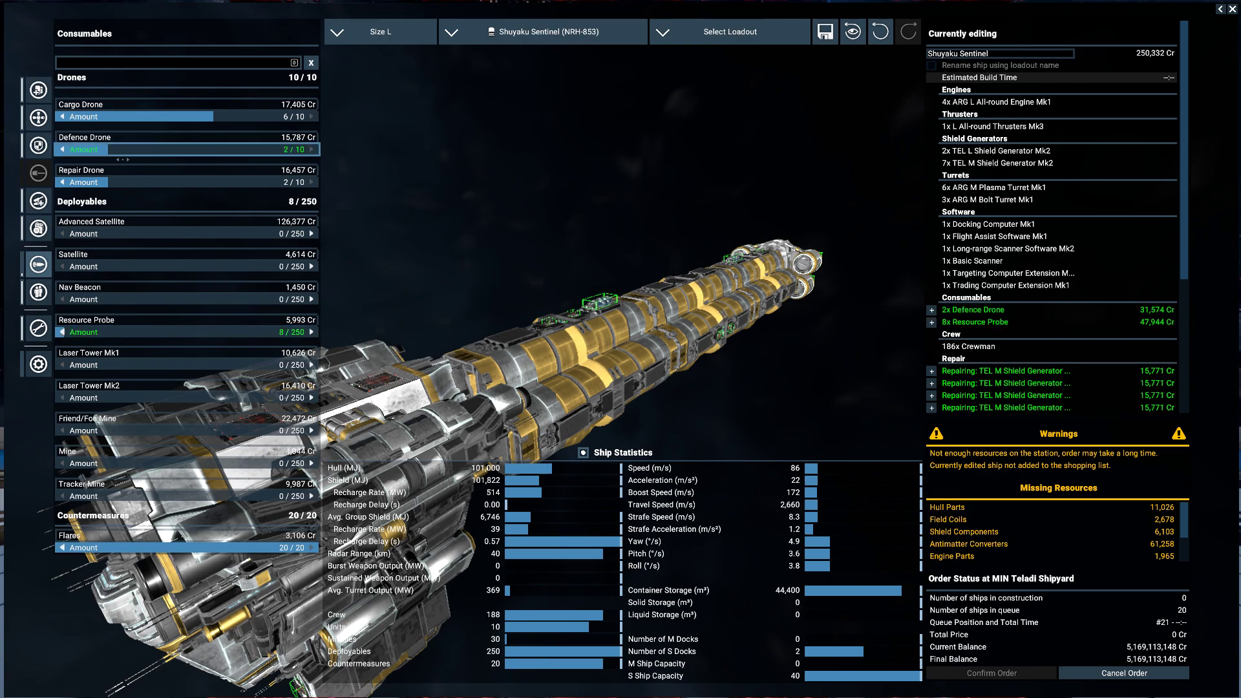
{"action": "left_click", "coordinate": [59, 150]}
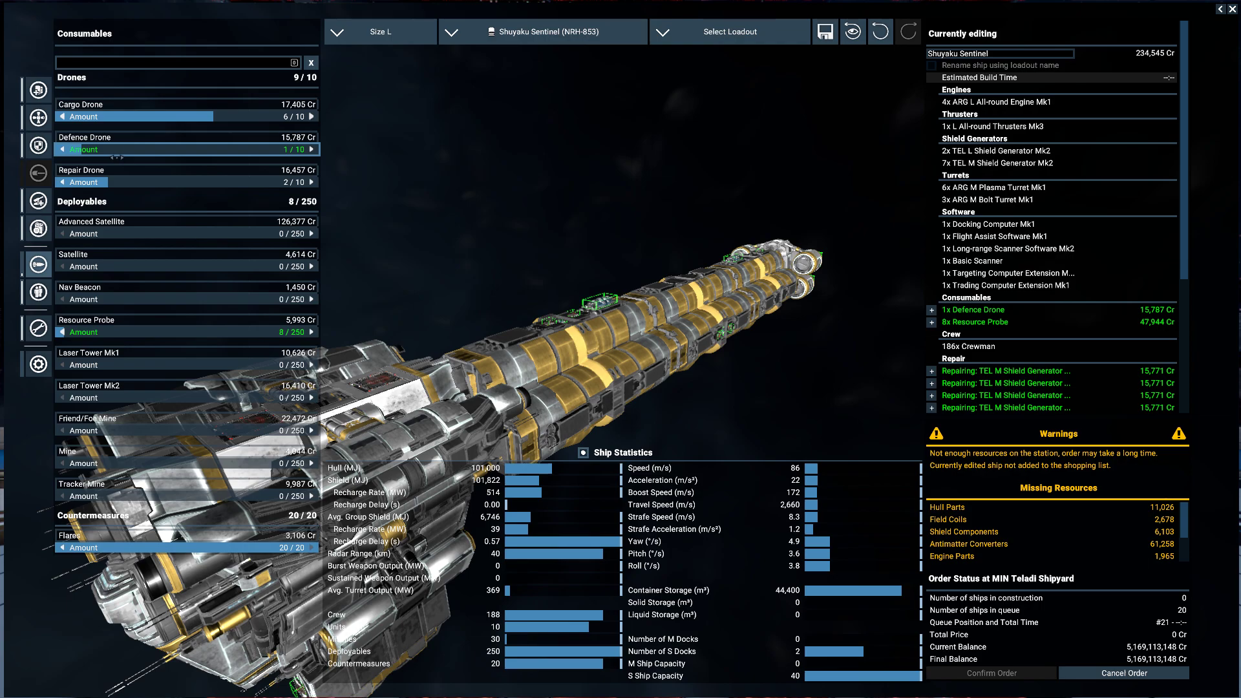
{"action": "left_click", "coordinate": [312, 150]}
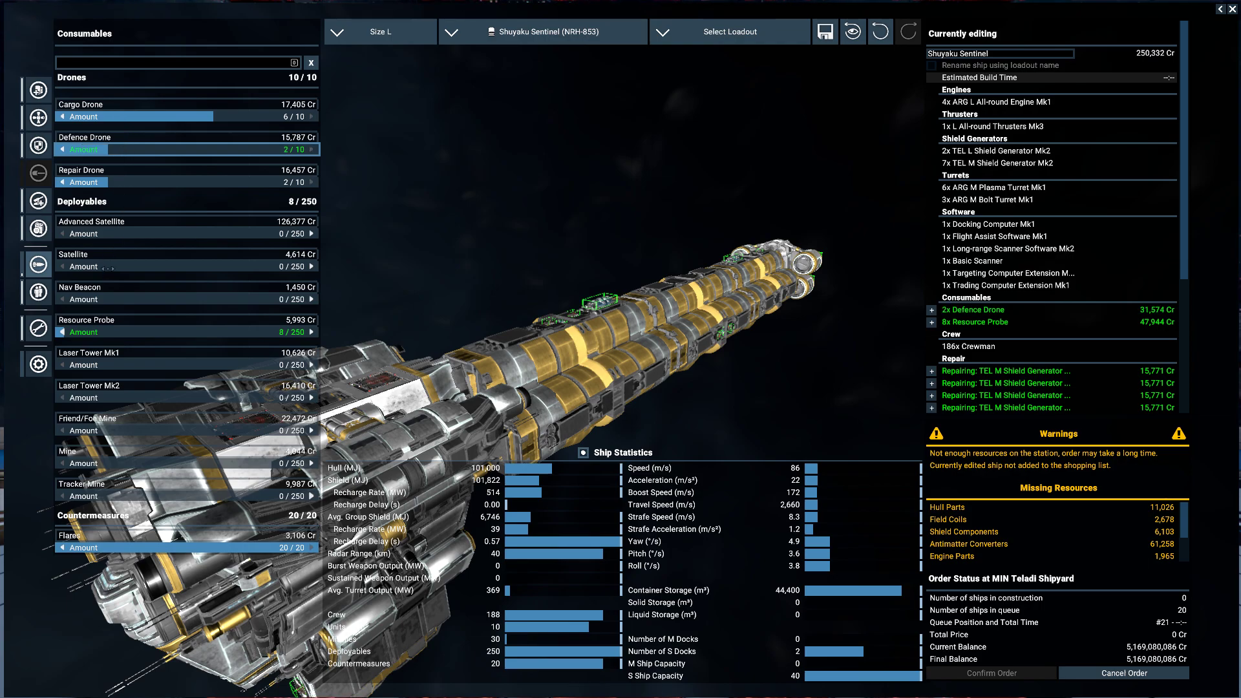
{"action": "left_click", "coordinate": [37, 199]}
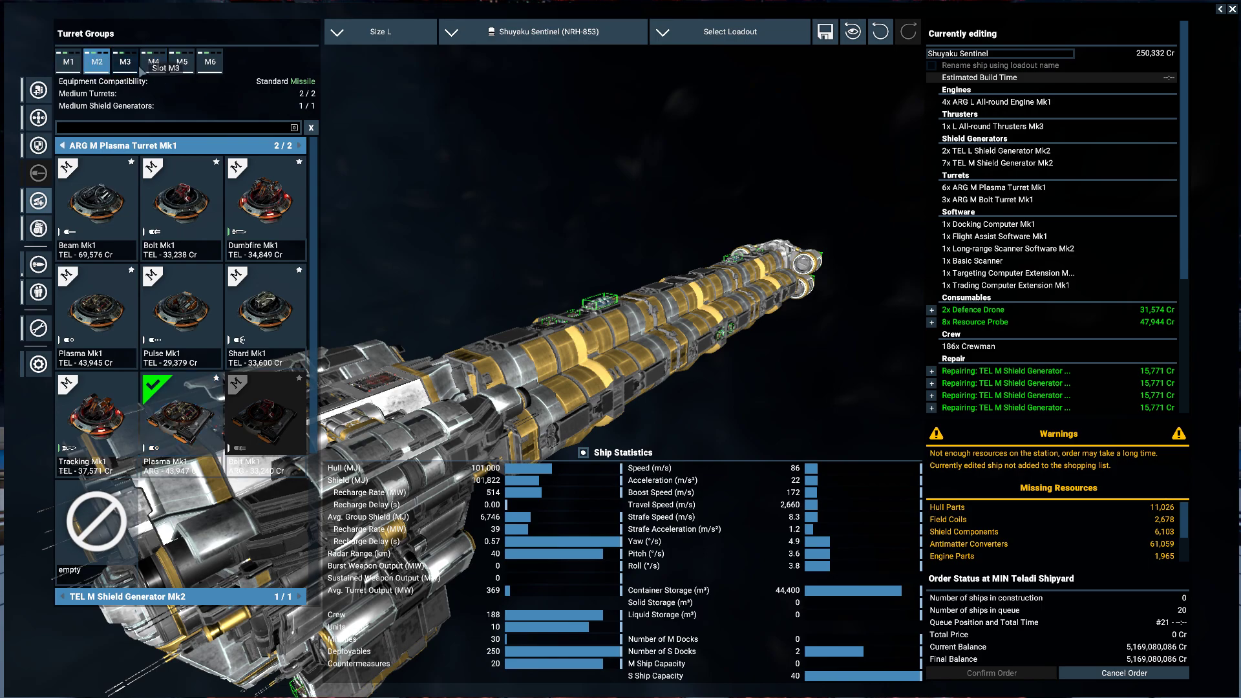
Check the weapons of turret groups M3, M4 and M6 before listing the 250,332 Cr refit
{"action": "left_click", "coordinate": [125, 62]}
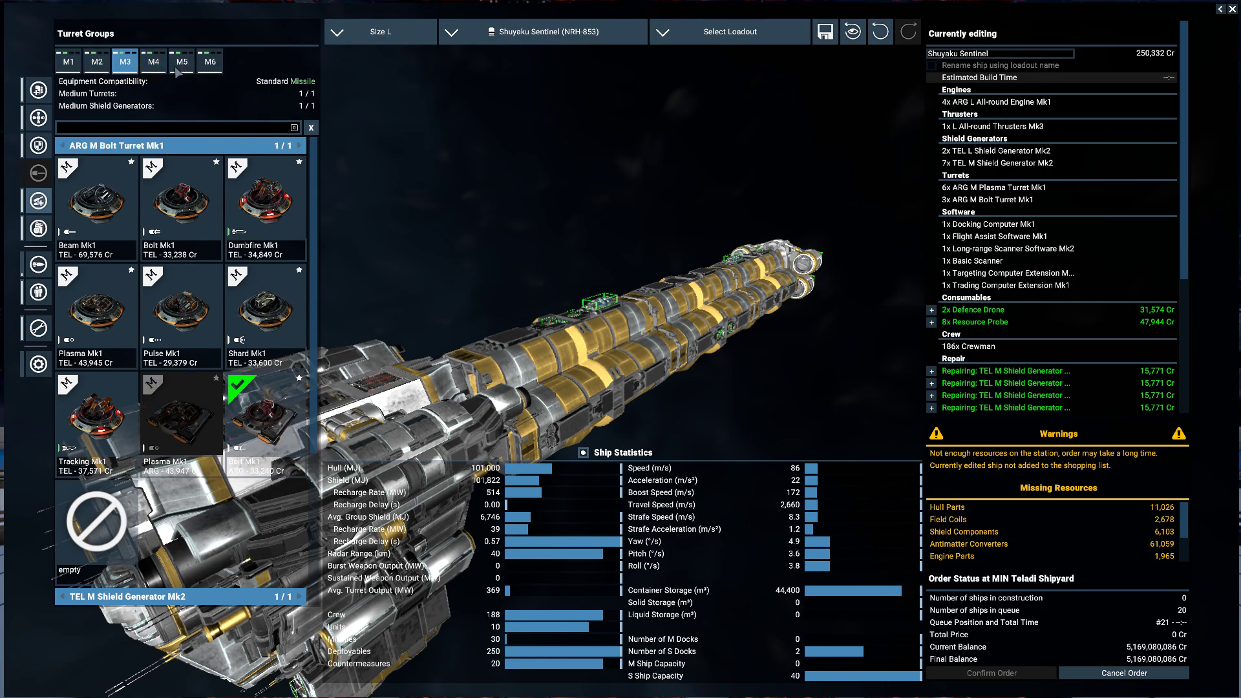
{"action": "left_click", "coordinate": [153, 61]}
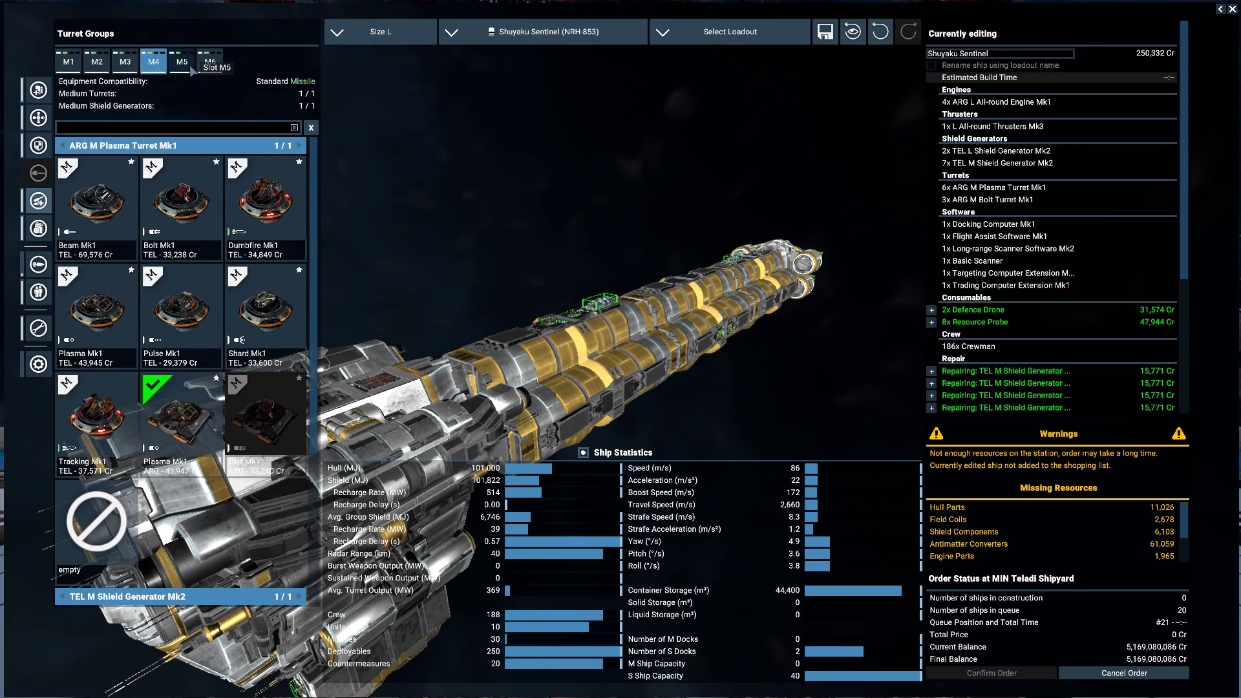
{"action": "left_click", "coordinate": [209, 62]}
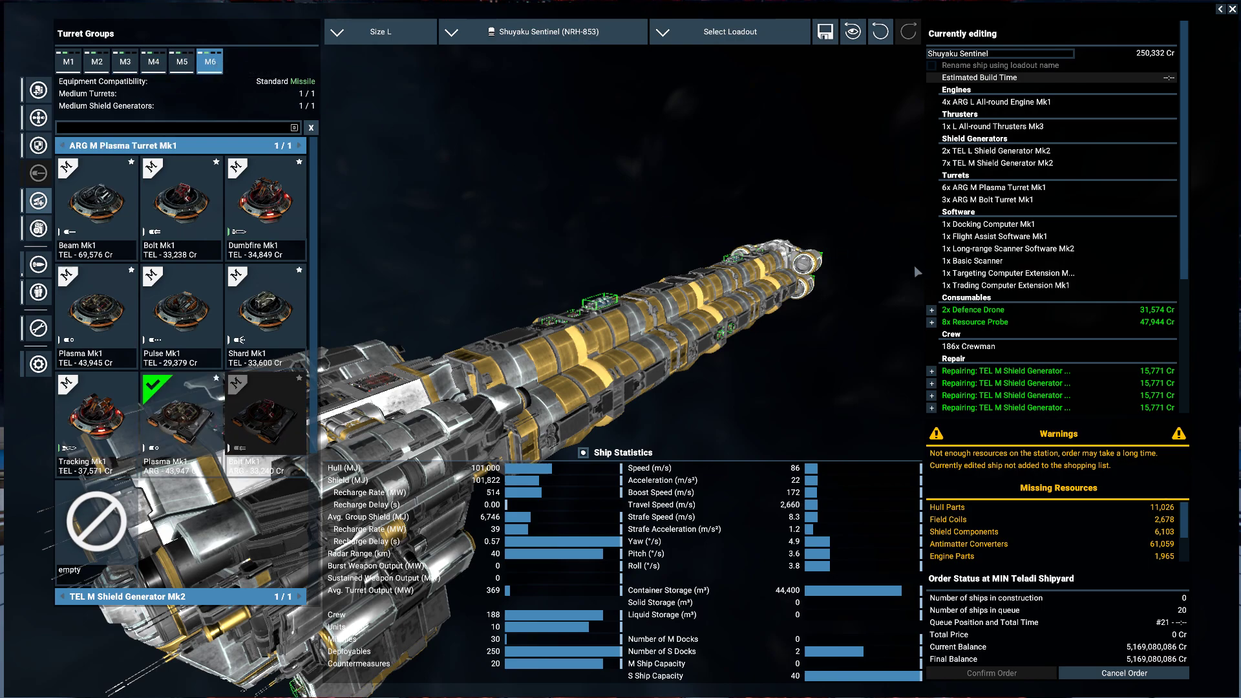
{"action": "scroll", "scroll_direction": "down", "scroll_amount": 3}
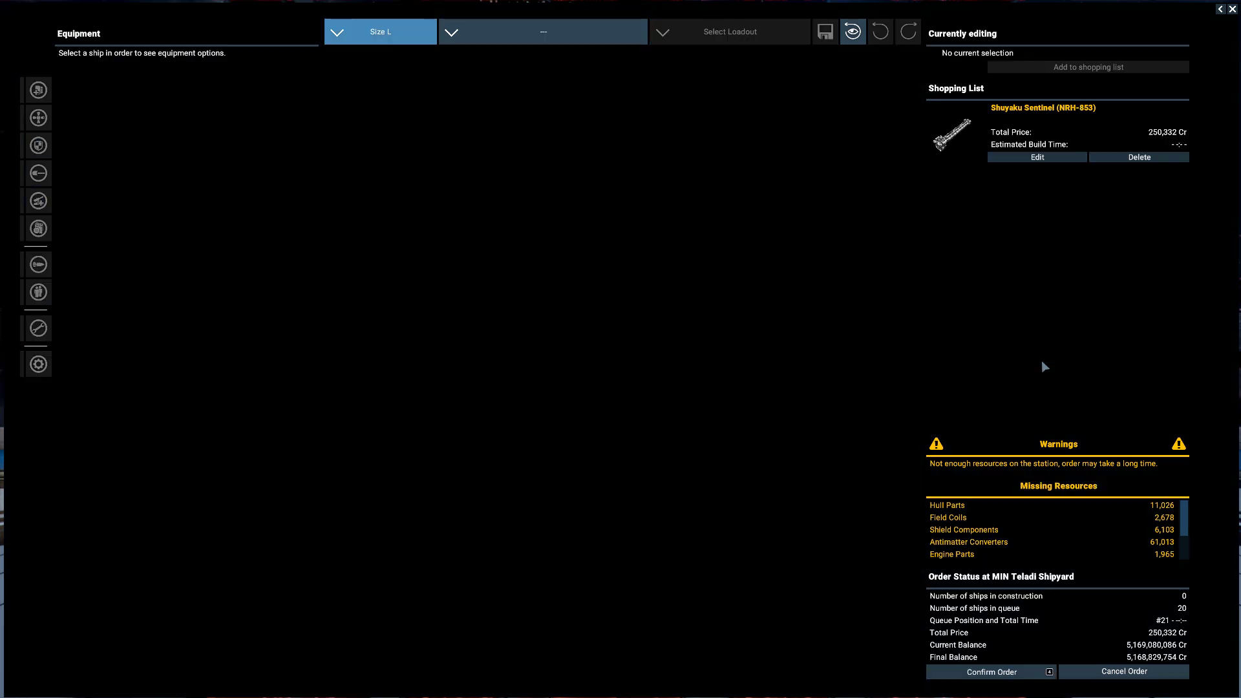
{"action": "mouse_move", "coordinate": [1009, 675]}
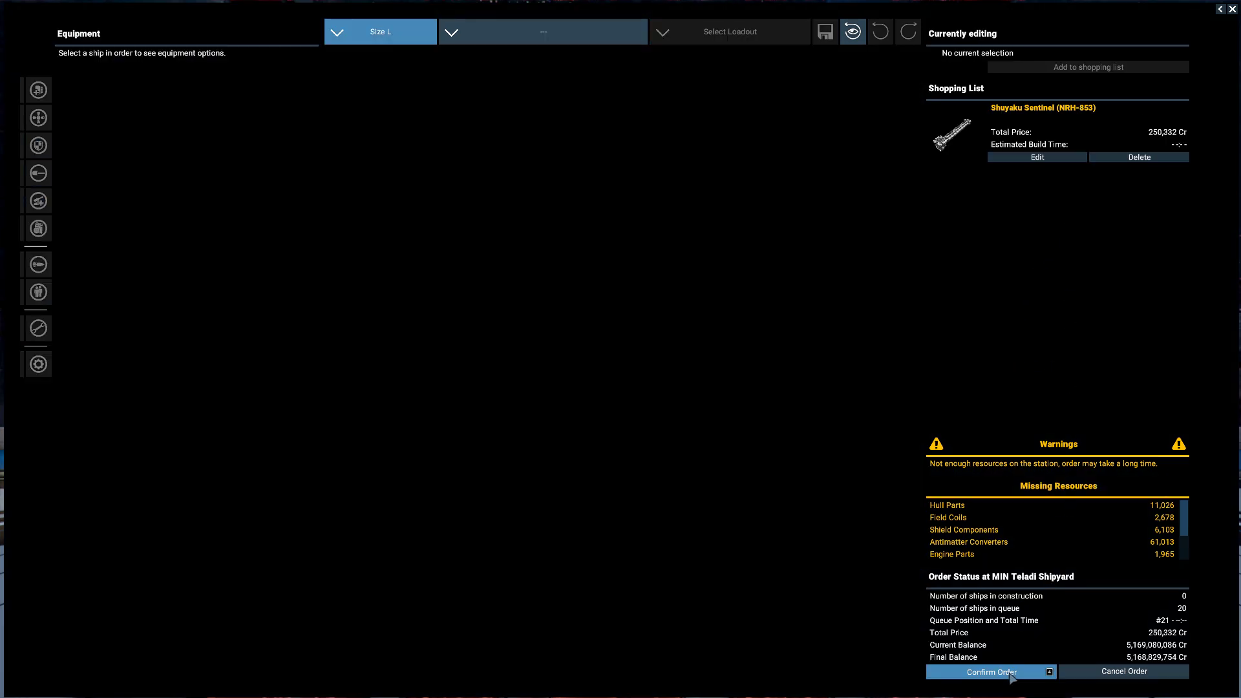
Confirm the Shuyaku Sentinel's refit order and show Mining L 022's AutoMine behaviour
{"action": "left_click", "coordinate": [990, 671]}
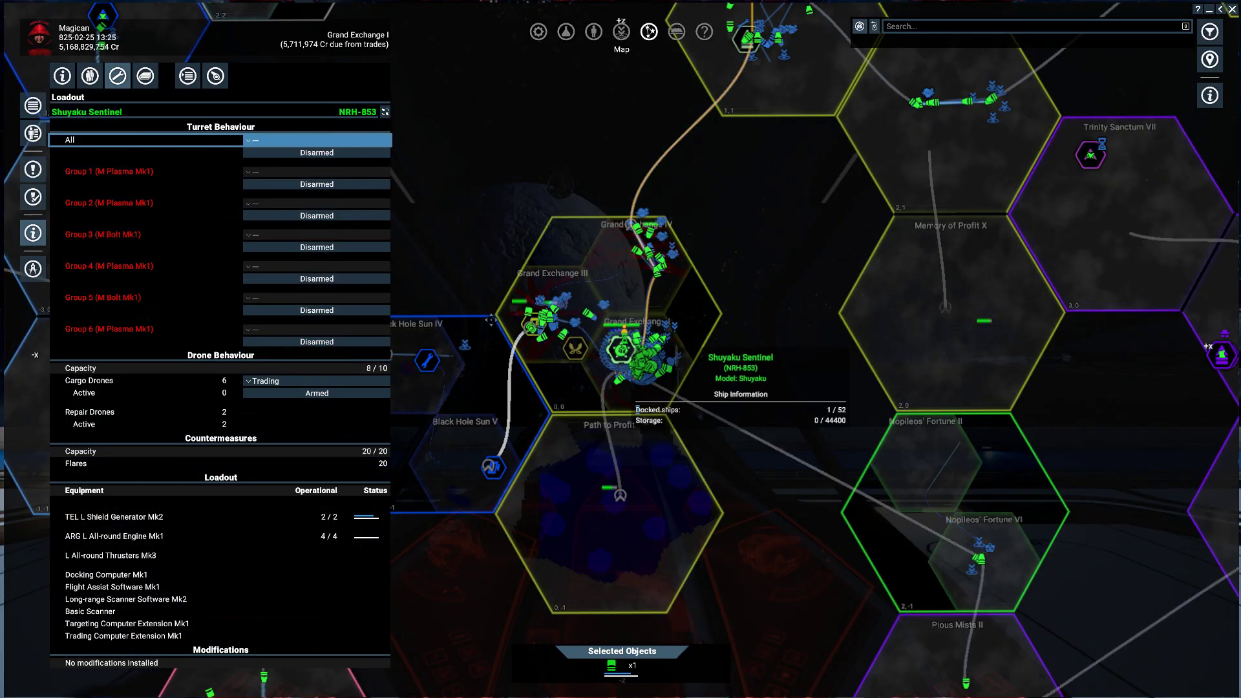
{"action": "left_click", "coordinate": [186, 76]}
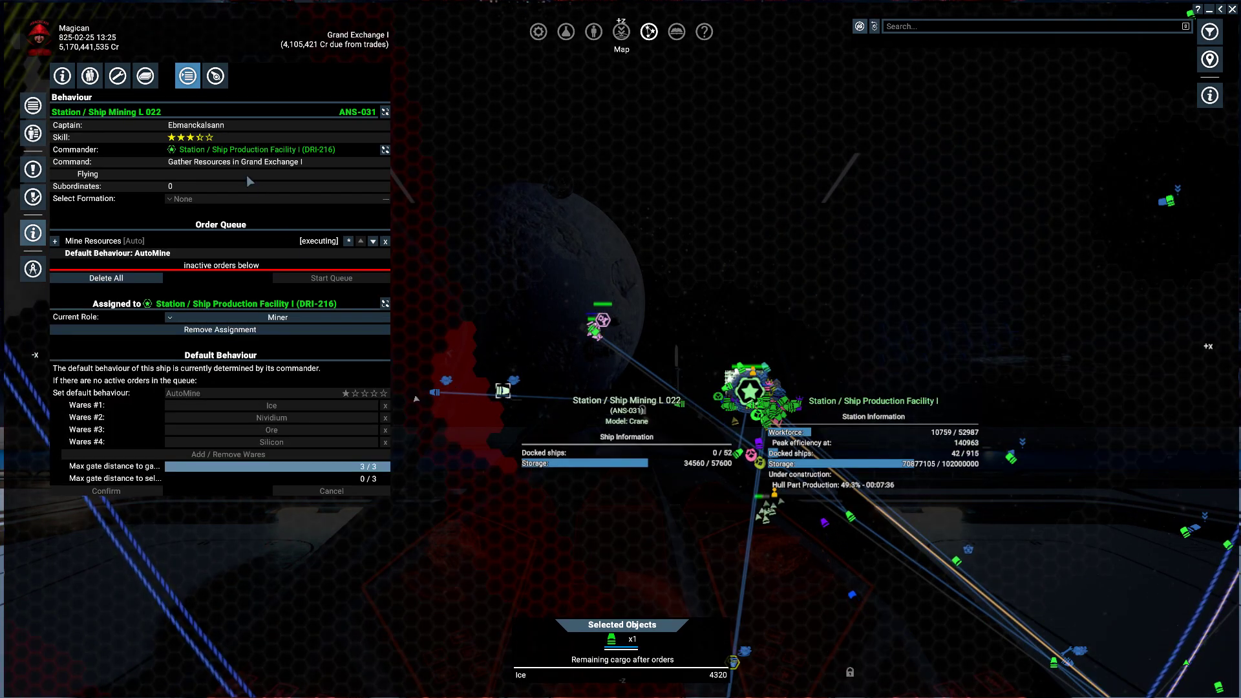
{"action": "left_click", "coordinate": [117, 76]}
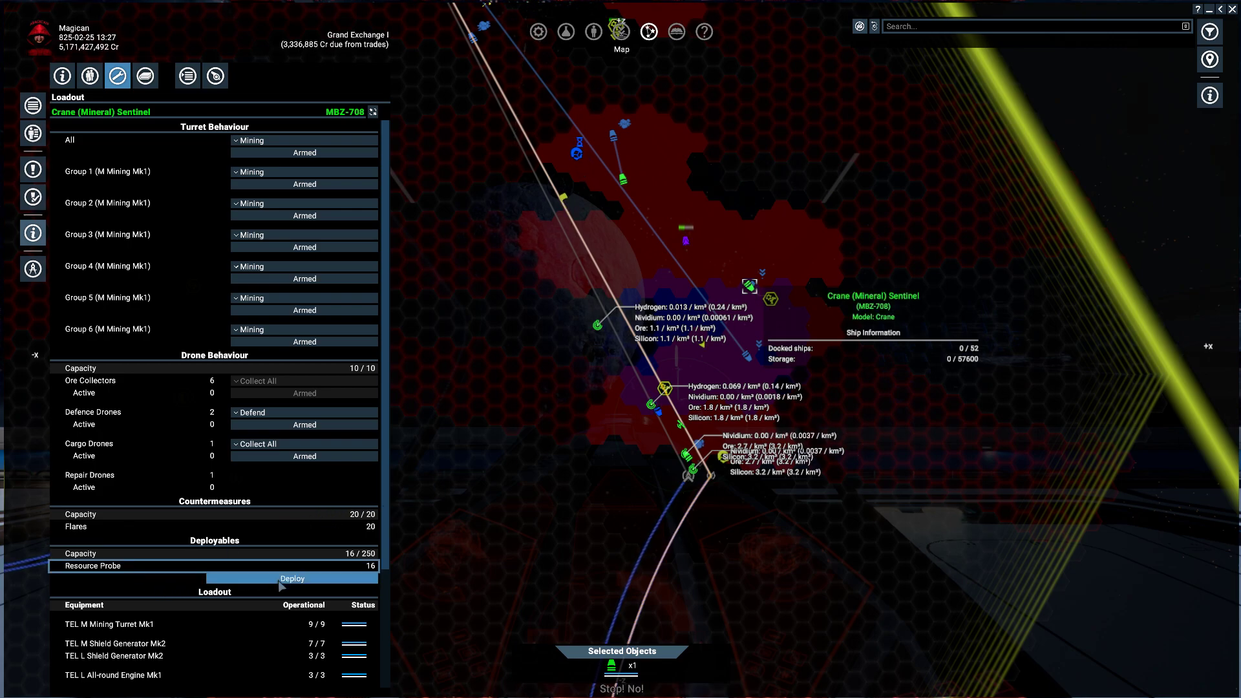
Deploy a resource probe from the Crane (Mineral) Sentinel, leaving 15 aboard
{"action": "left_click", "coordinate": [292, 579]}
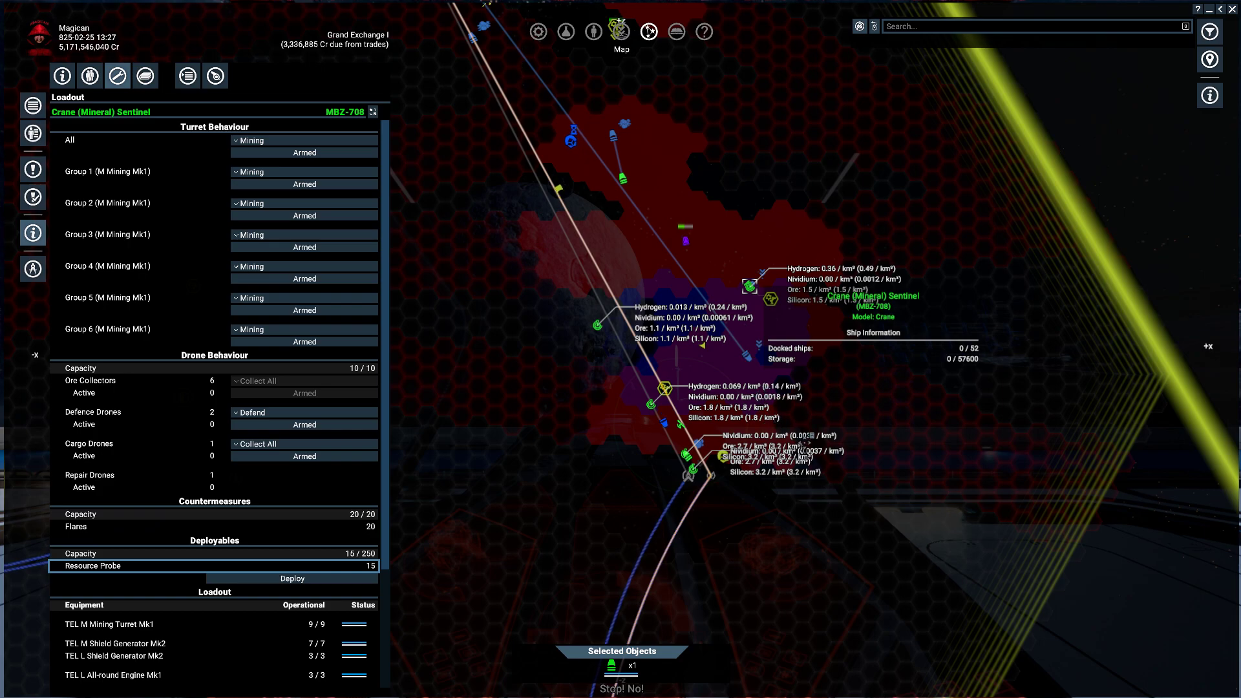
{"action": "right_click", "coordinate": [689, 474]}
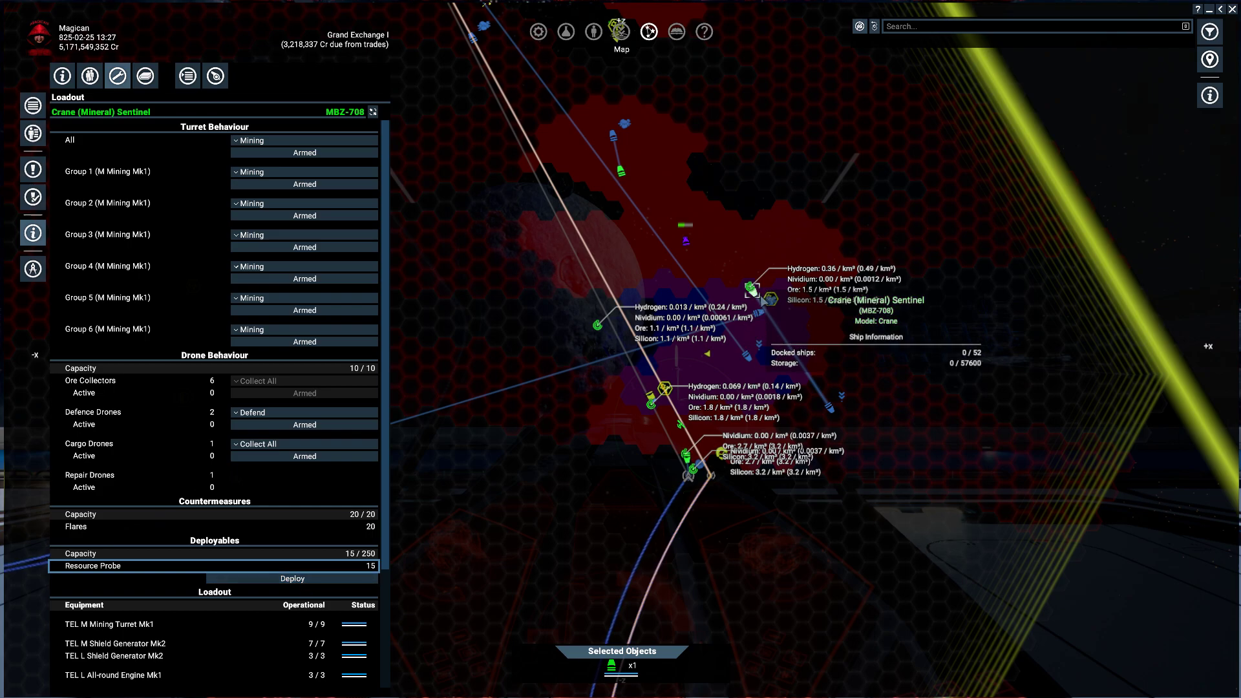
{"action": "mouse_move", "coordinate": [846, 444]}
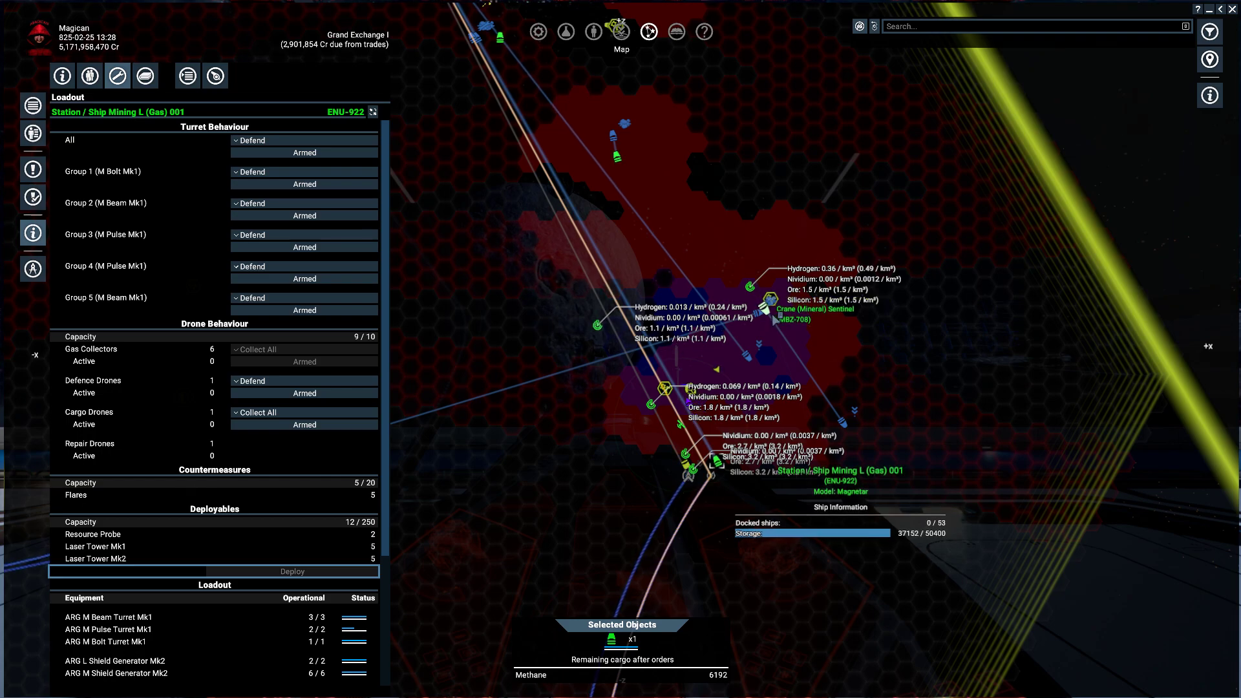
Check Mining L (Gas) 001's deployables and return to the Crane with 15 probes
{"action": "left_click", "coordinate": [765, 306]}
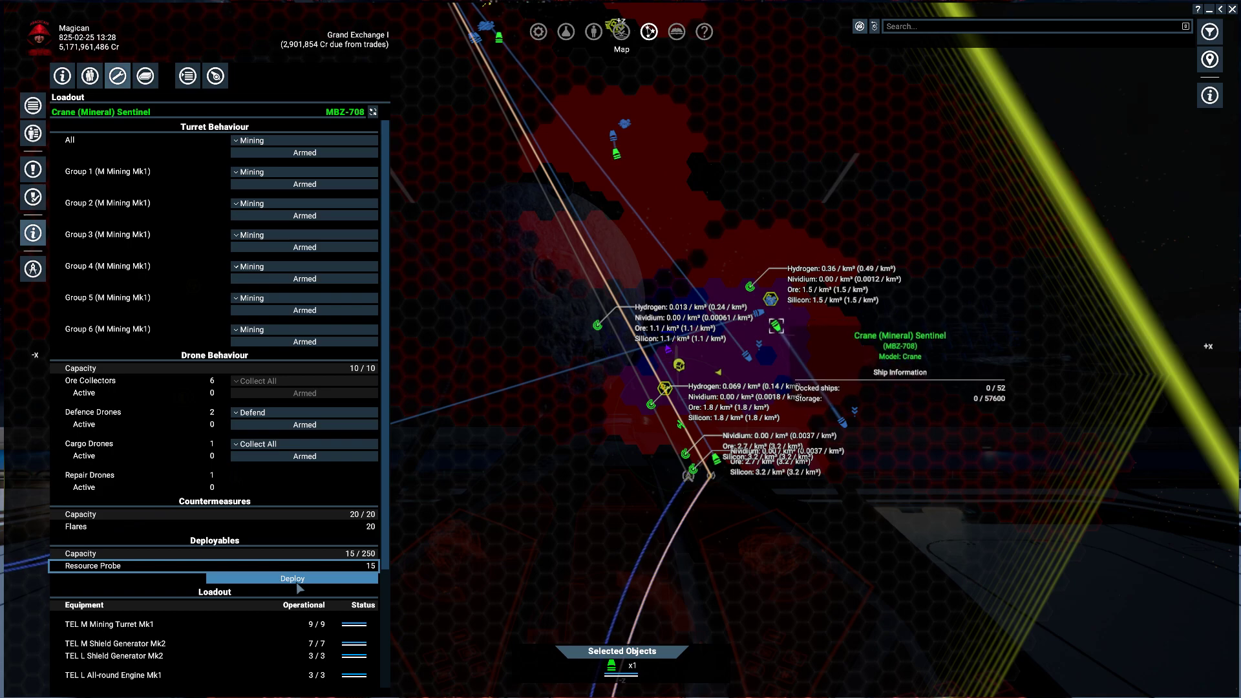
Deploy two resource probes from Crane (Mineral) Sentinel MBZ-708, leaving 13 aboard
{"action": "left_click", "coordinate": [292, 579]}
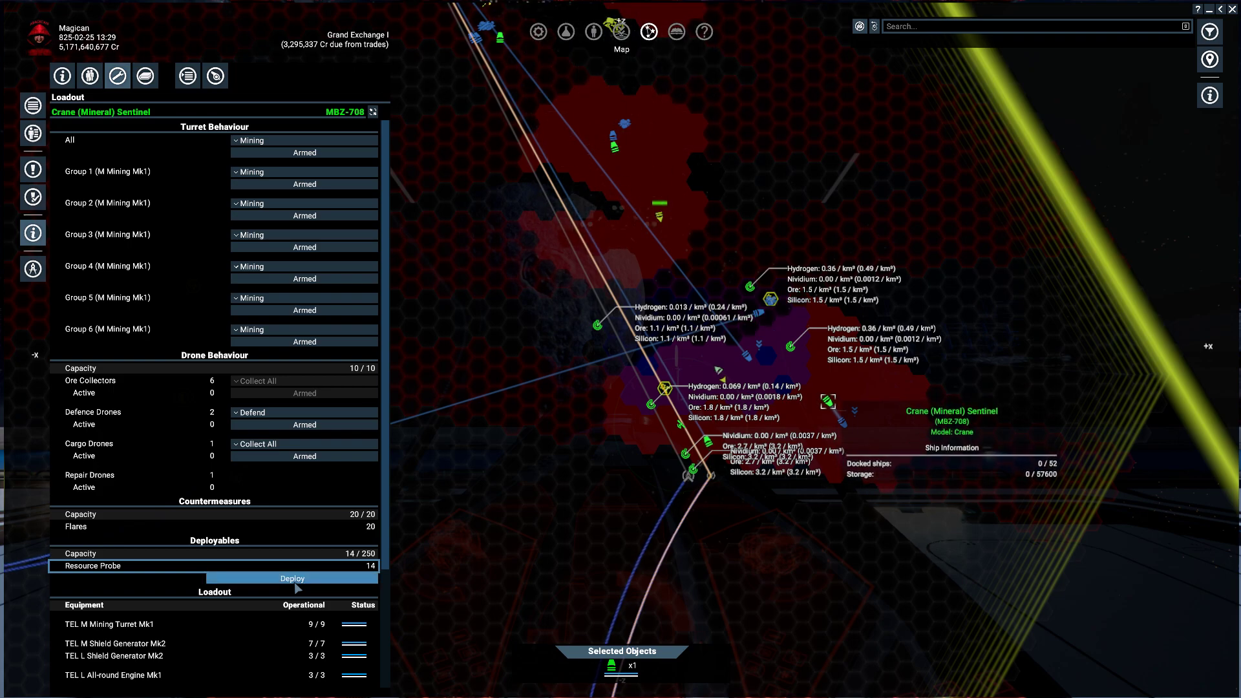
{"action": "left_click", "coordinate": [293, 579]}
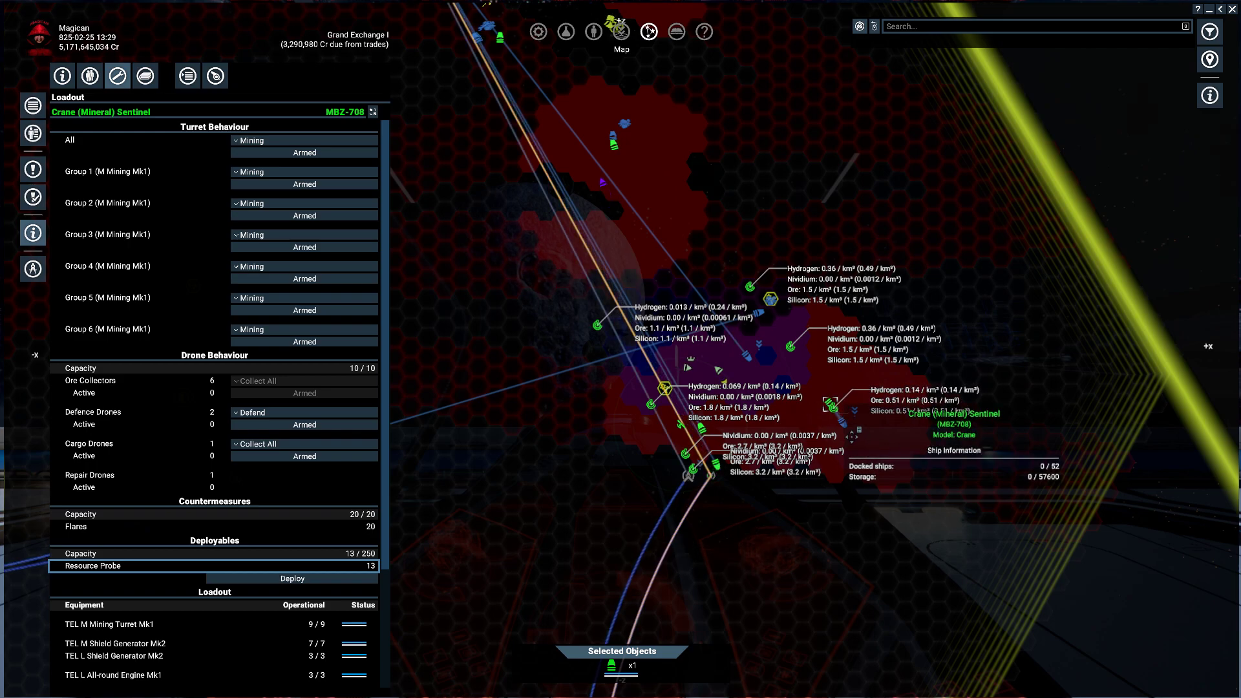
{"action": "mouse_move", "coordinate": [951, 468]}
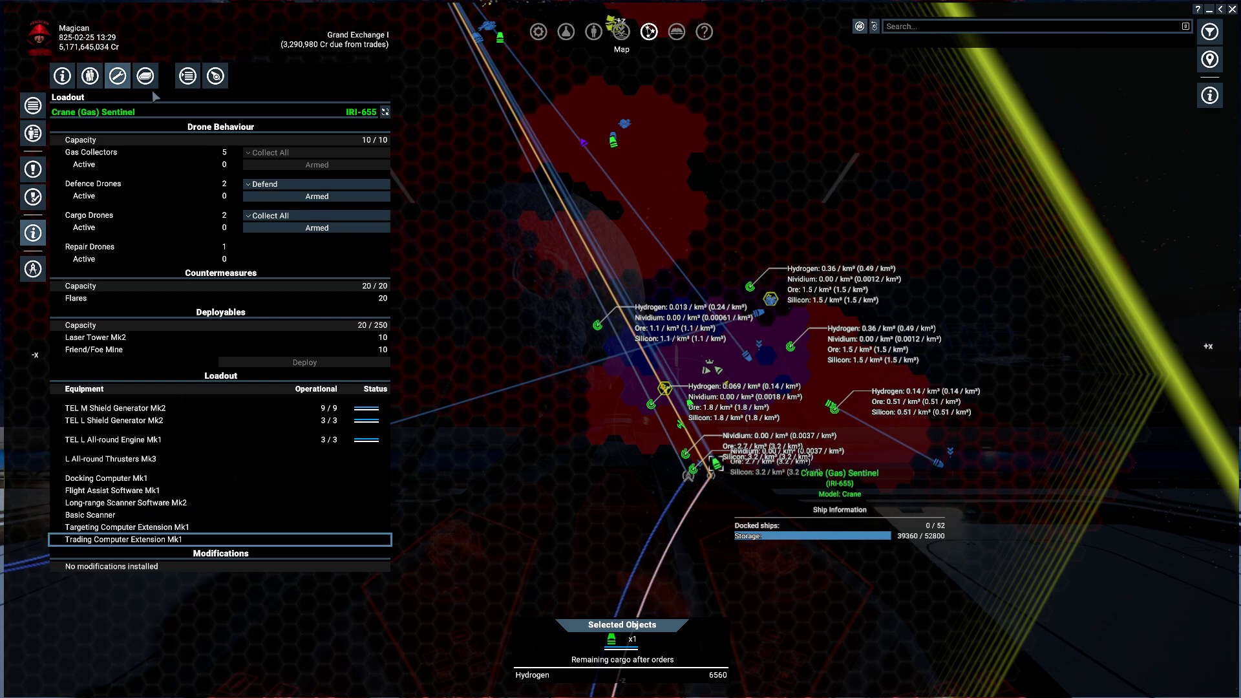
Select Mining L (Gas) 001, check its logbook and behaviour, and show its loadout
{"action": "left_click", "coordinate": [187, 76]}
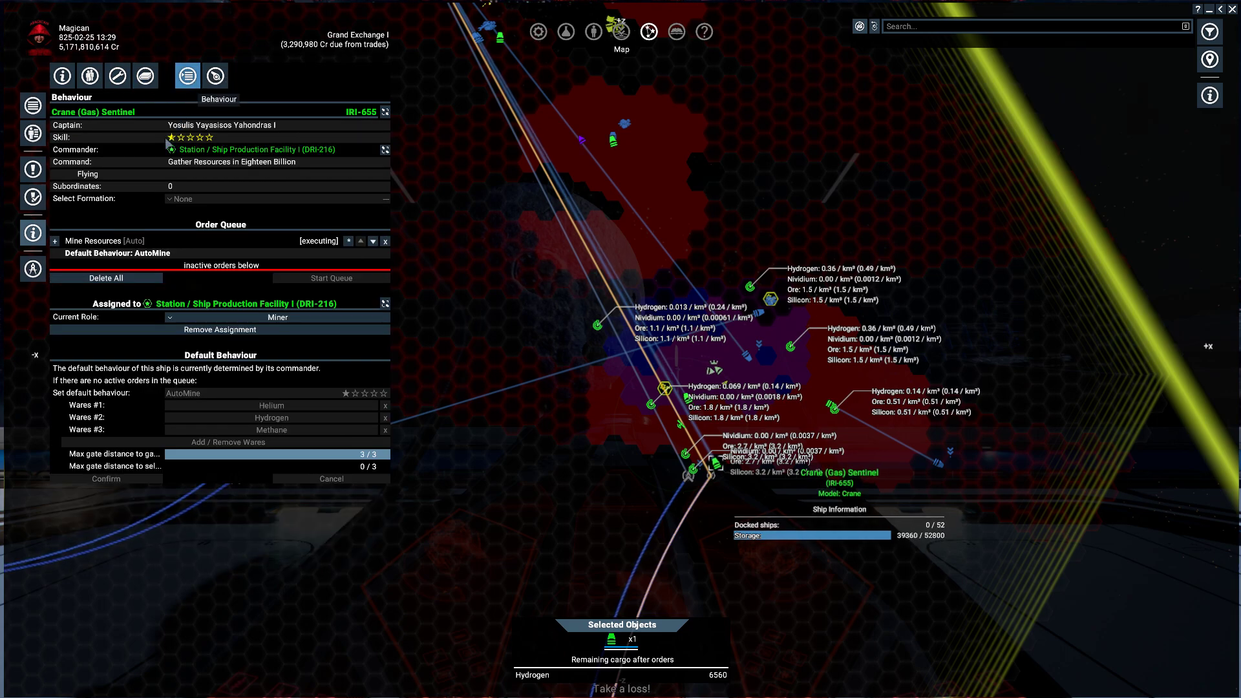
{"action": "left_click", "coordinate": [57, 240]}
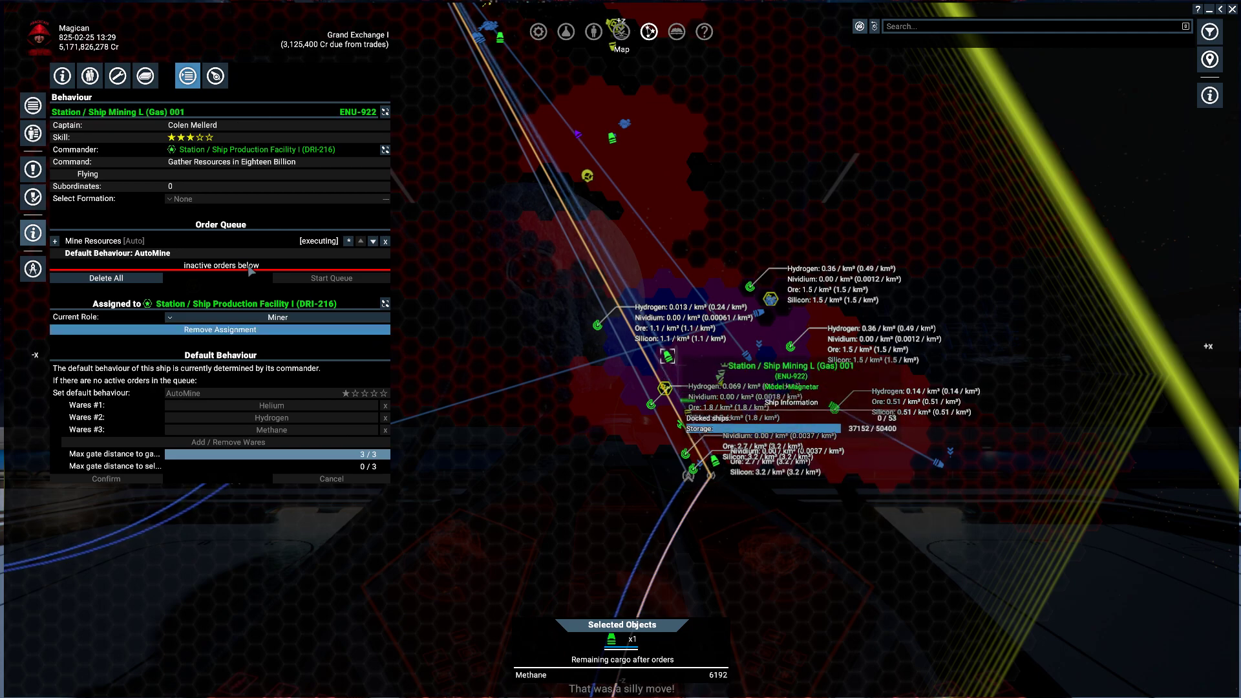
{"action": "left_click", "coordinate": [146, 76]}
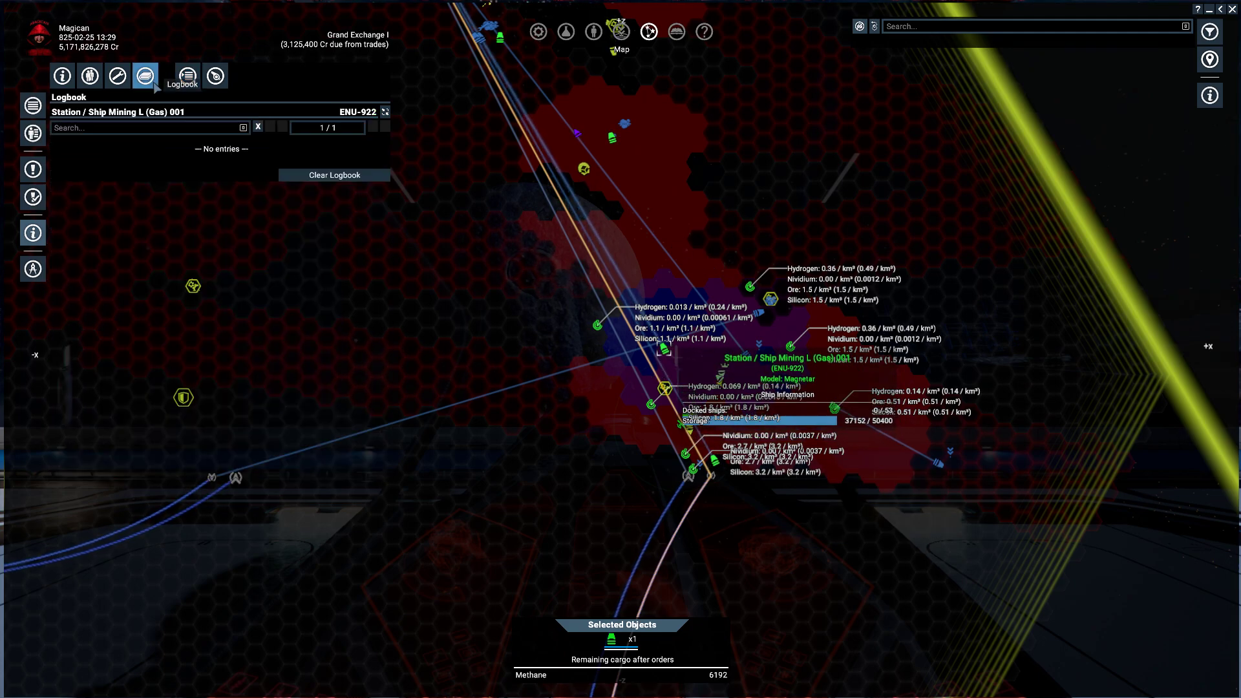
{"action": "left_click", "coordinate": [187, 76]}
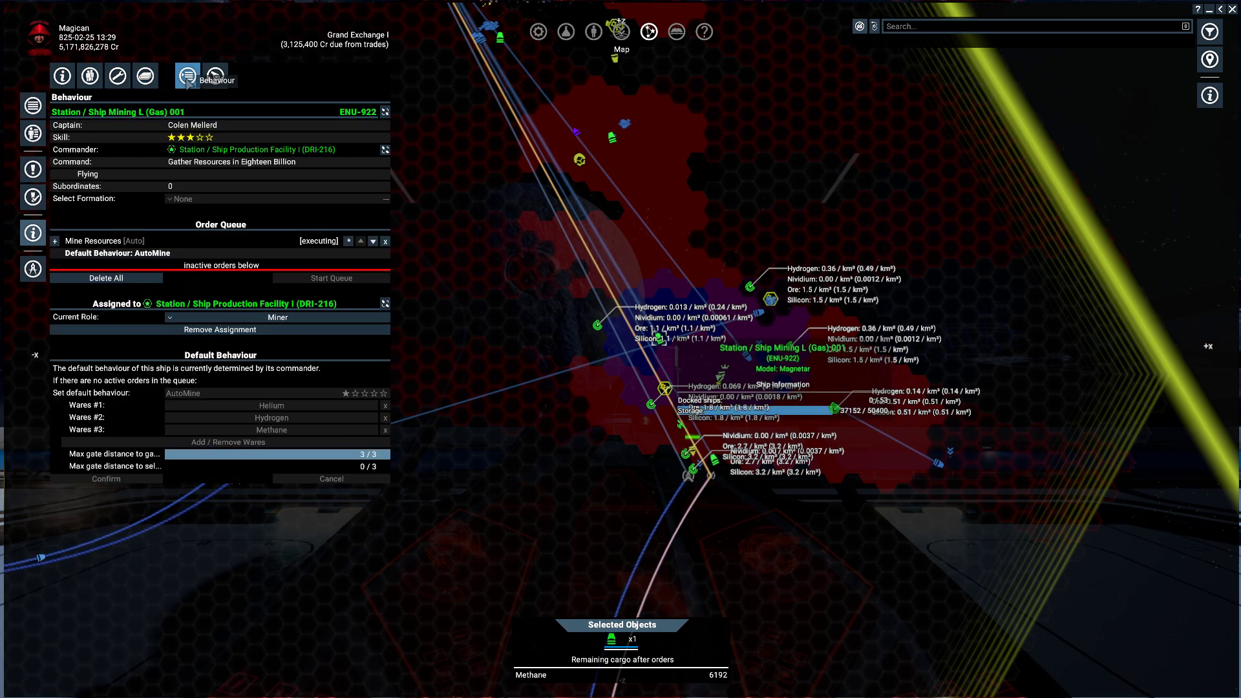
{"action": "left_click", "coordinate": [117, 76]}
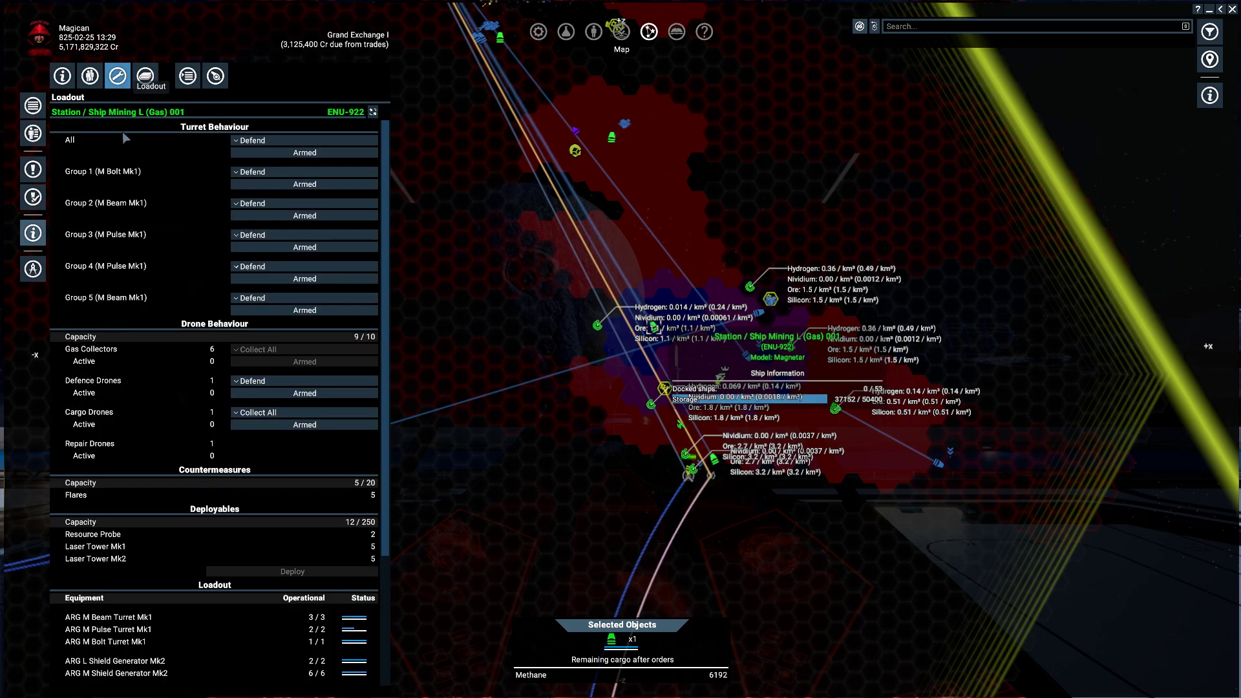
Deploy one resource probe from Mining L (Gas) 001, leaving a single probe aboard
{"action": "left_click", "coordinate": [92, 534]}
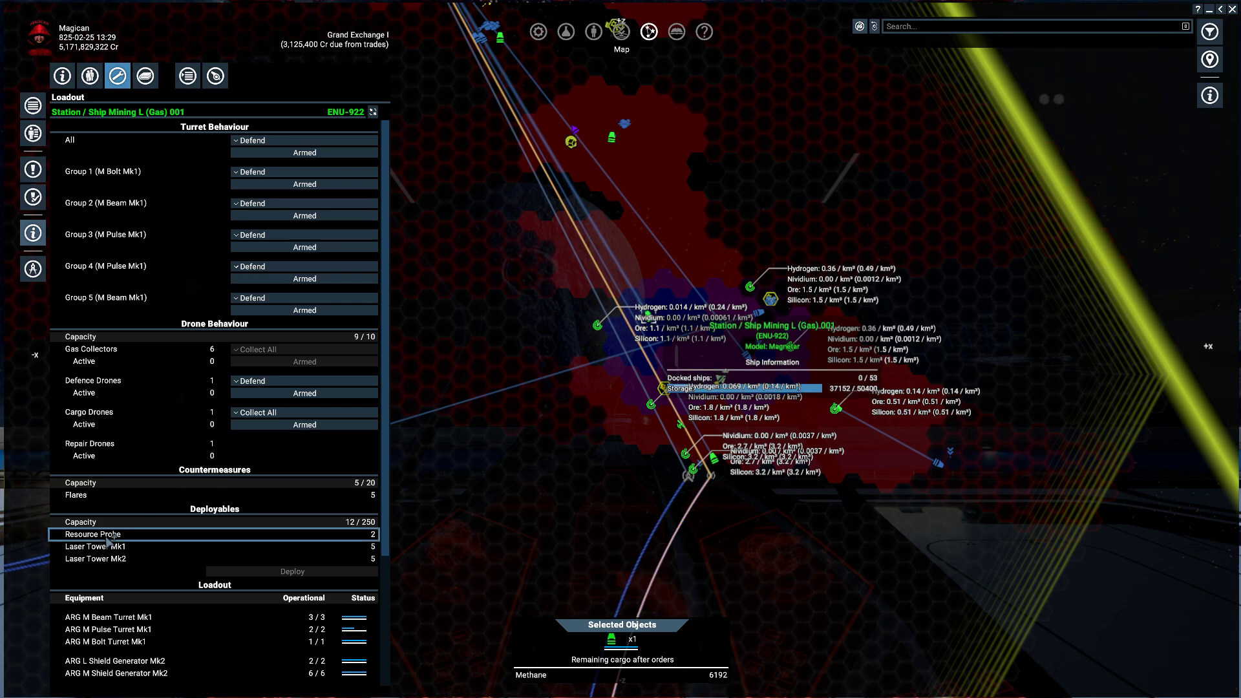
{"action": "left_click", "coordinate": [292, 572]}
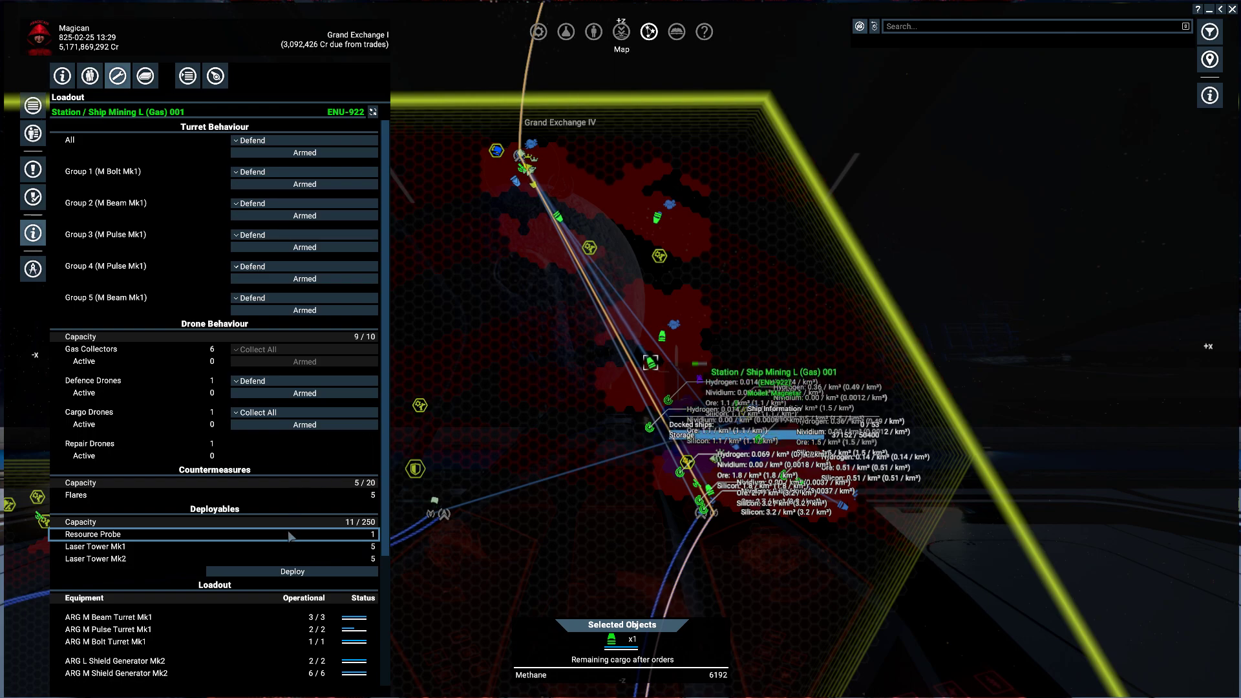
{"action": "mouse_move", "coordinate": [314, 577]}
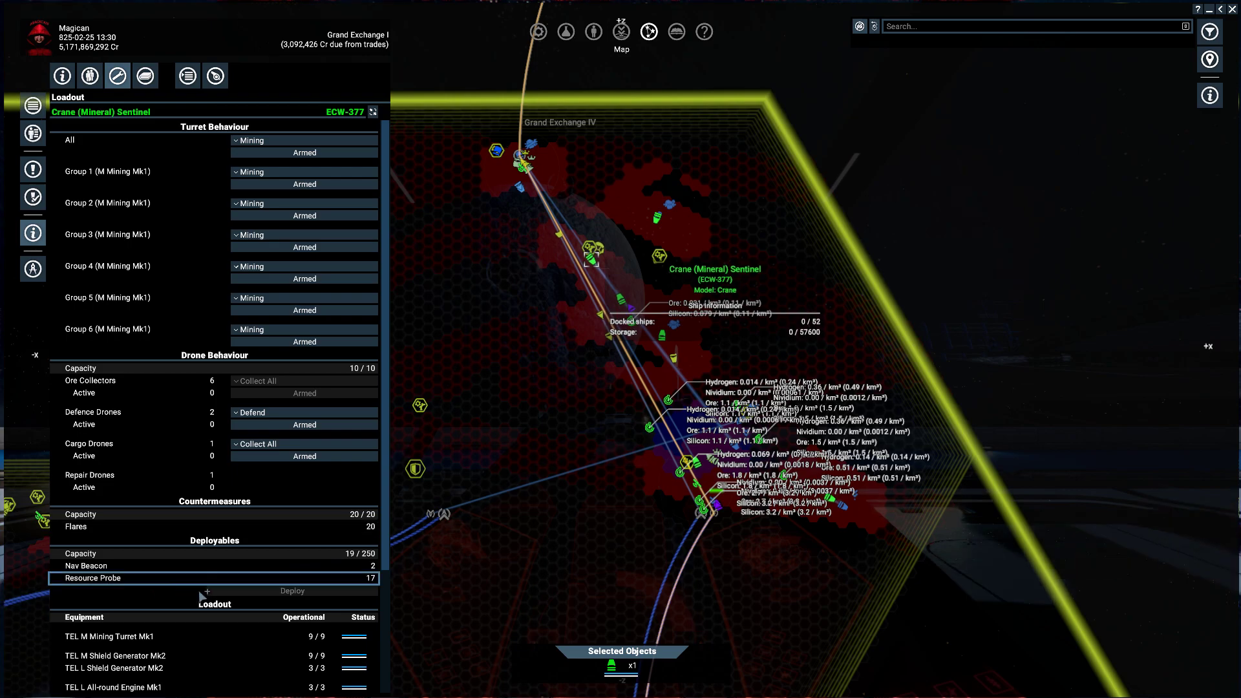
Deploy a resource probe from Crane (Mineral) Sentinel ECW-377, which holds 17
{"action": "left_click", "coordinate": [292, 590]}
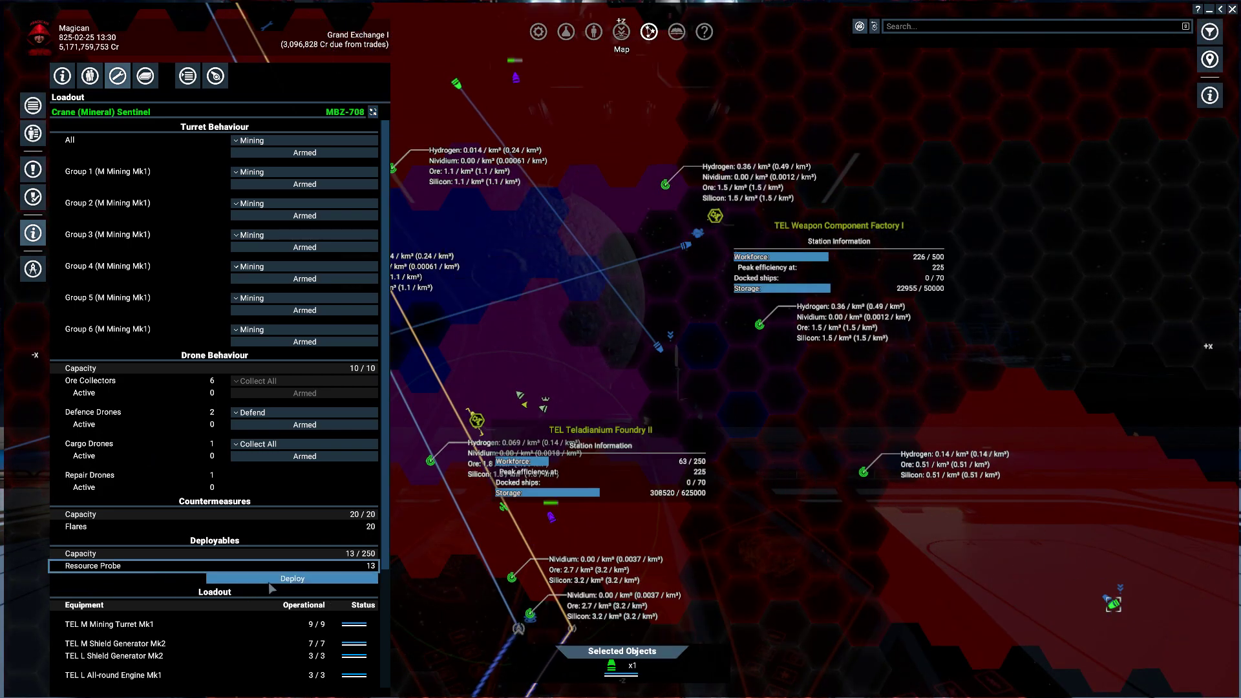
Launch another resource probe from Crane MBZ-708
{"action": "left_click", "coordinate": [292, 579]}
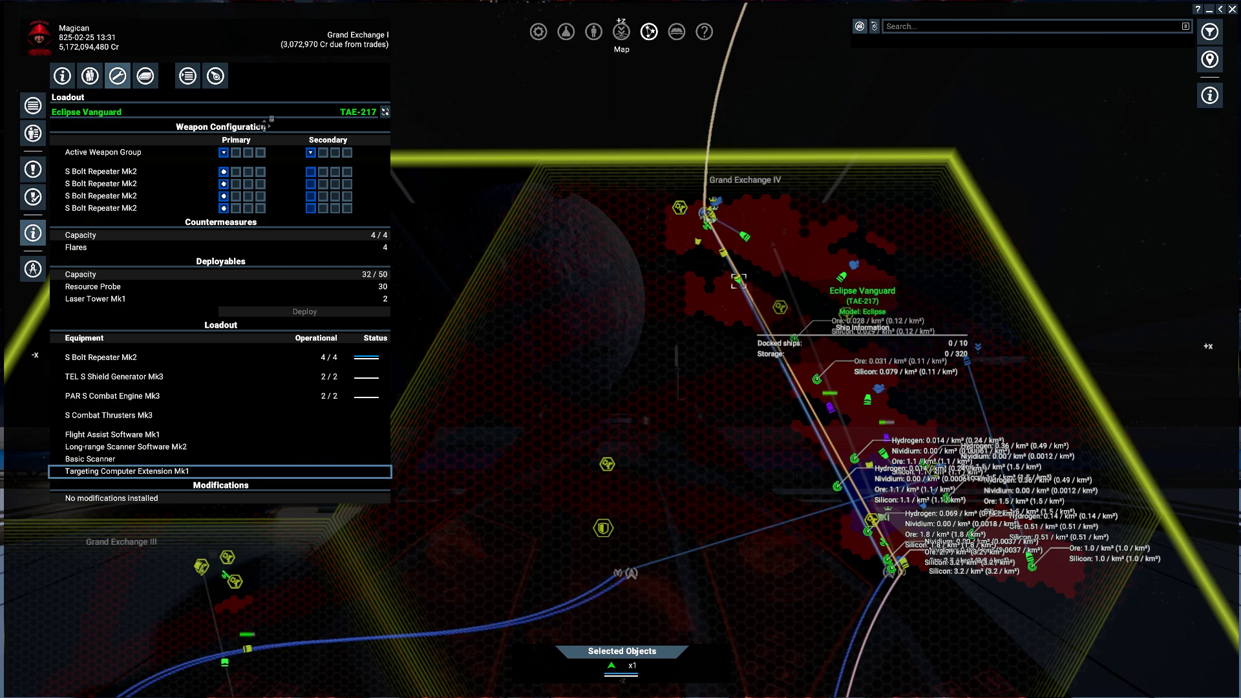
Review TAE-217's behaviour, then launch a resource probe from its loadout
{"action": "left_click", "coordinate": [186, 76]}
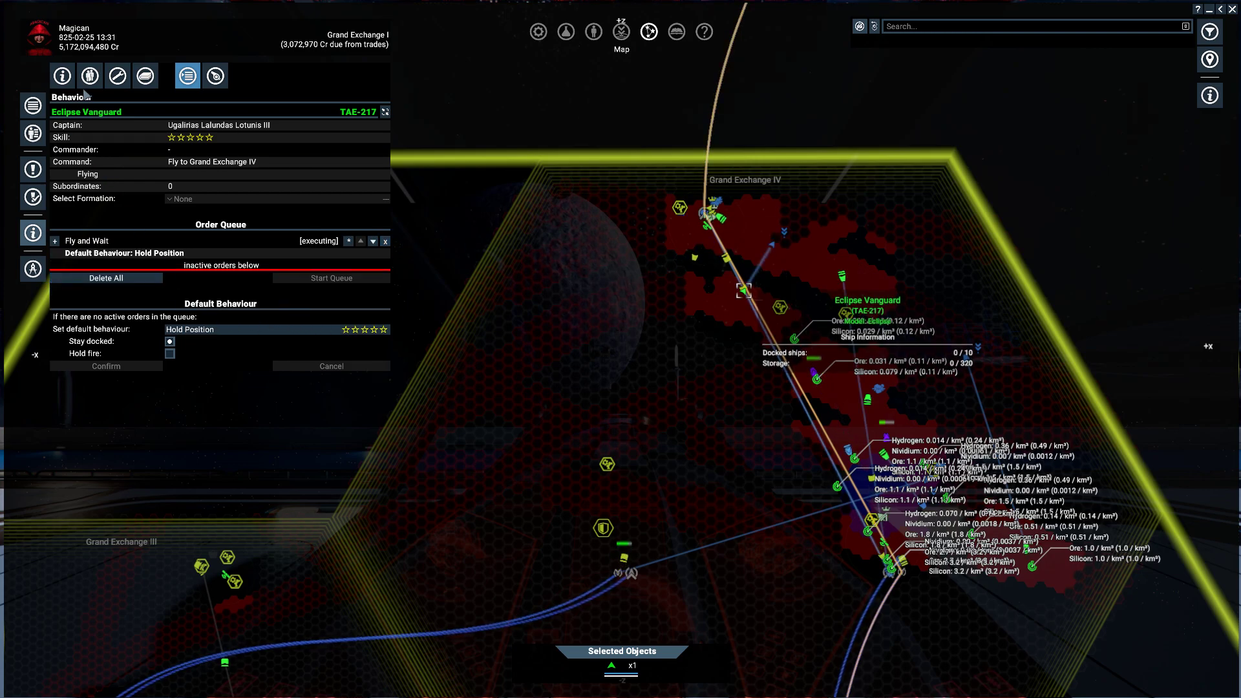
{"action": "left_click", "coordinate": [117, 75]}
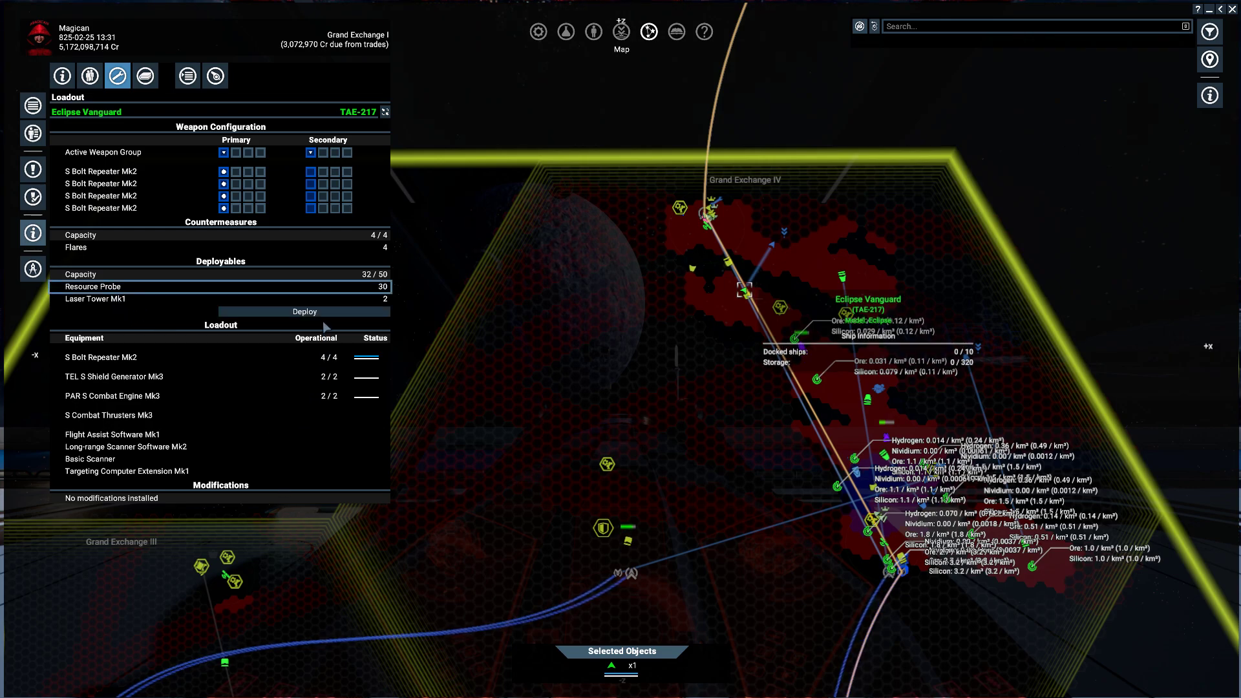
{"action": "left_click", "coordinate": [304, 311]}
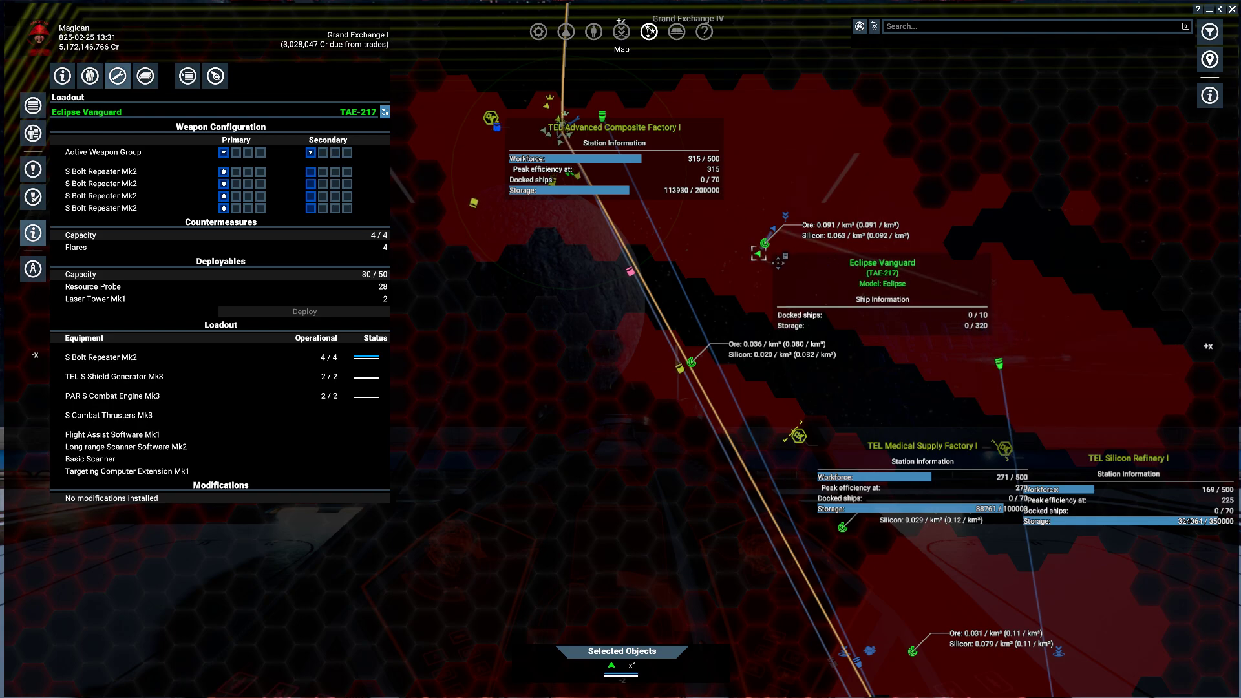
Remove the Eclipse Vanguard's current order and launch another resource probe
{"action": "right_click", "coordinate": [763, 242]}
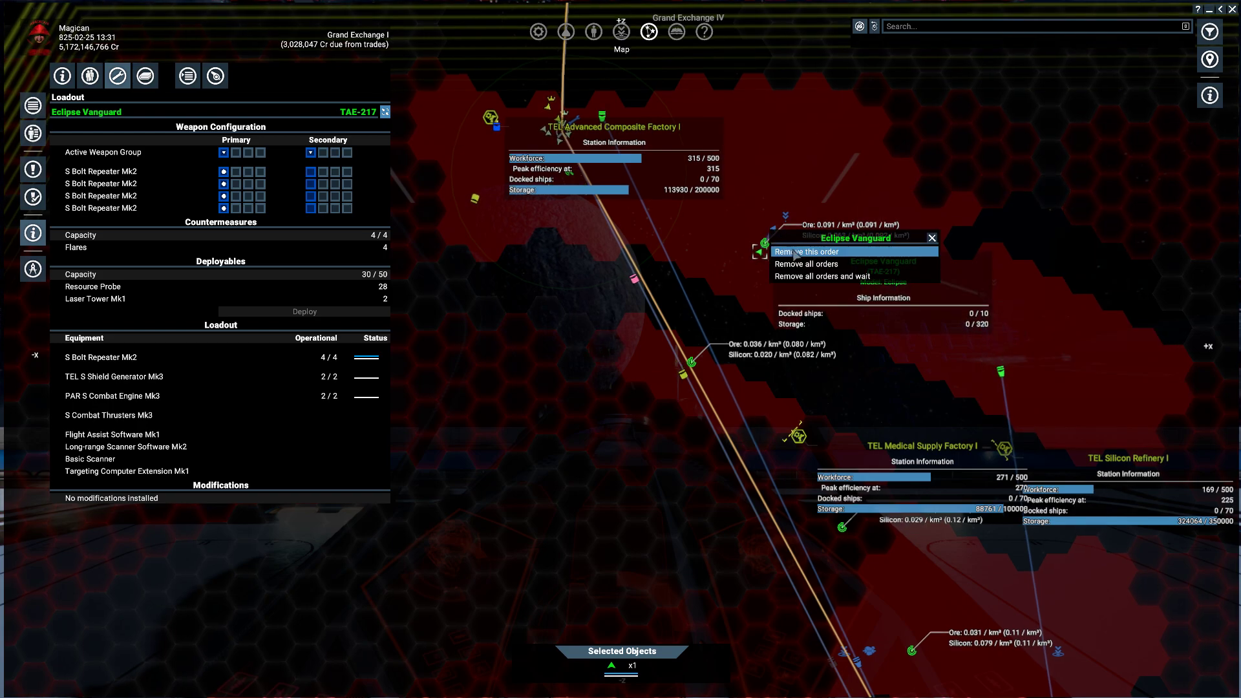
{"action": "left_click", "coordinate": [806, 251]}
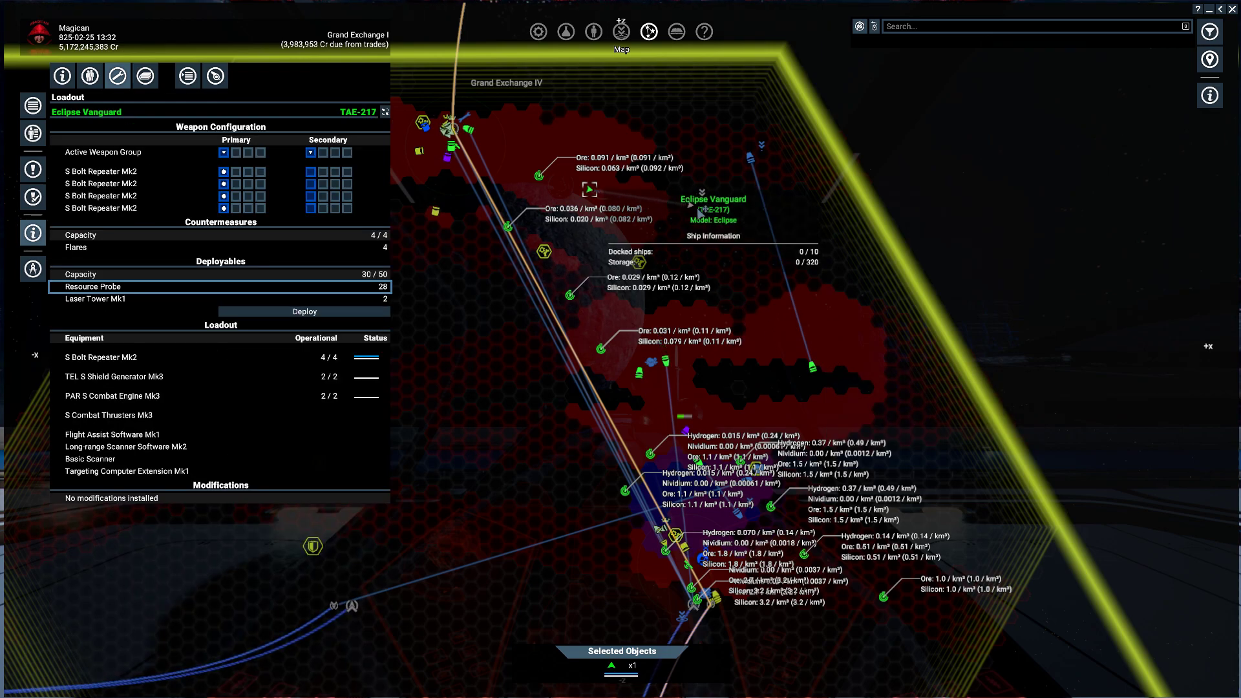
{"action": "mouse_move", "coordinate": [305, 311]}
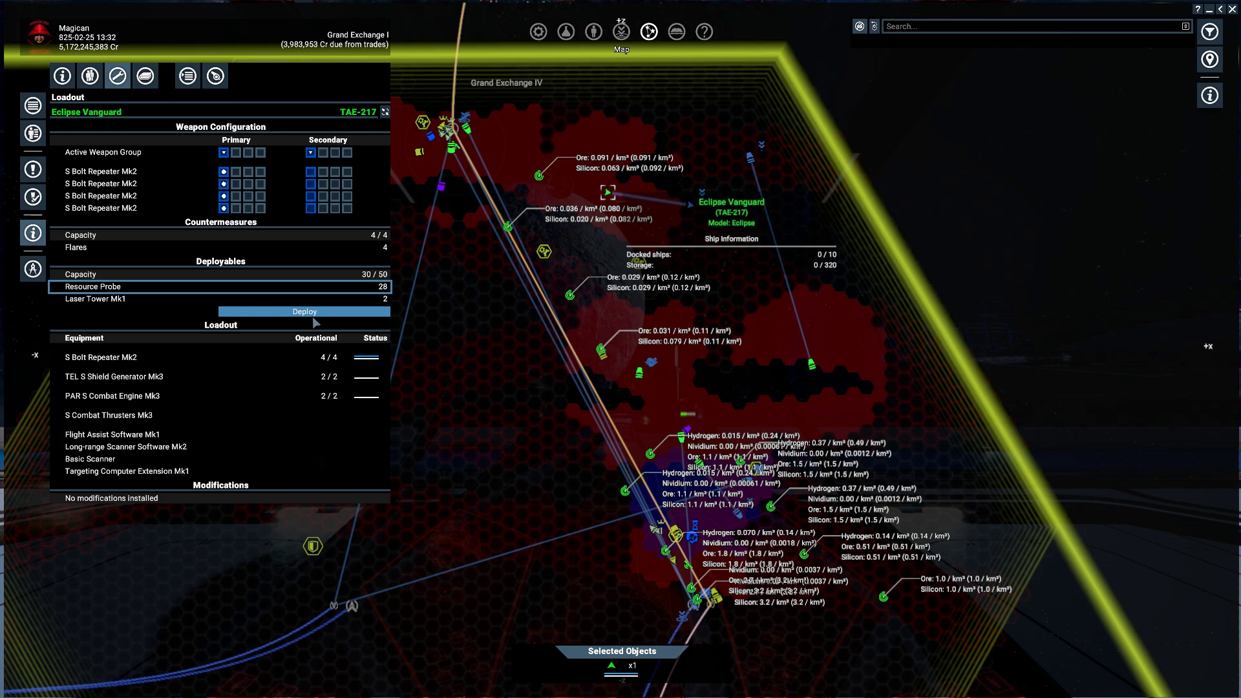
{"action": "left_click", "coordinate": [304, 312]}
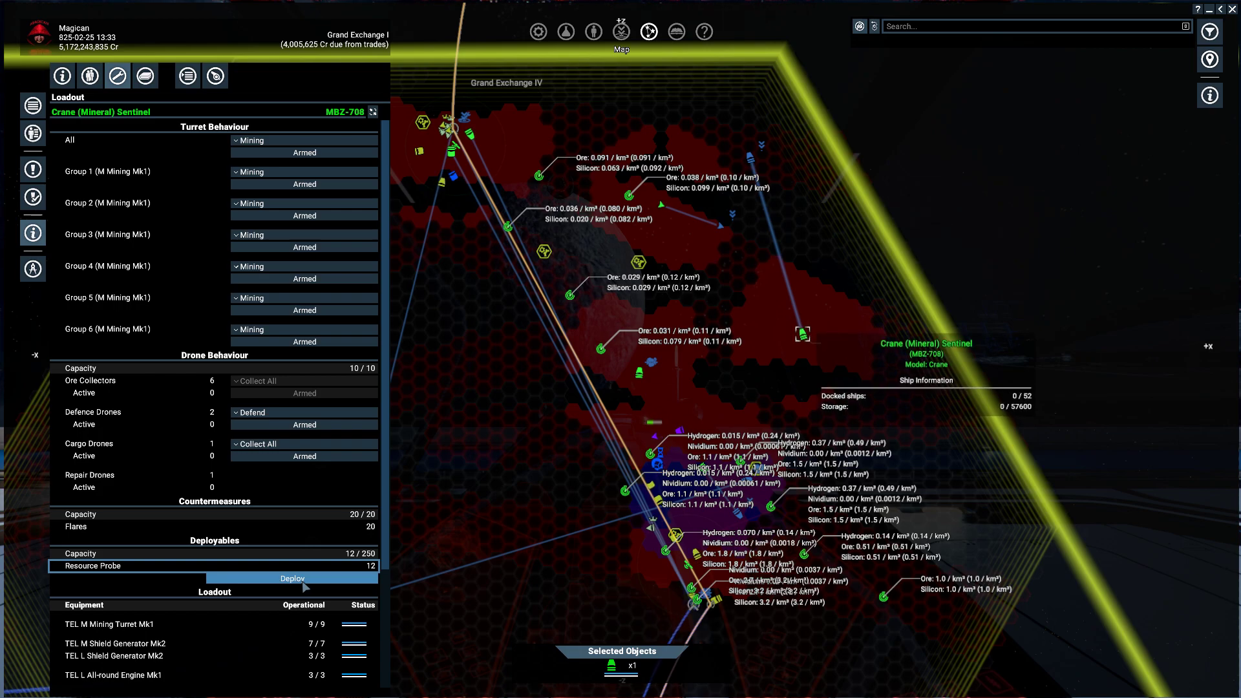
Launch a probe from MBZ-708, then reselect TAE-217 and launch one from it
{"action": "left_click", "coordinate": [292, 578]}
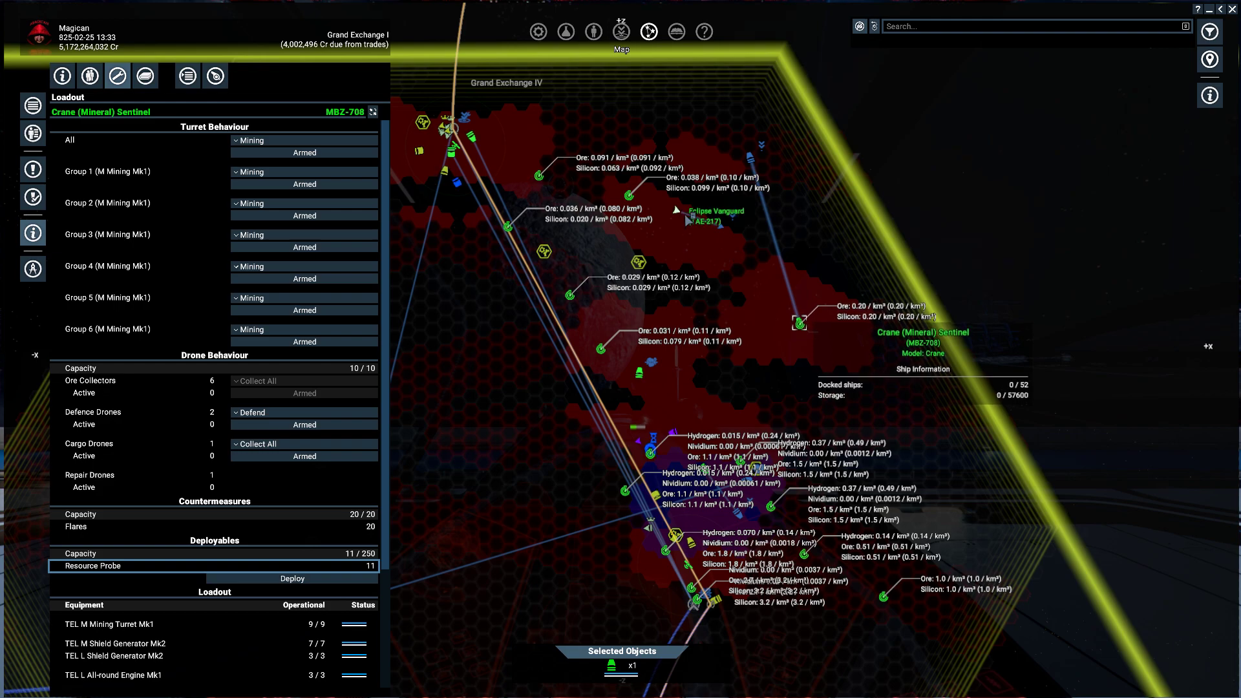
{"action": "left_click", "coordinate": [688, 218]}
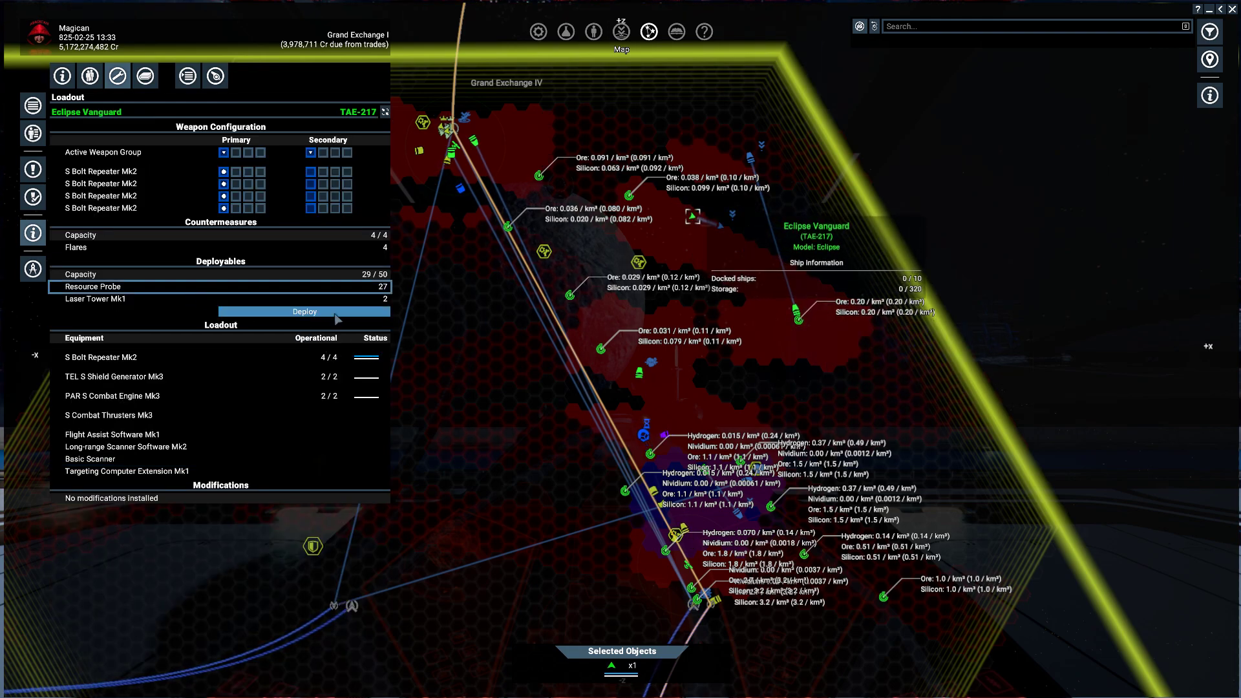
{"action": "left_click", "coordinate": [304, 312]}
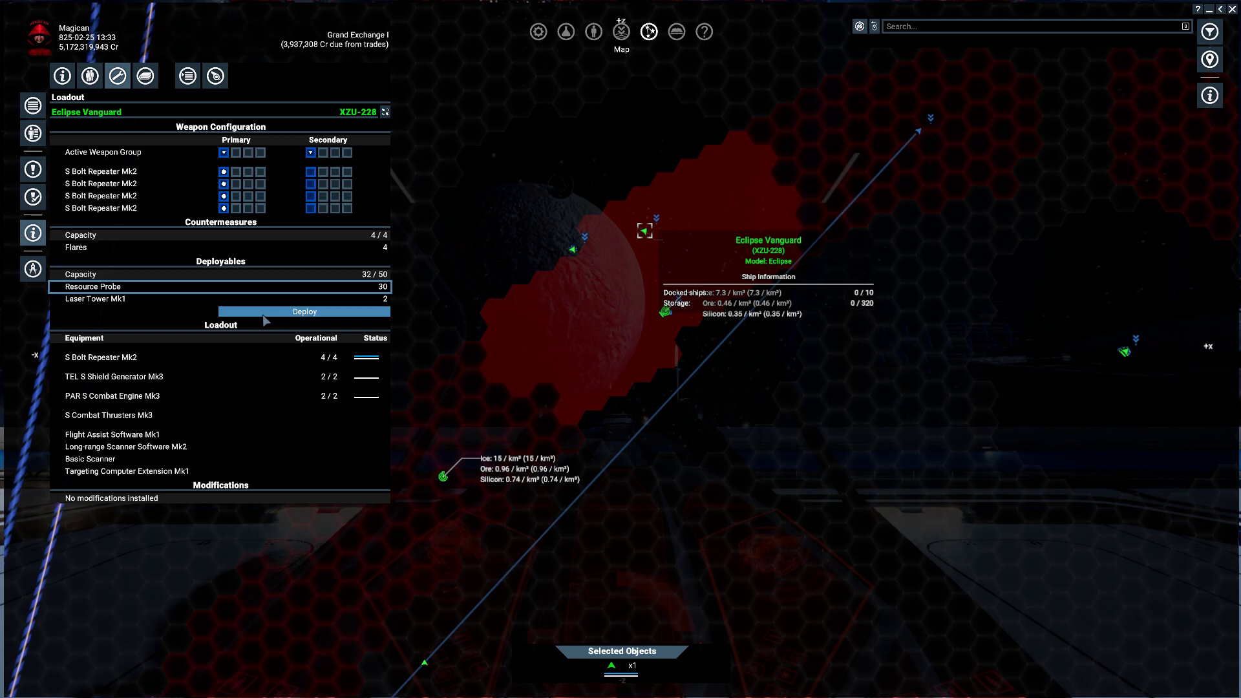
Launch a resource probe from Eclipse Vanguard XZU-228
{"action": "left_click", "coordinate": [304, 311]}
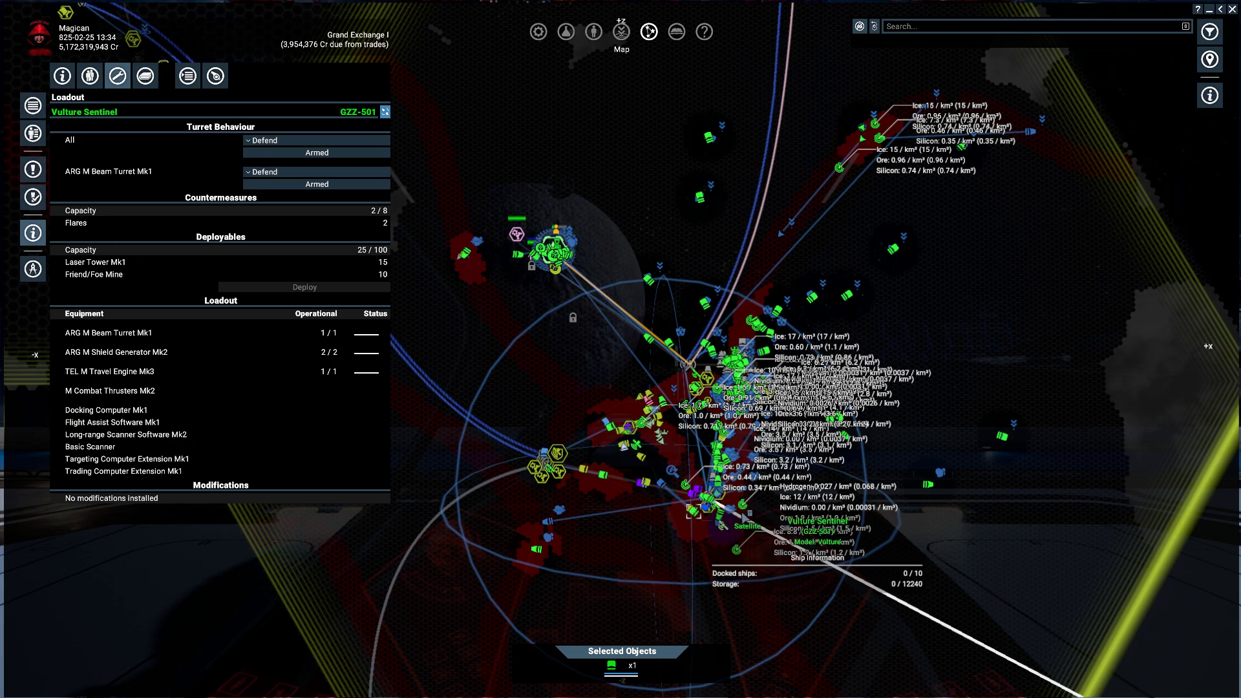
{"action": "mouse_move", "coordinate": [126, 140]}
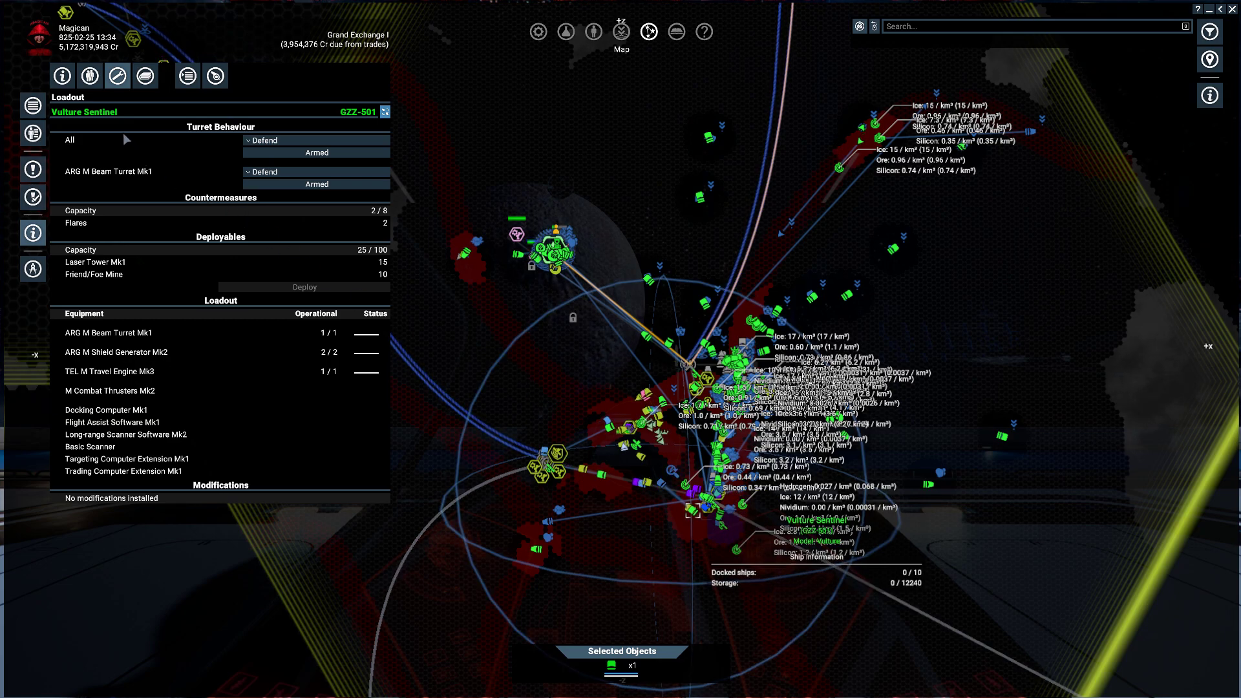
Review Crane EUO-096's behaviour and crew, then return to its loadout
{"action": "left_click", "coordinate": [188, 75]}
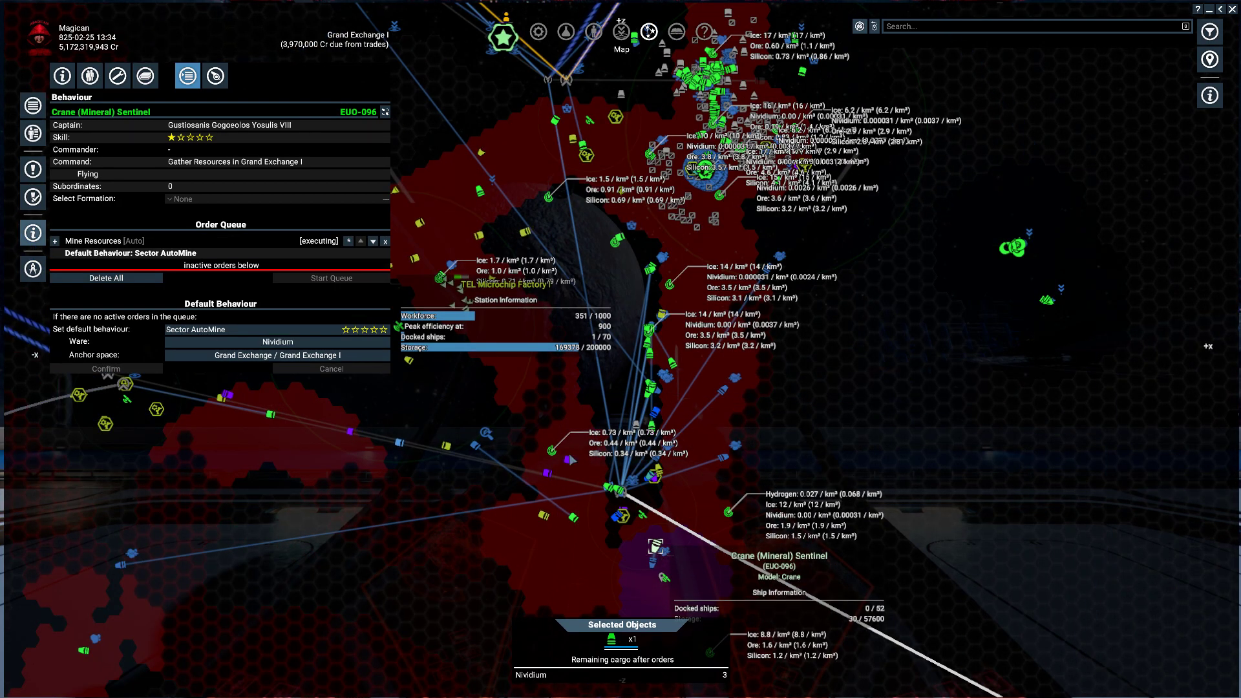
{"action": "left_click", "coordinate": [89, 76]}
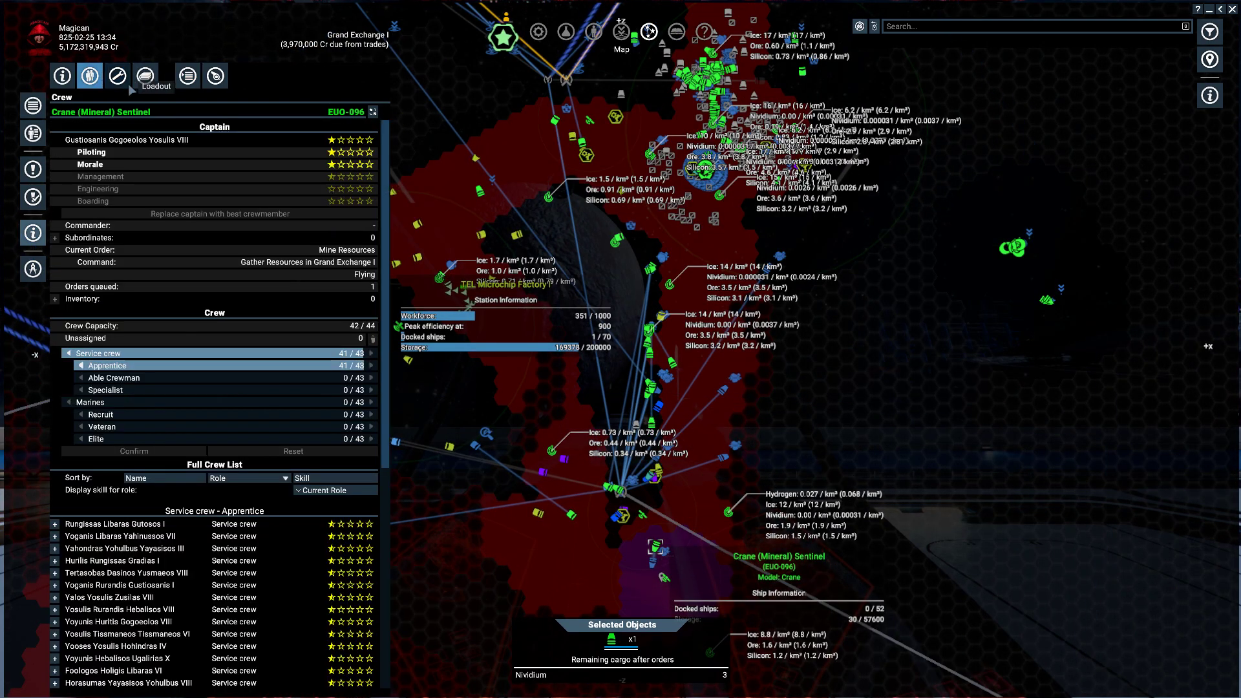
{"action": "left_click", "coordinate": [119, 76]}
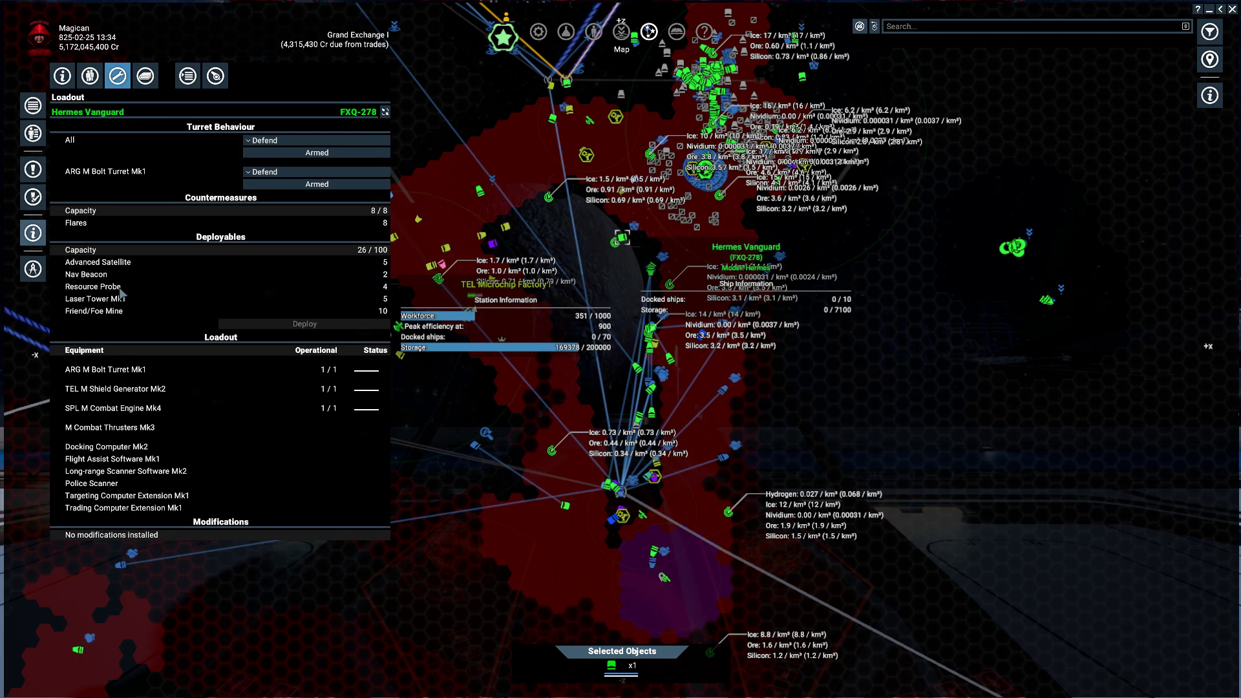
Select Resource Probe under Deployables and launch one from the Hermes Vanguard
{"action": "left_click", "coordinate": [92, 286]}
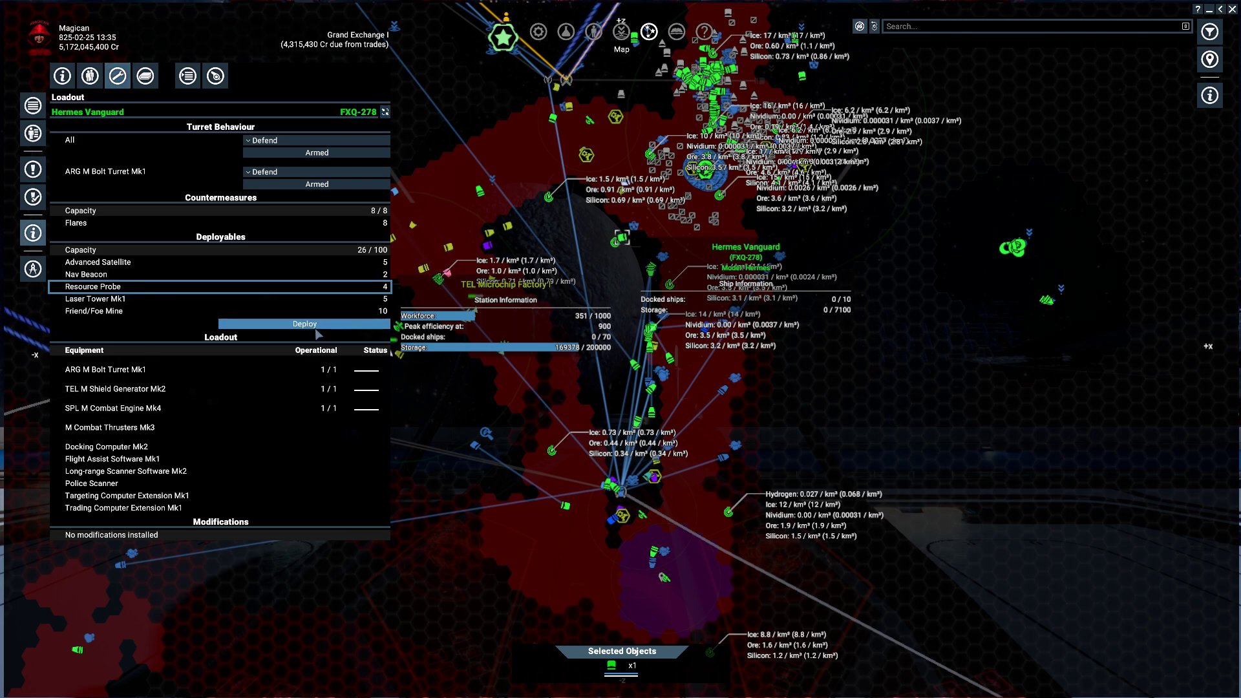
{"action": "left_click", "coordinate": [304, 324]}
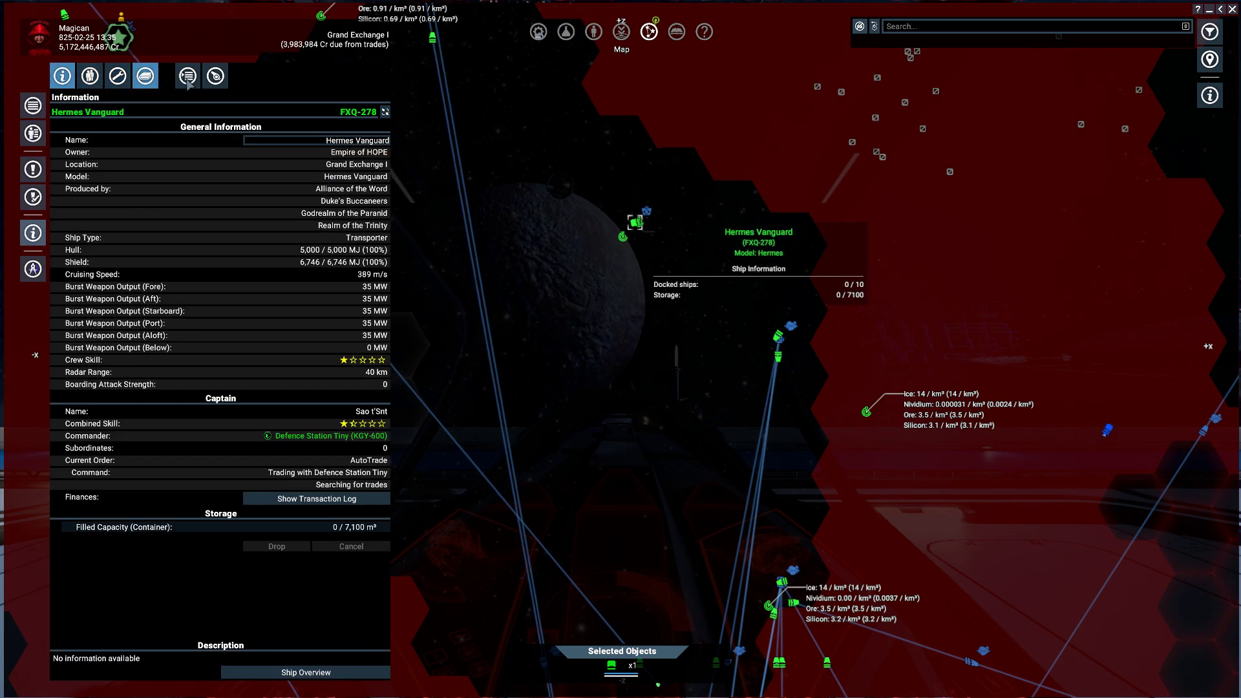
Check the Hermes Vanguard's behaviour, crew and info, then order it to Fly and Wait at Grand Exchange I
{"action": "left_click", "coordinate": [187, 76]}
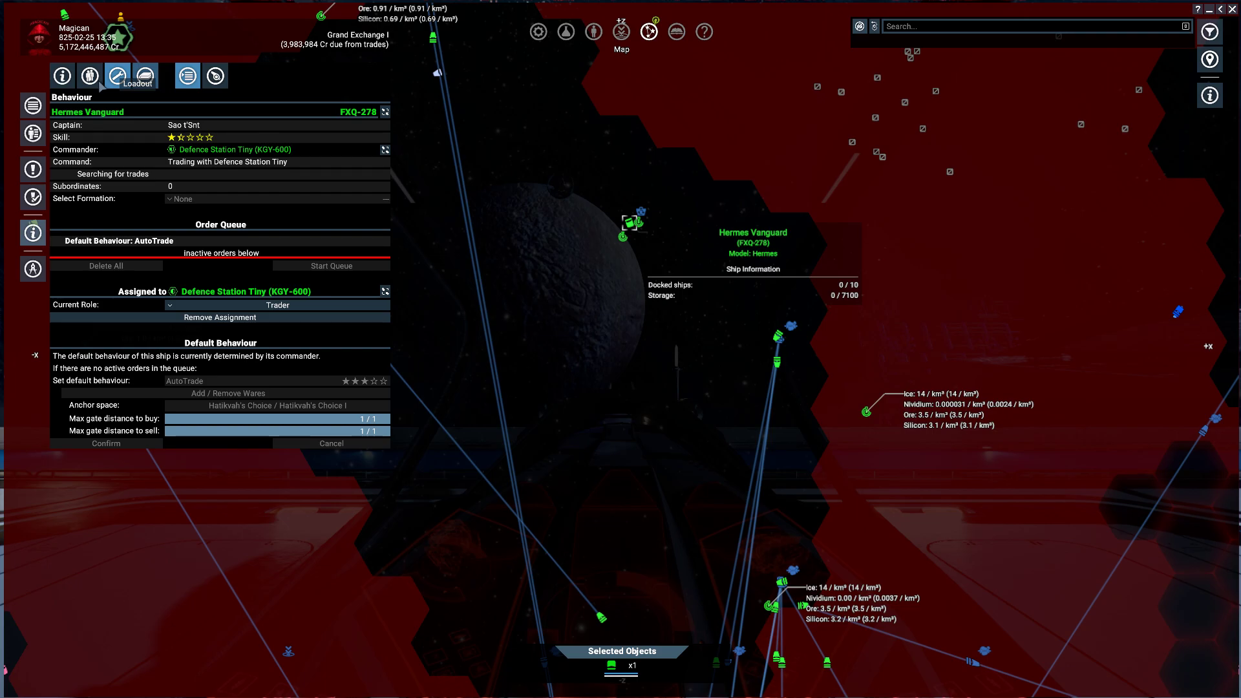
{"action": "left_click", "coordinate": [90, 77]}
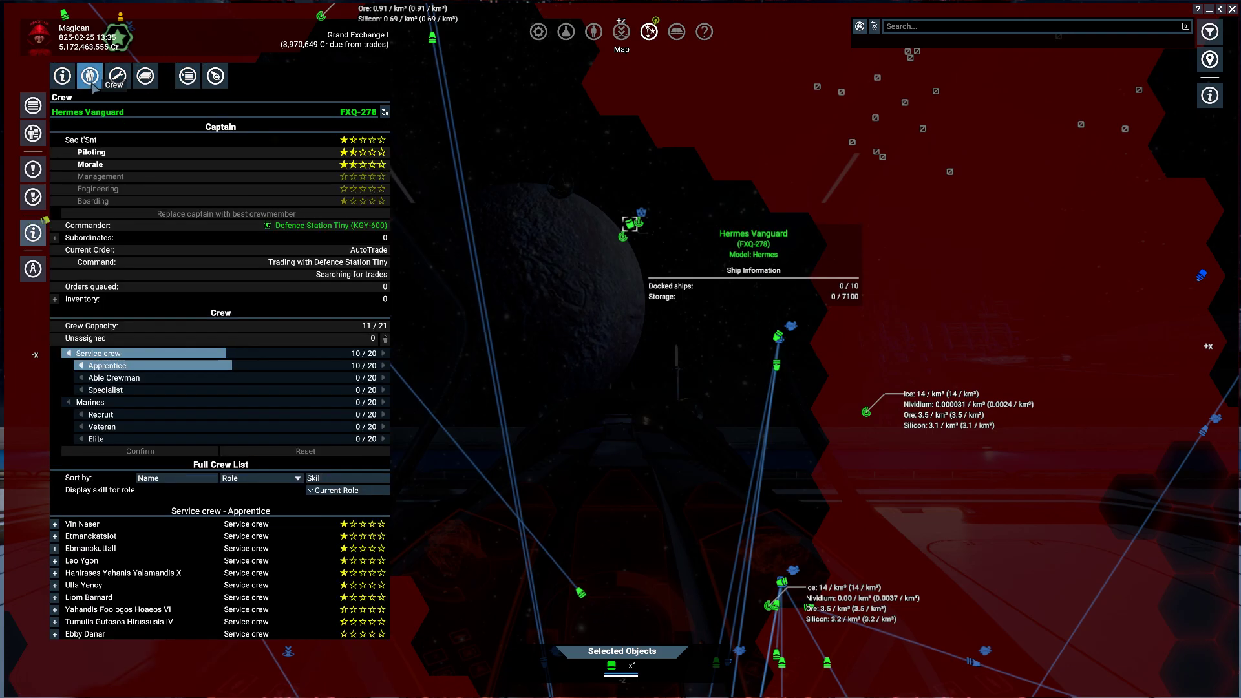
{"action": "left_click", "coordinate": [60, 76]}
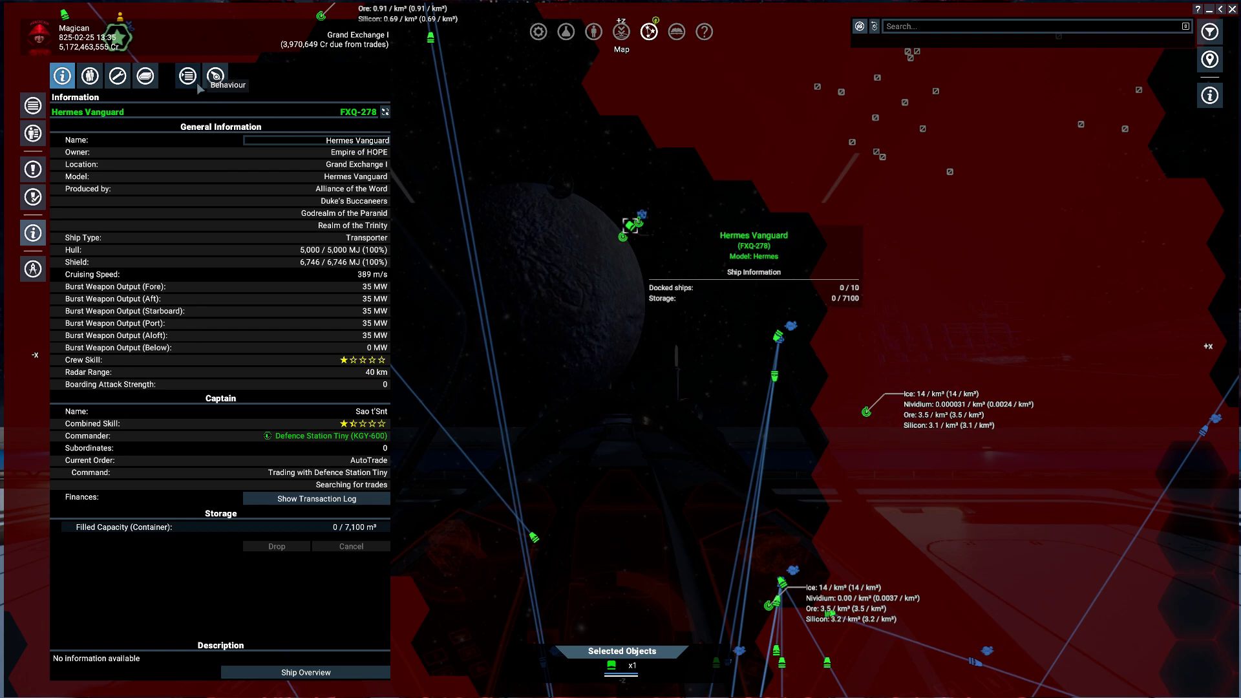
{"action": "left_click", "coordinate": [186, 76]}
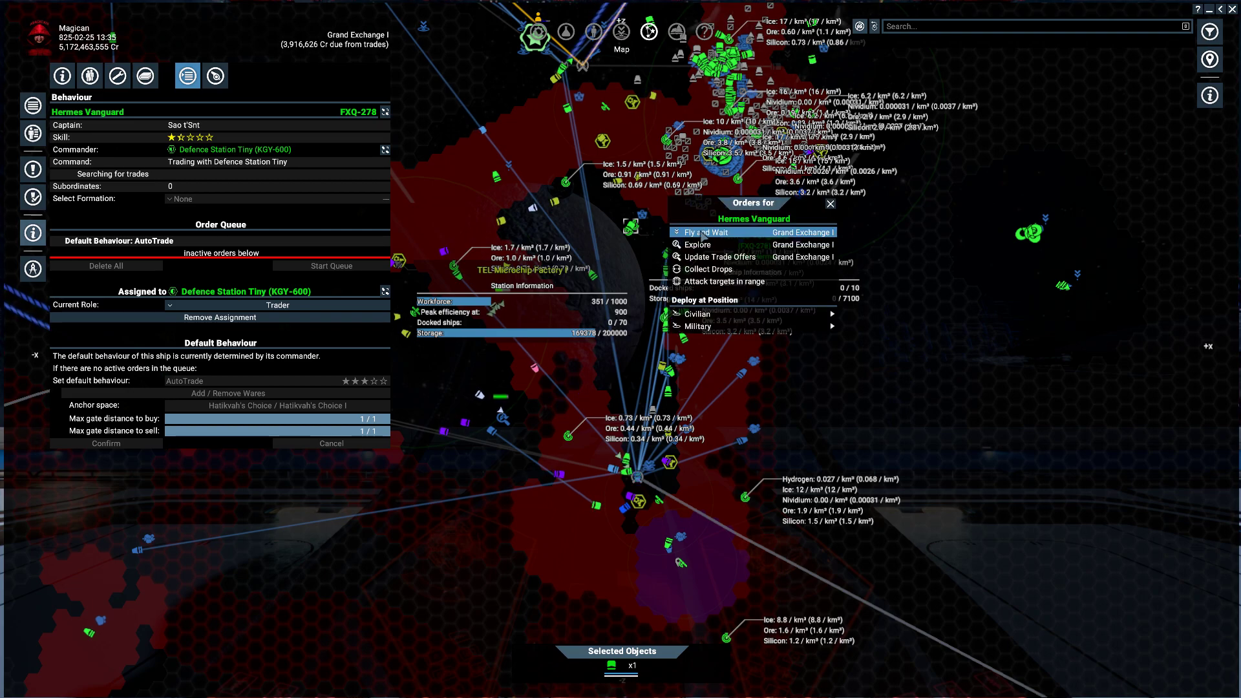
{"action": "left_click", "coordinate": [706, 232]}
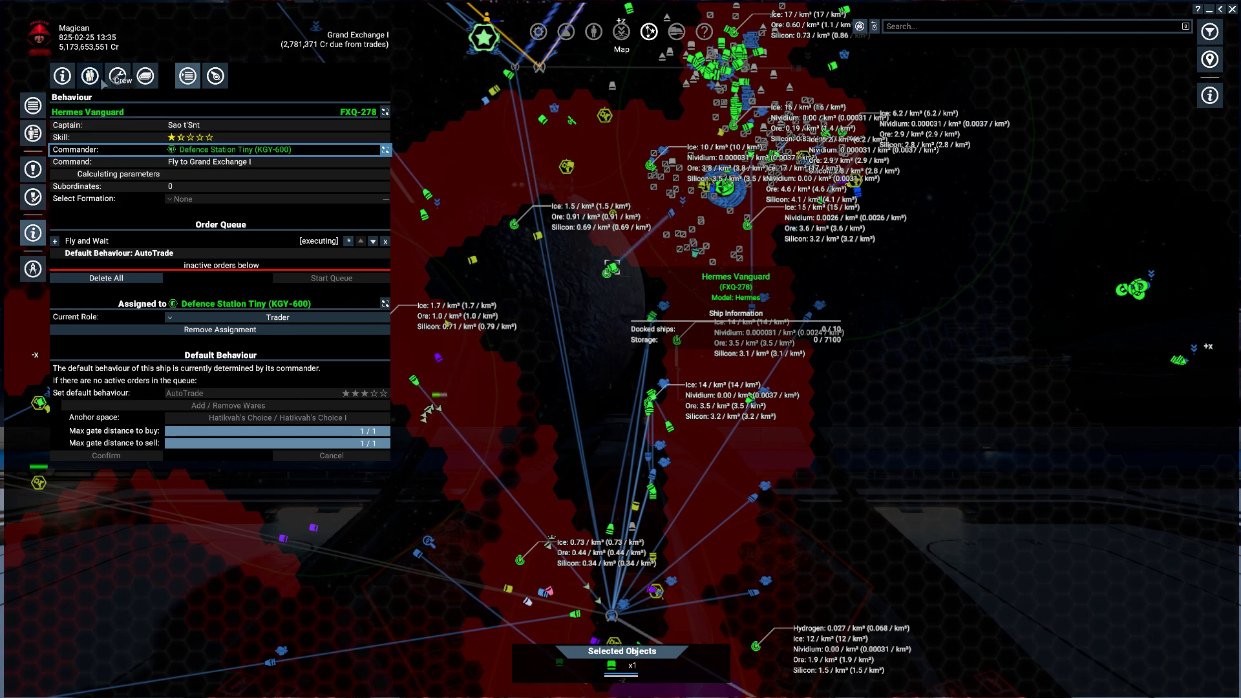
Review the Hermes Vanguard's crew and logbook, then launch another resource probe from its loadout
{"action": "left_click", "coordinate": [89, 76]}
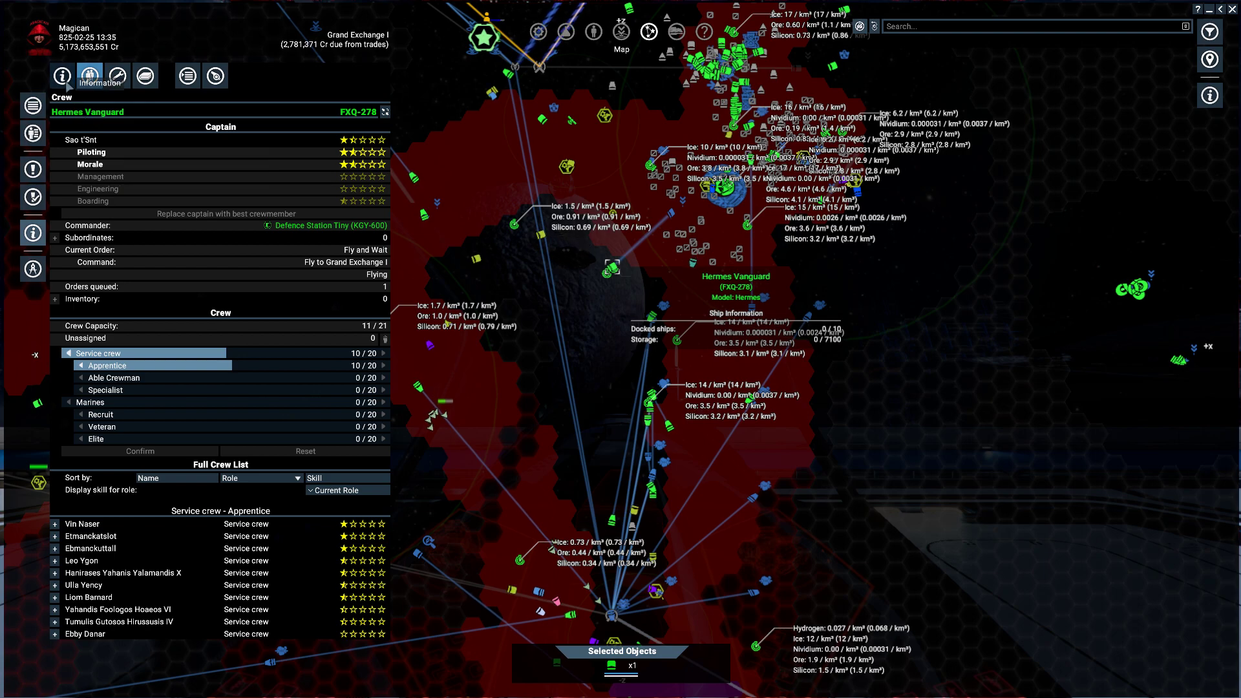
{"action": "left_click", "coordinate": [146, 77]}
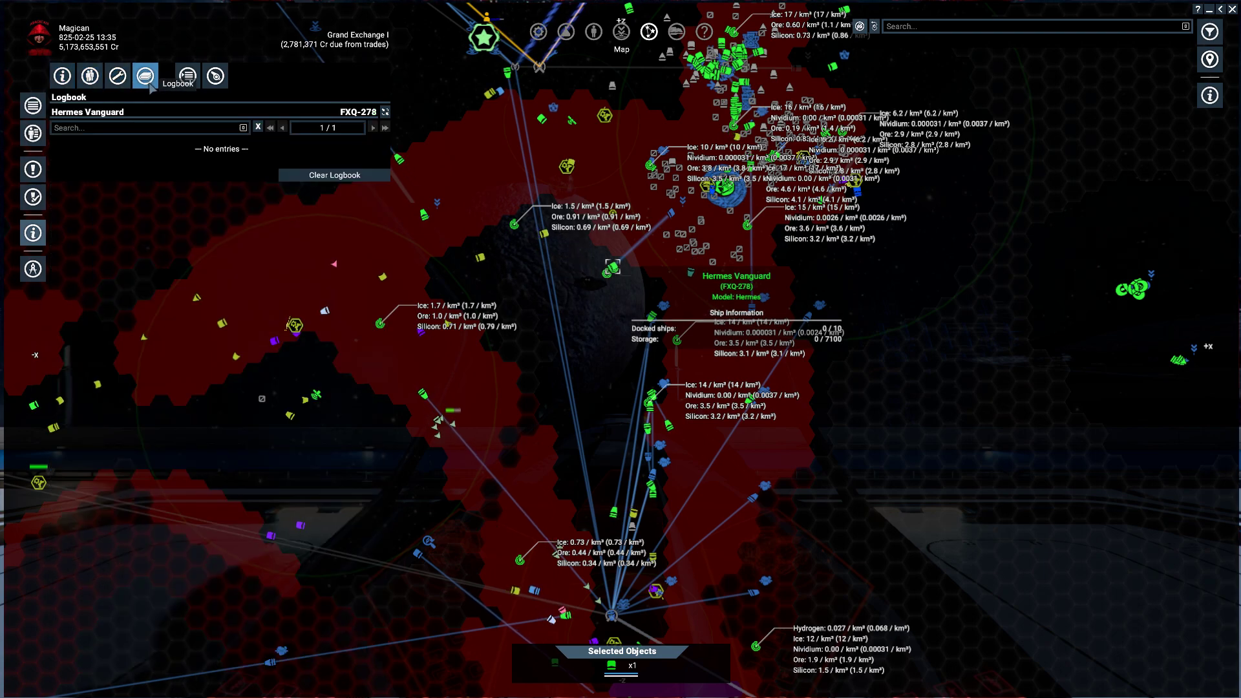
{"action": "left_click", "coordinate": [118, 76]}
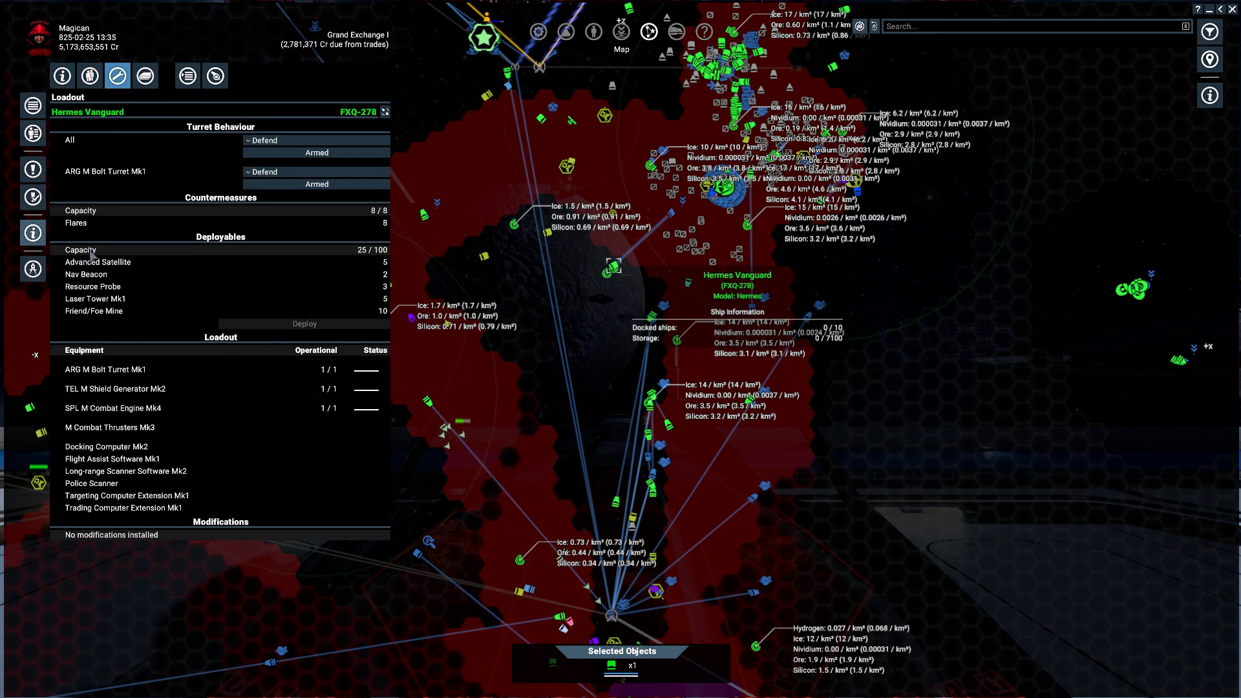
{"action": "left_click", "coordinate": [92, 286]}
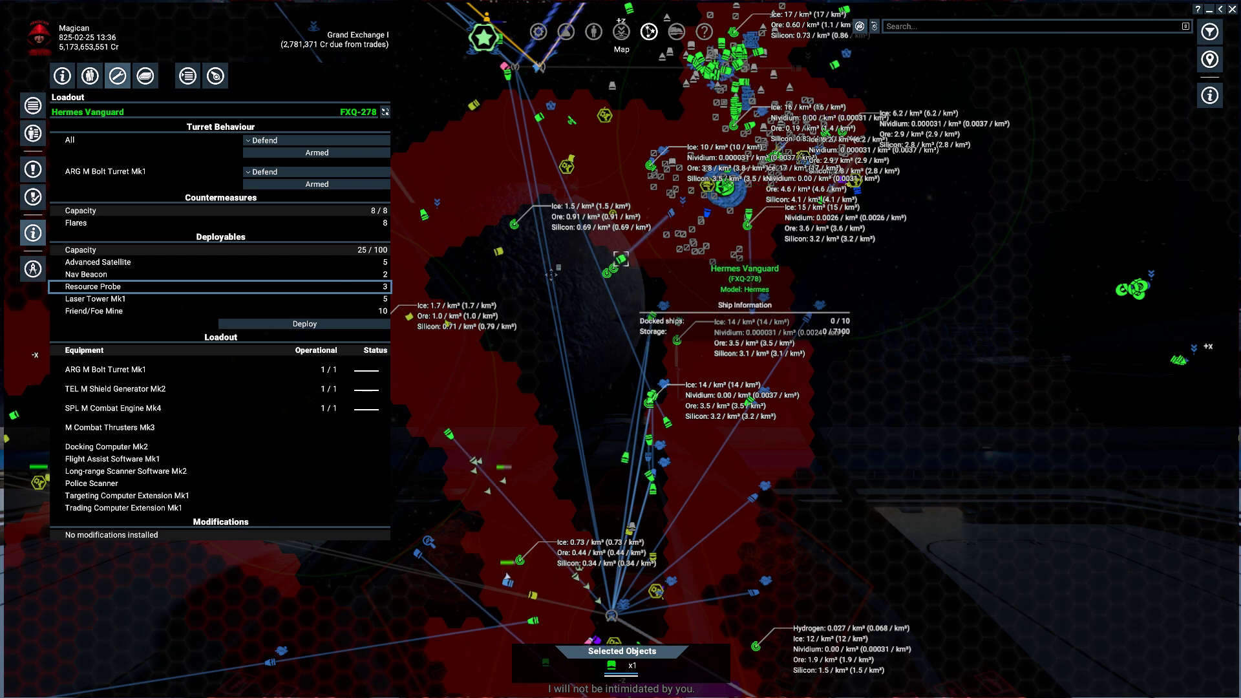
{"action": "mouse_move", "coordinate": [304, 324]}
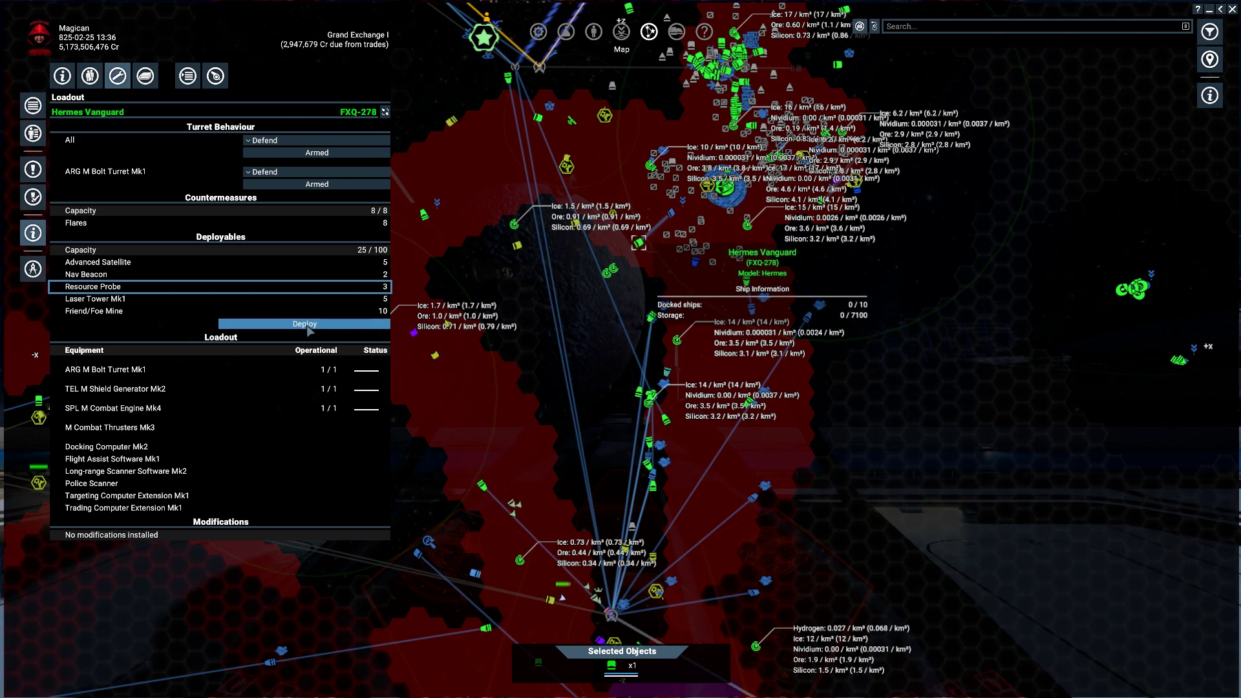
{"action": "left_click", "coordinate": [304, 324]}
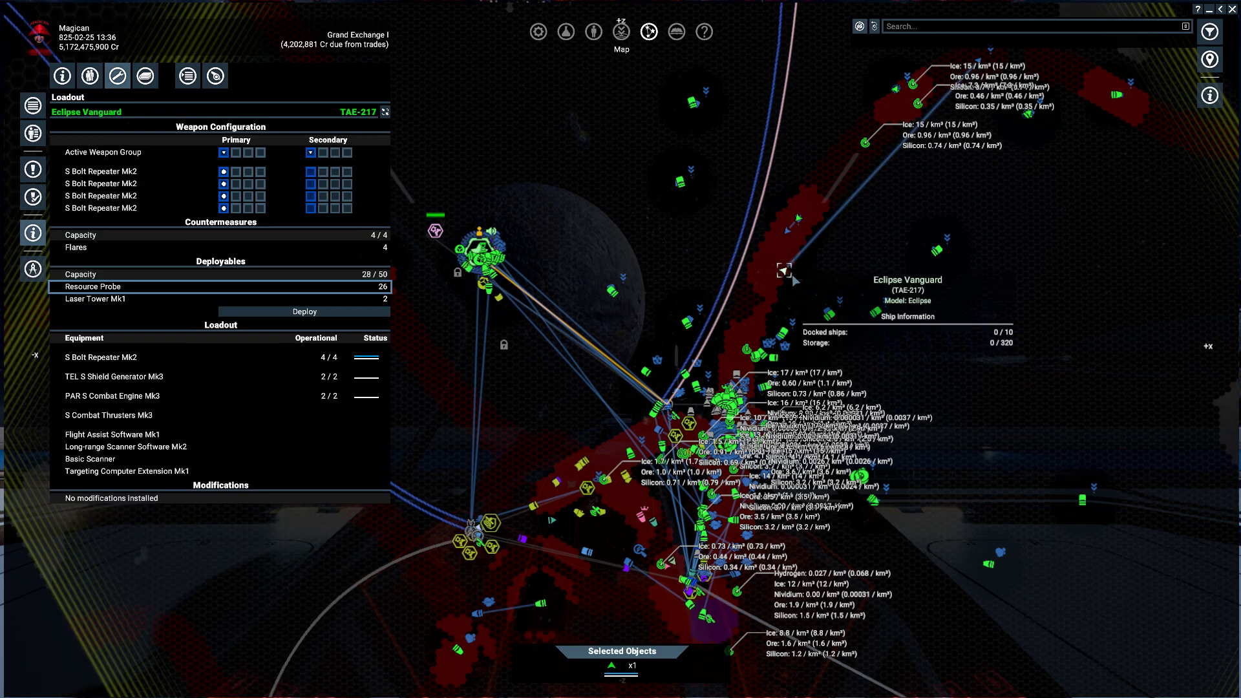
Launch a resource probe from Eclipse Vanguard XZU-228, leaving 28 aboard
{"action": "left_click", "coordinate": [305, 311]}
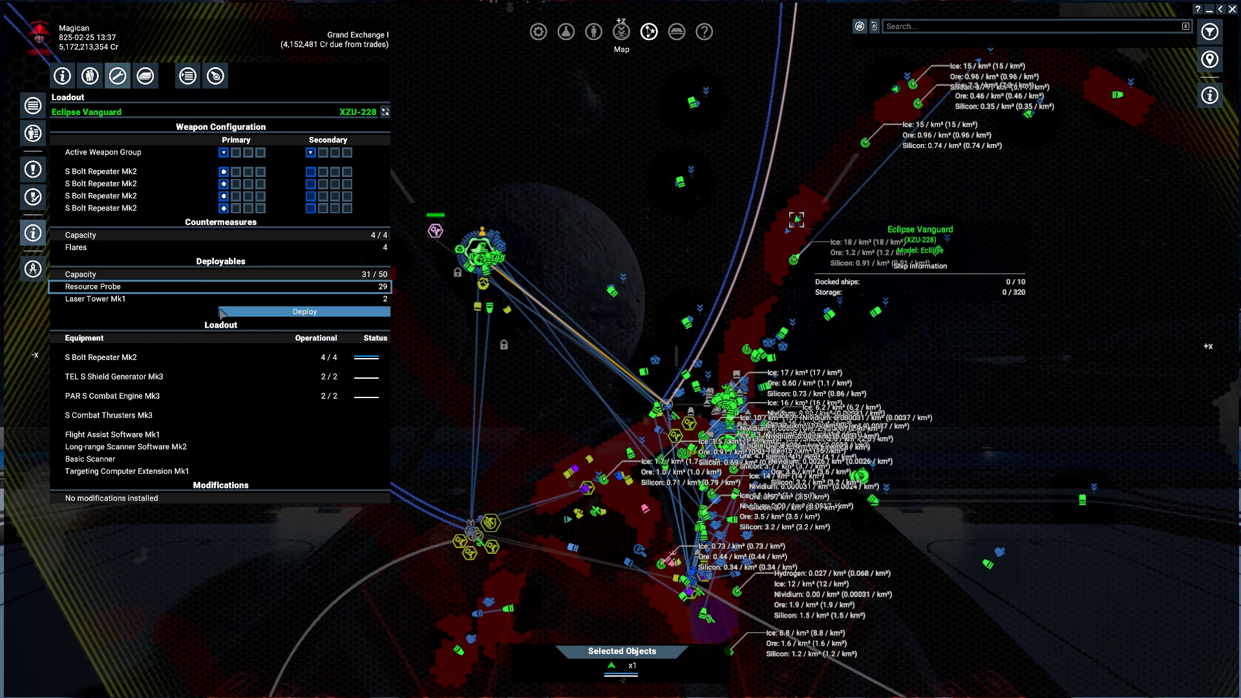
{"action": "left_click", "coordinate": [305, 311]}
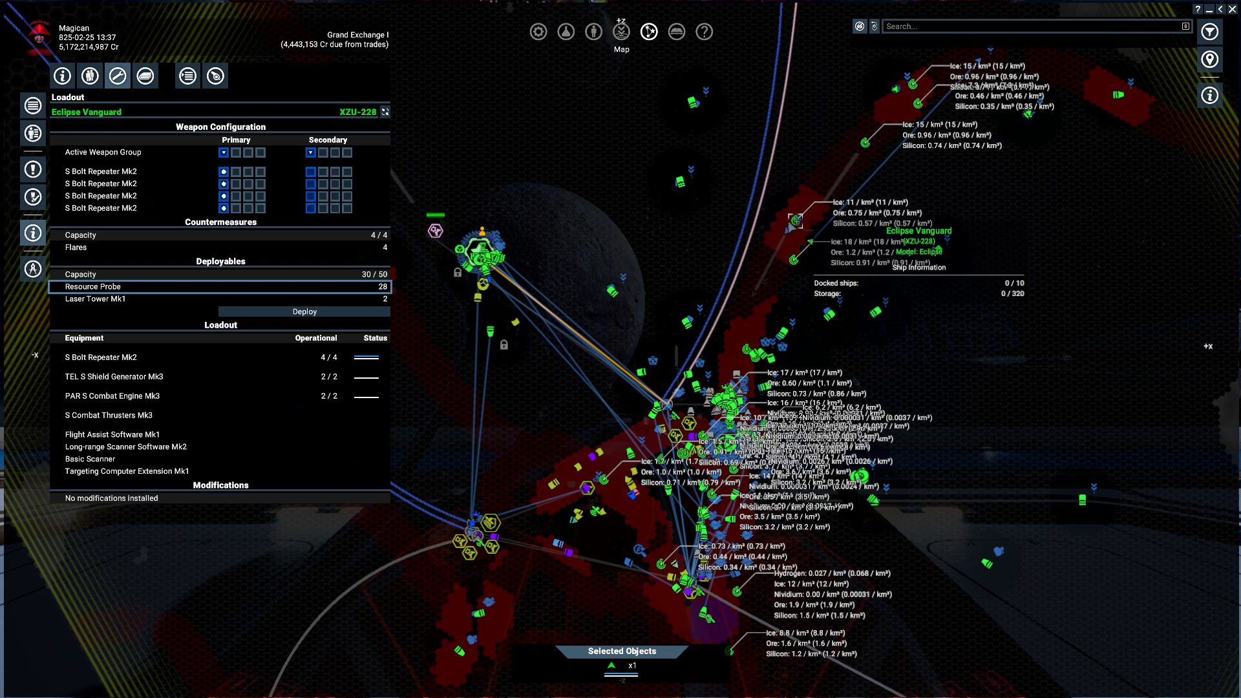
{"action": "mouse_move", "coordinate": [980, 219]}
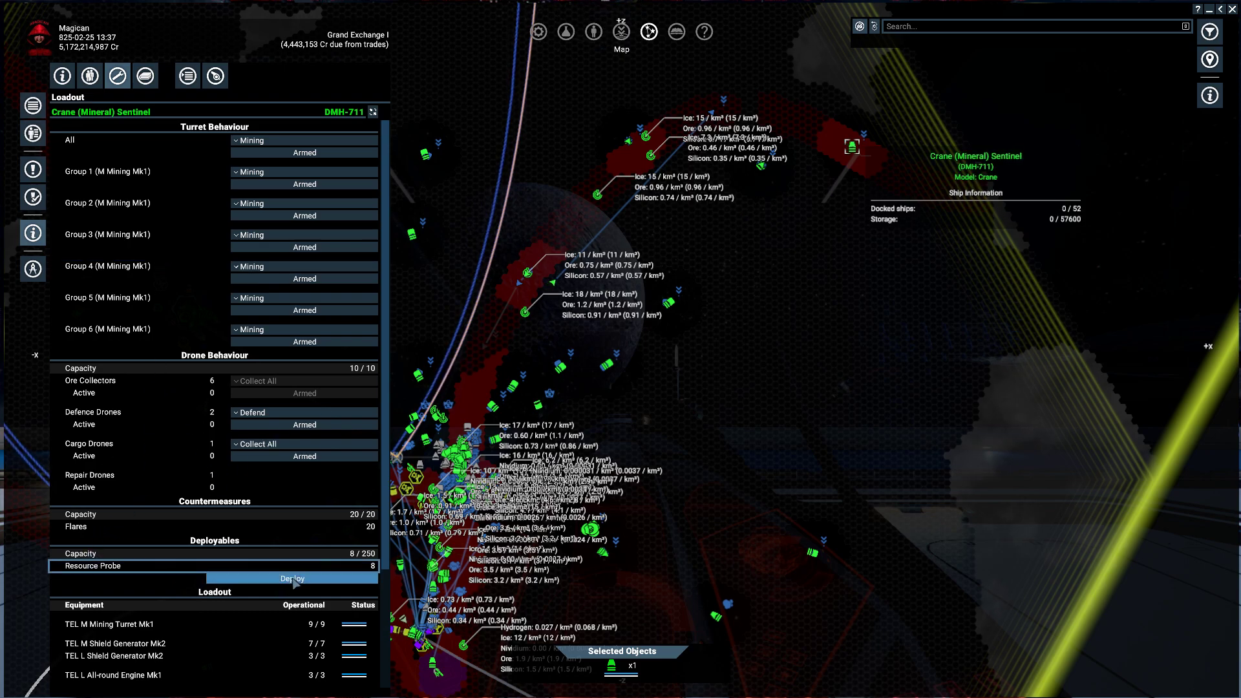
Deploy a resource probe from the Crane (Mineral) Sentinel's loadout
{"action": "left_click", "coordinate": [292, 579]}
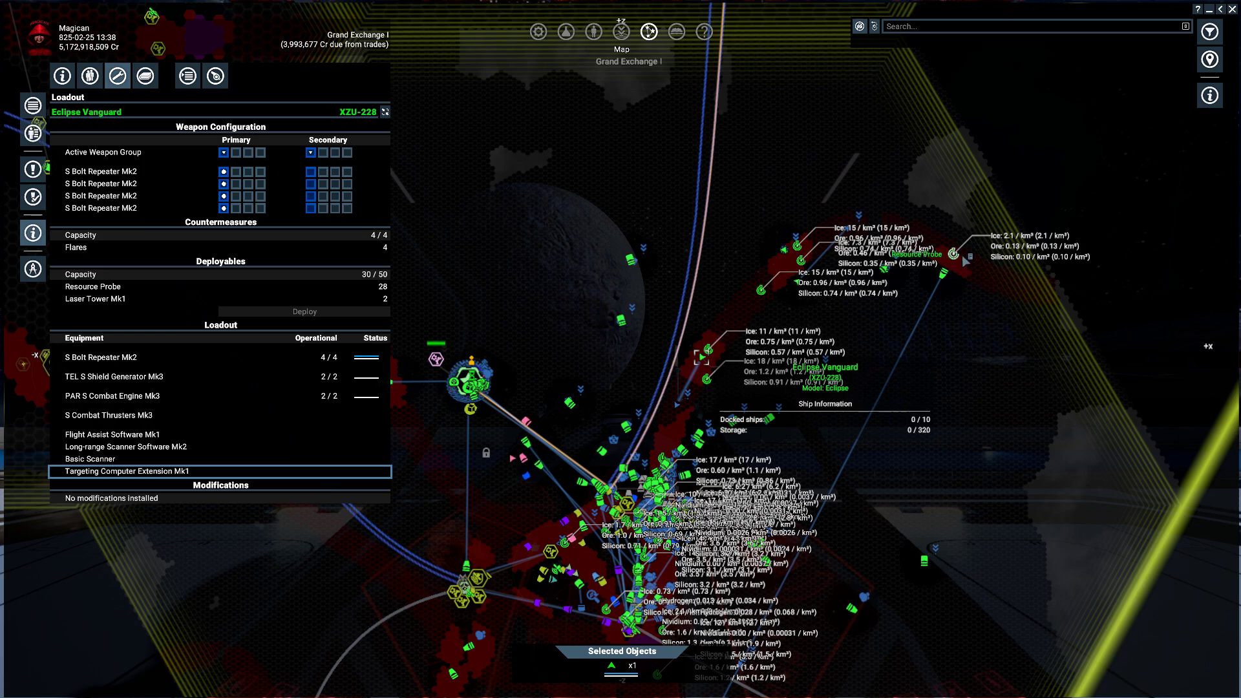
{"action": "mouse_move", "coordinate": [545, 333]}
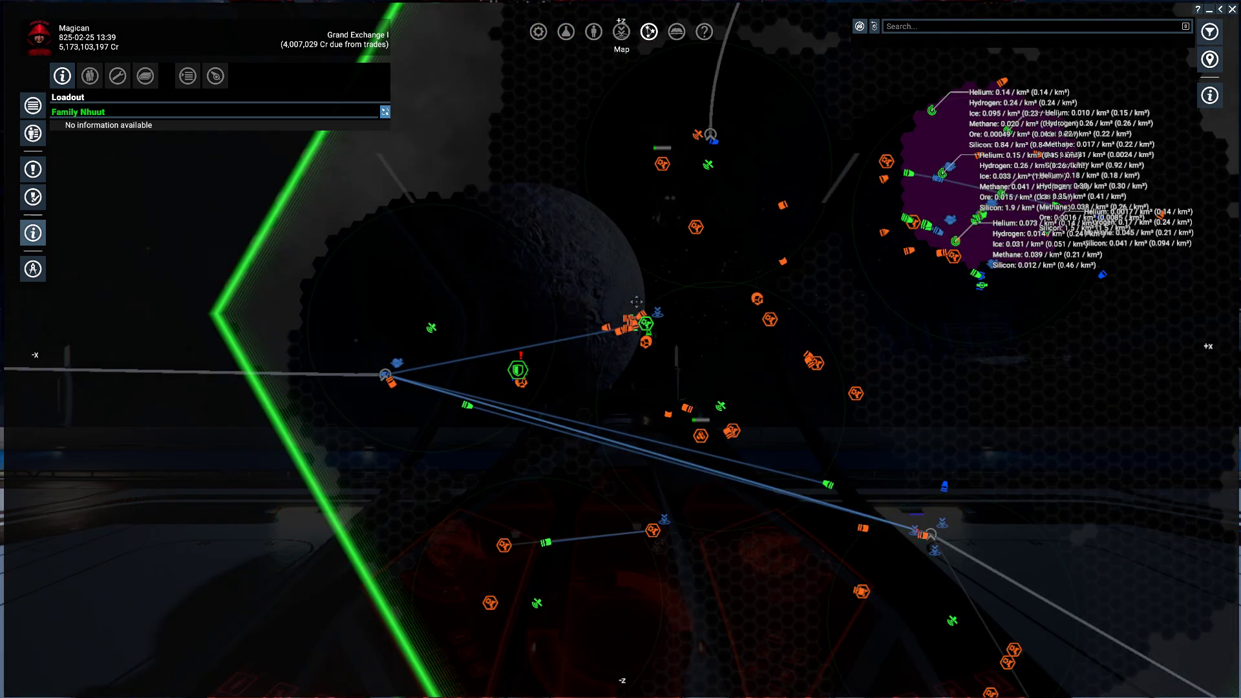
{"action": "mouse_move", "coordinate": [515, 381]}
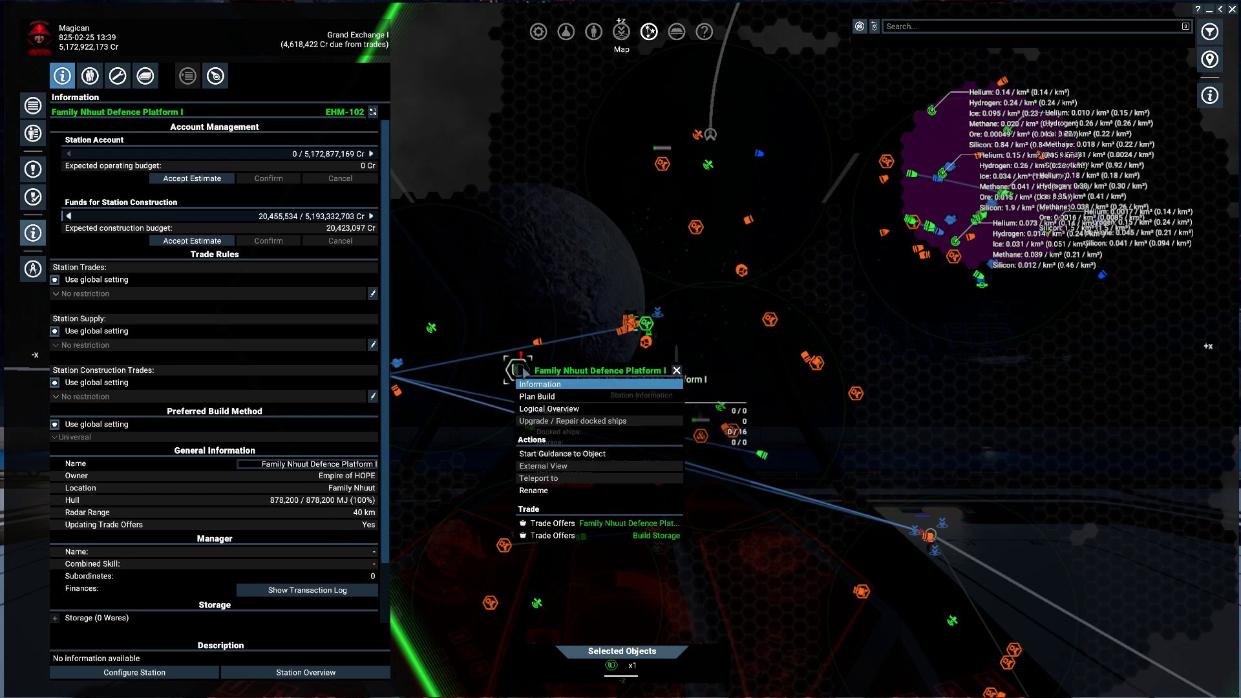
Accept the 20,423,096 Cr construction estimate for Family Nhuut Defence Platform I and view its logical overview
{"action": "left_click", "coordinate": [536, 396]}
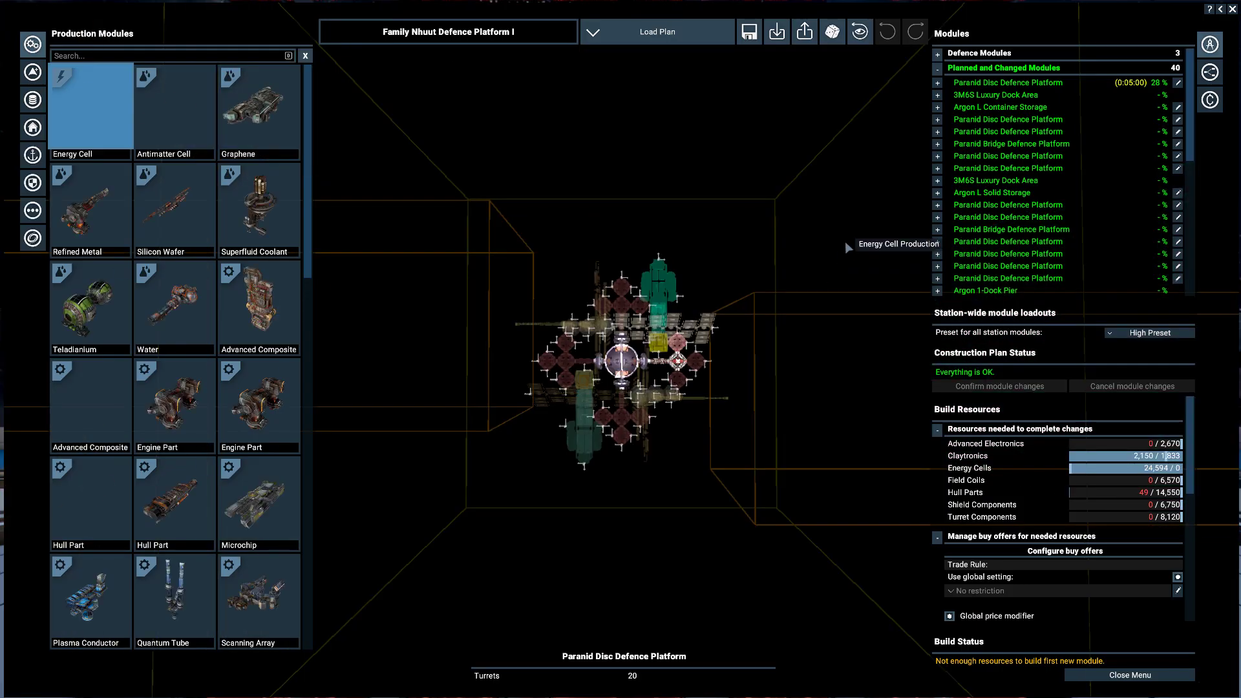
{"action": "mouse_move", "coordinate": [1007, 82]}
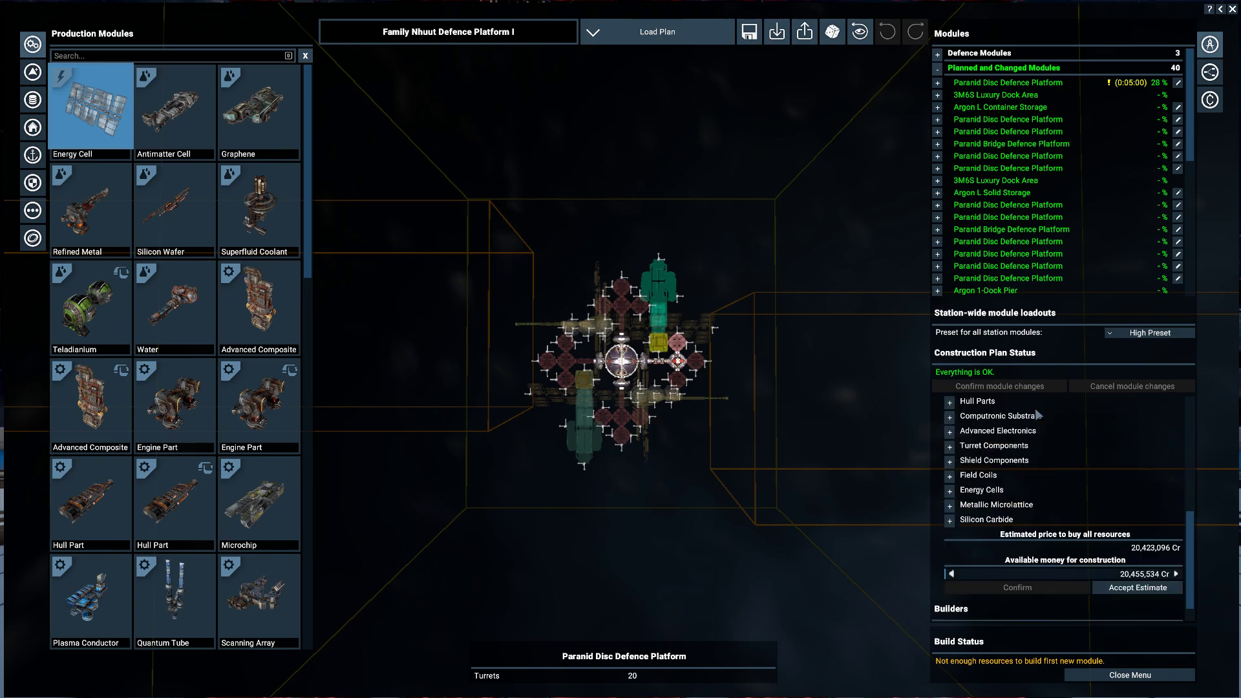
{"action": "left_click", "coordinate": [1137, 587]}
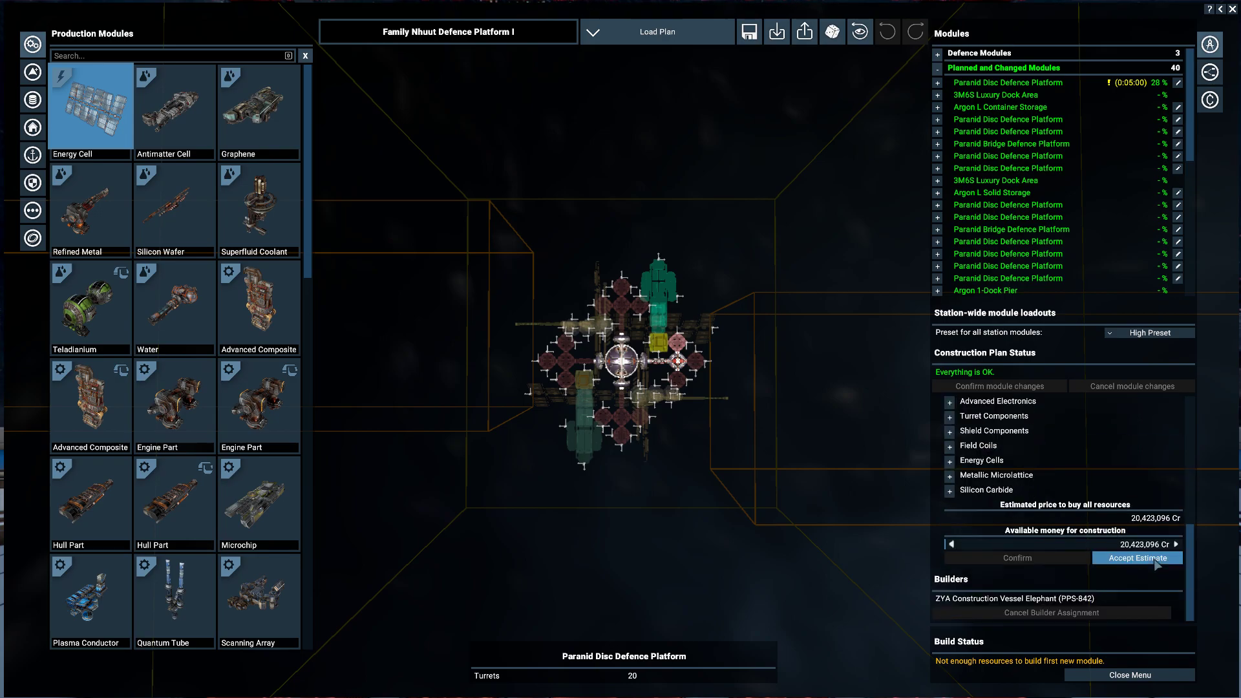
{"action": "left_click", "coordinate": [1137, 558]}
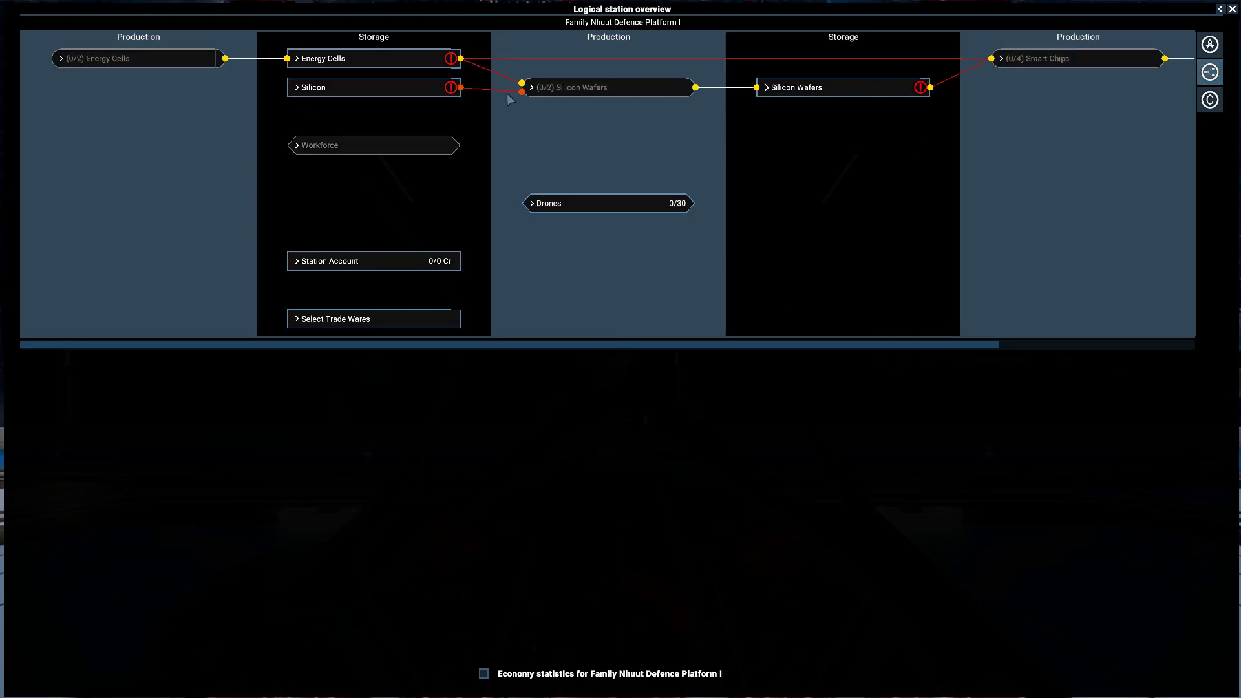
{"action": "mouse_move", "coordinate": [1211, 101]}
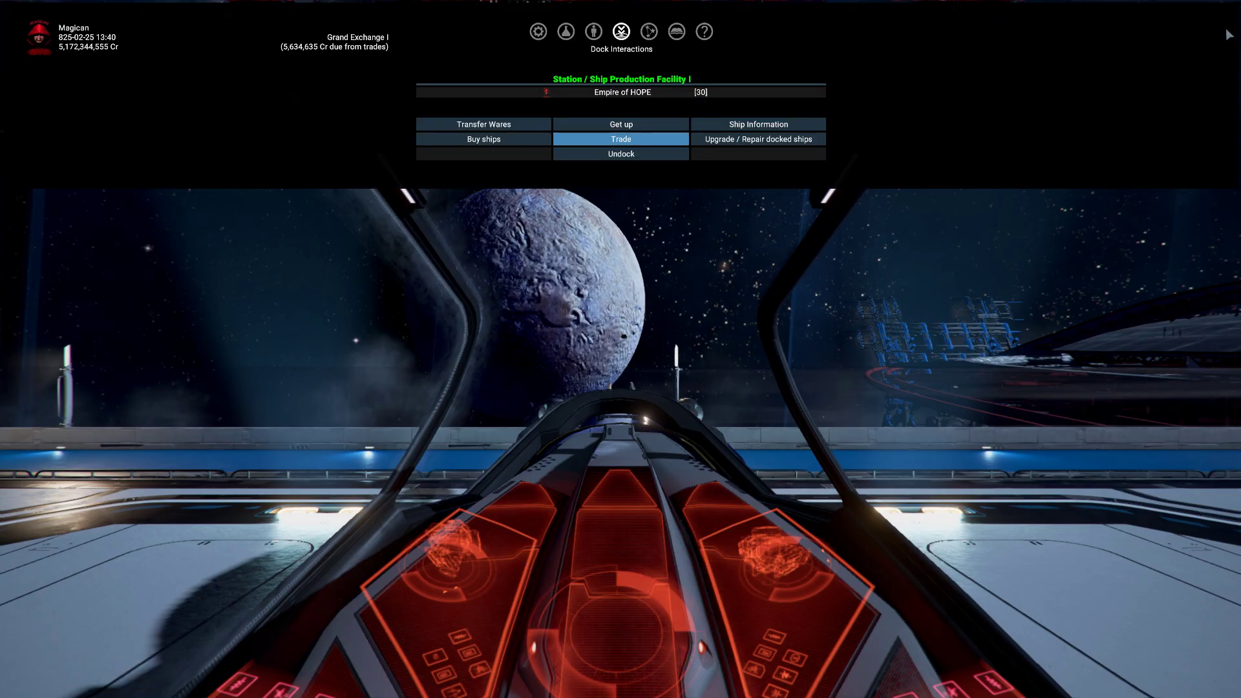
Leave the dock interactions and reopen the map to reach the Crane (Gas) Sentinel
{"action": "left_click", "coordinate": [648, 31]}
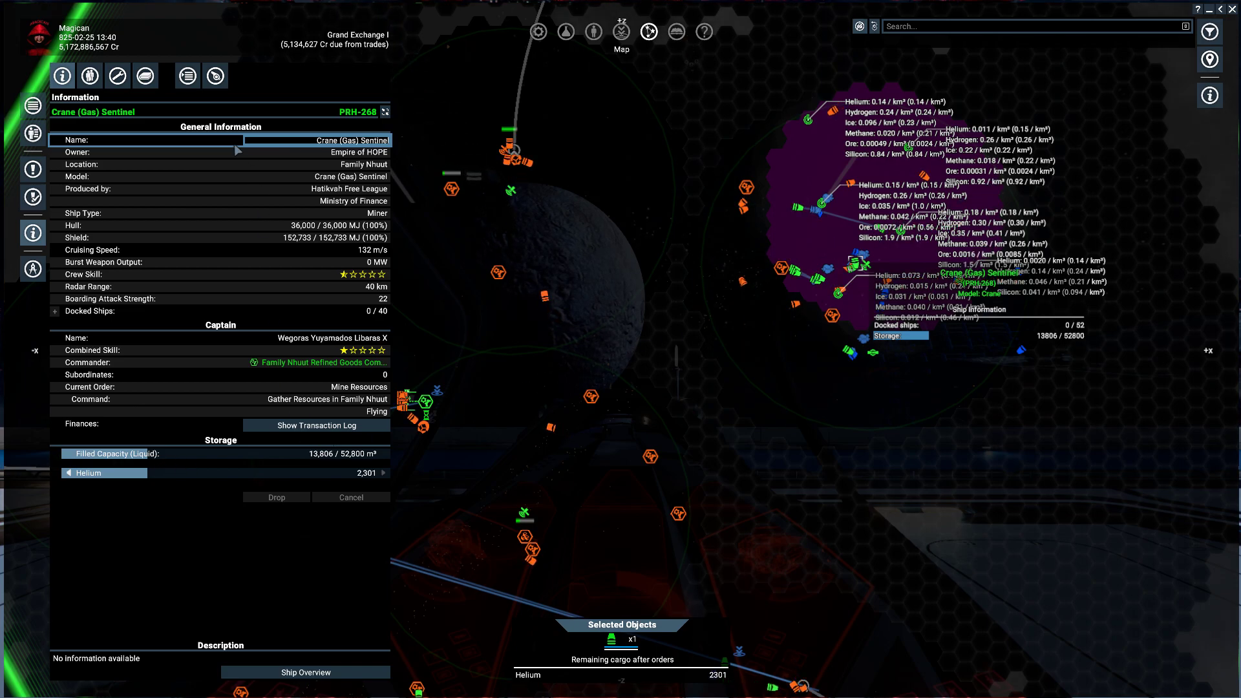
{"action": "left_click", "coordinate": [185, 75]}
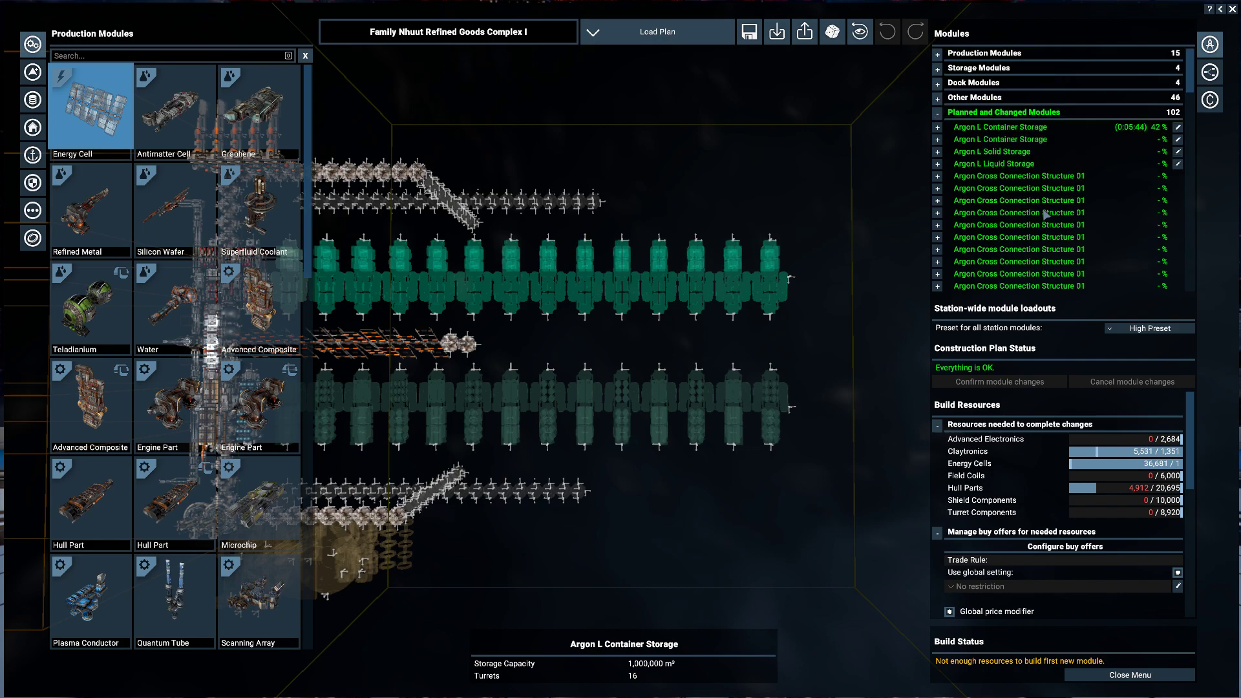
{"action": "mouse_move", "coordinate": [1042, 143]}
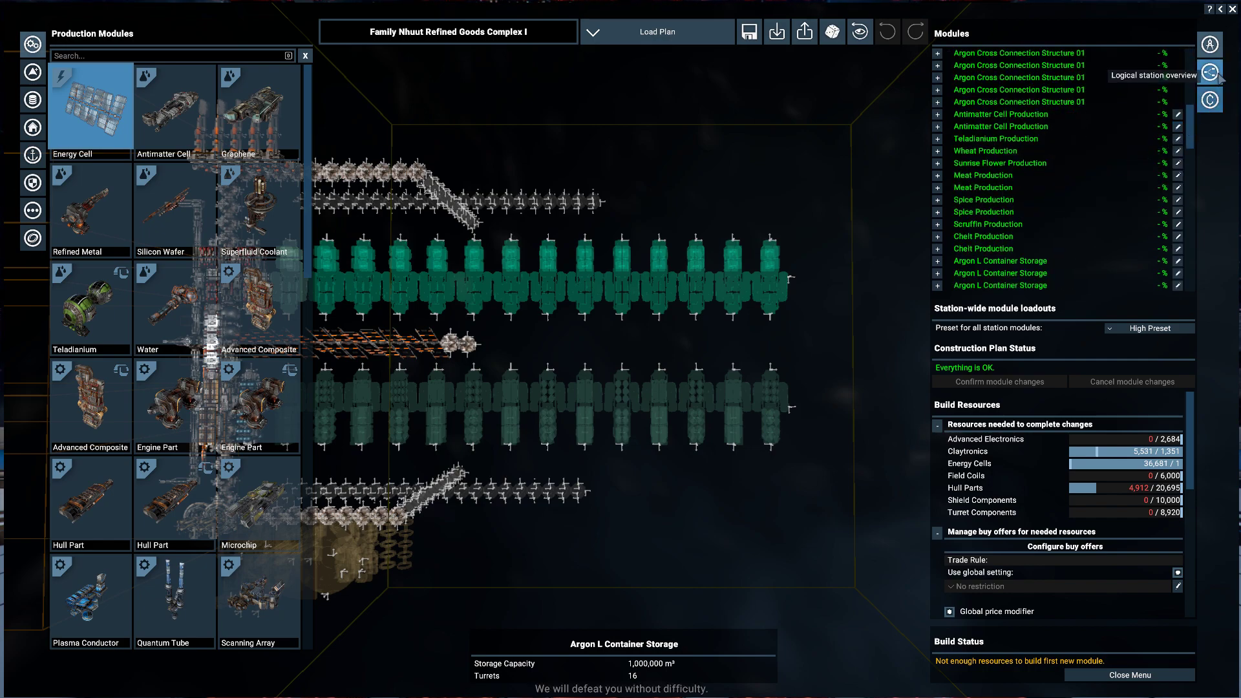
Set Refined Goods Complex I's drone targets to 75 cargo and 115 defence, then fold the settings away
{"action": "left_click", "coordinate": [1211, 70]}
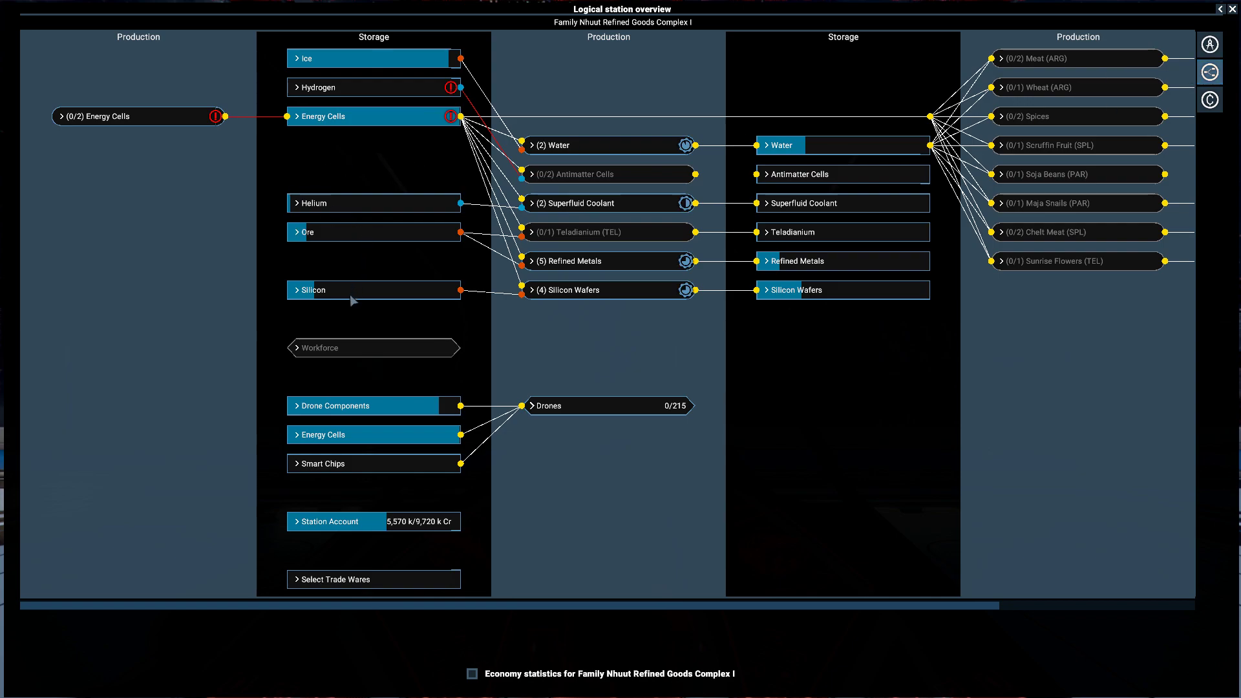
{"action": "mouse_move", "coordinate": [366, 102]}
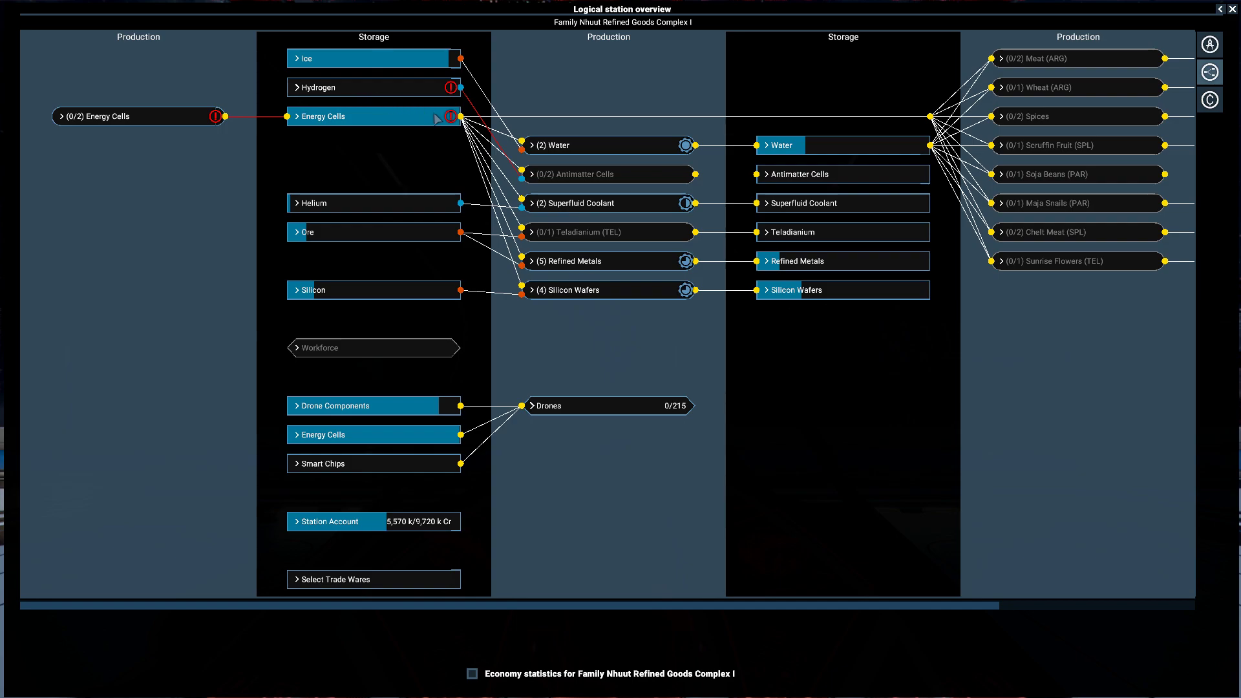
{"action": "mouse_move", "coordinate": [567, 186]}
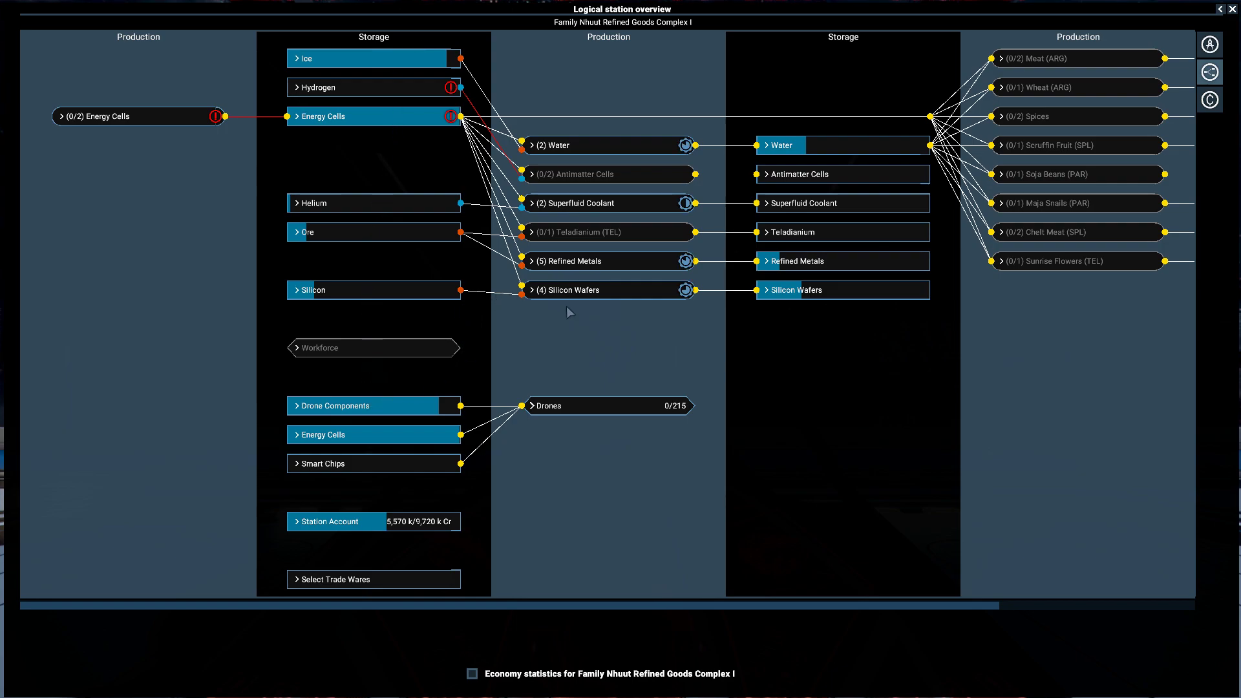
{"action": "left_click", "coordinate": [539, 406]}
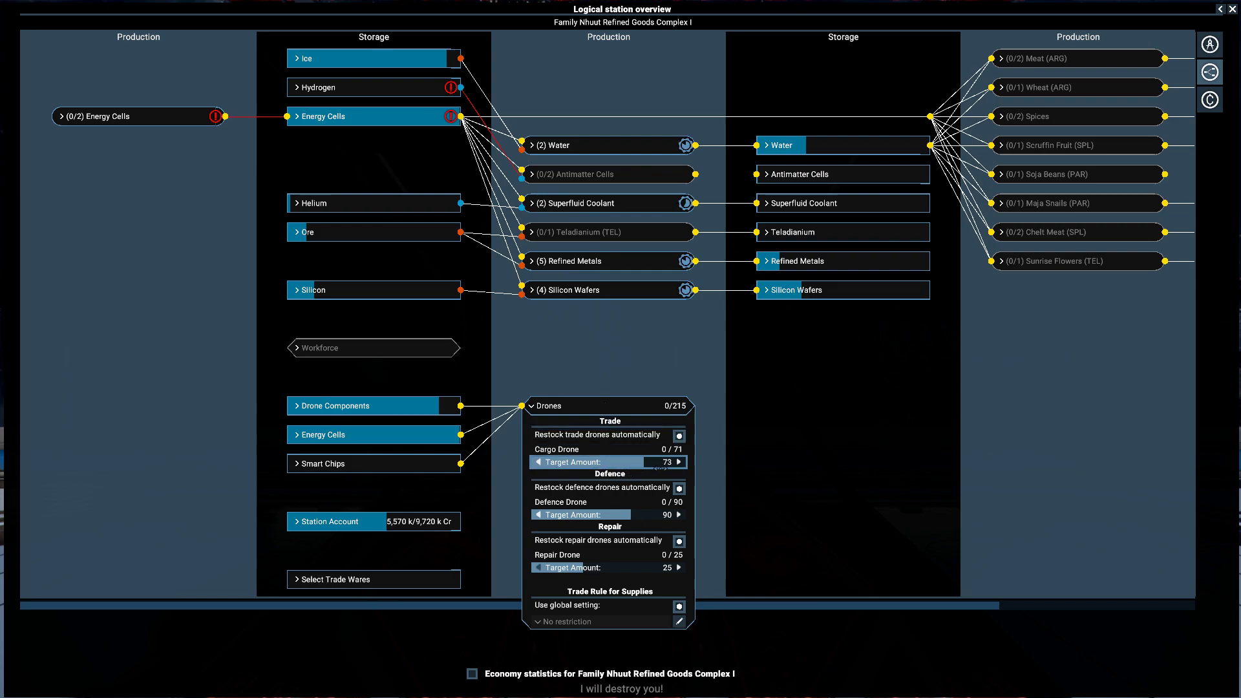
{"action": "left_click", "coordinate": [679, 462]}
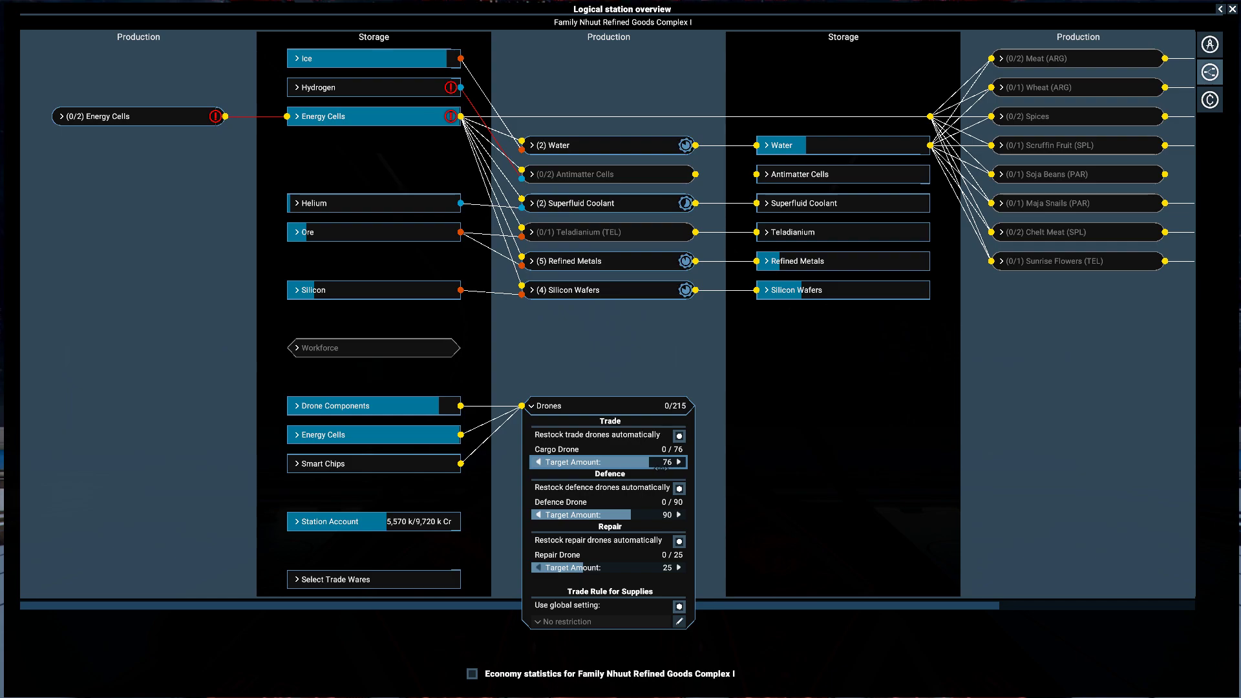
{"action": "left_click", "coordinate": [538, 462]}
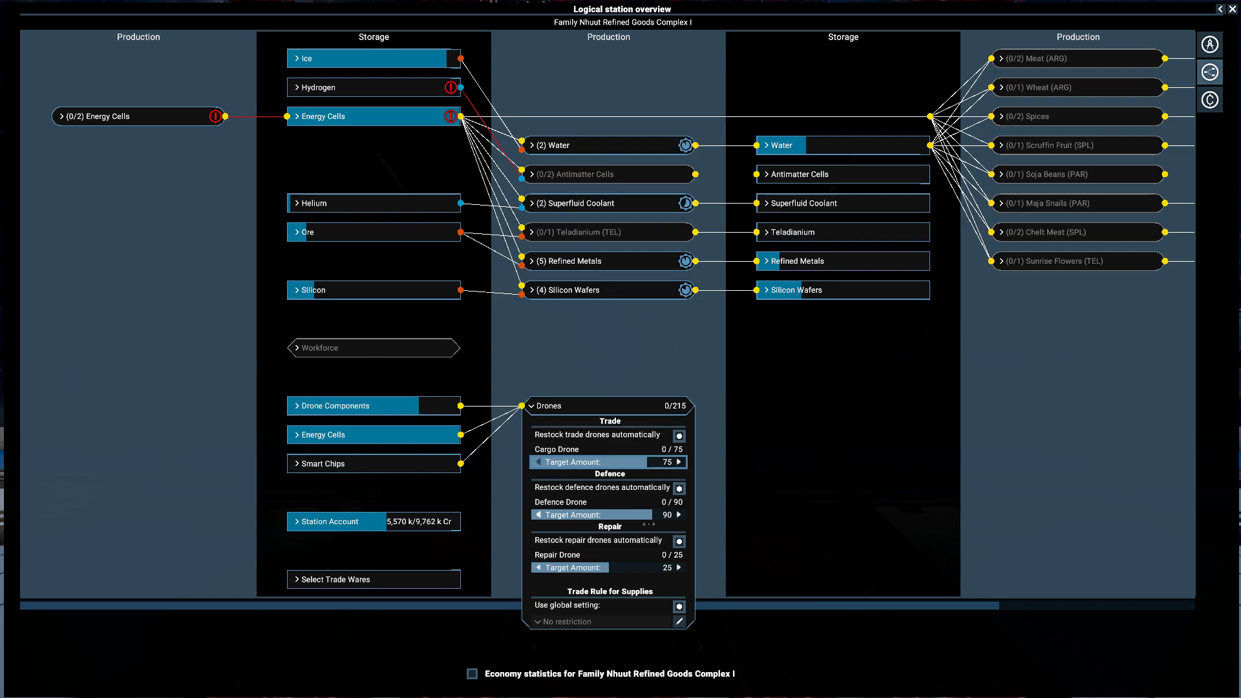
{"action": "left_click", "coordinate": [679, 515]}
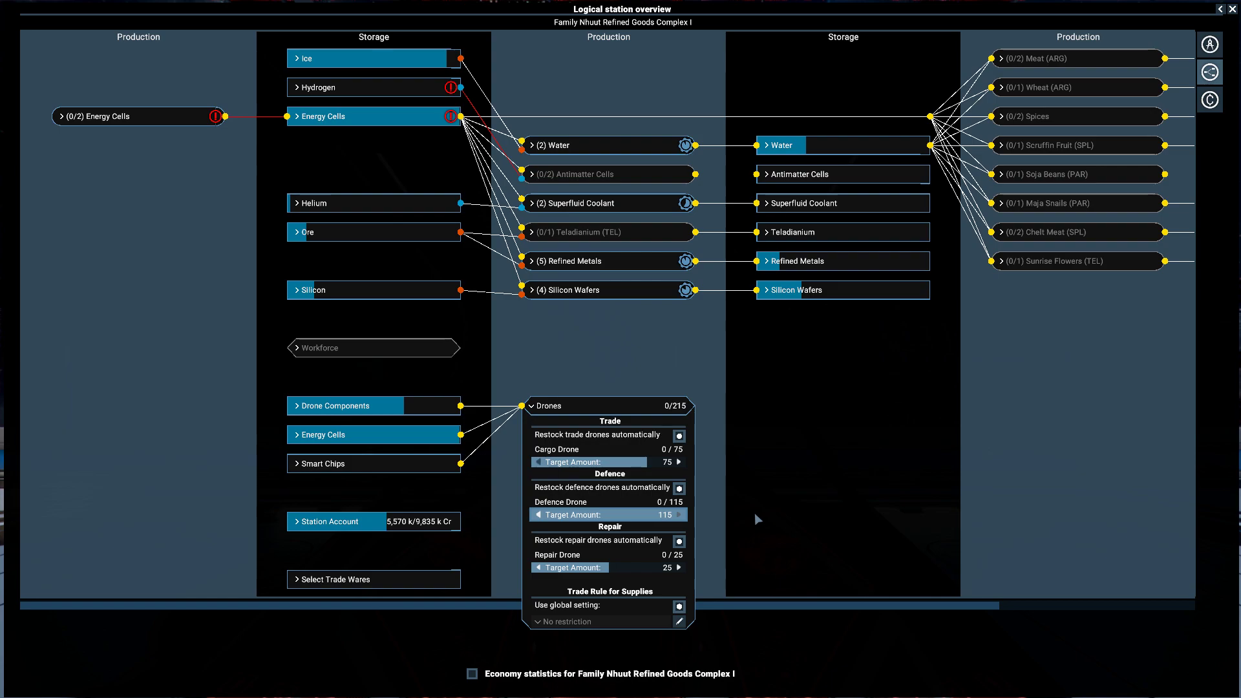
{"action": "left_click", "coordinate": [548, 405]}
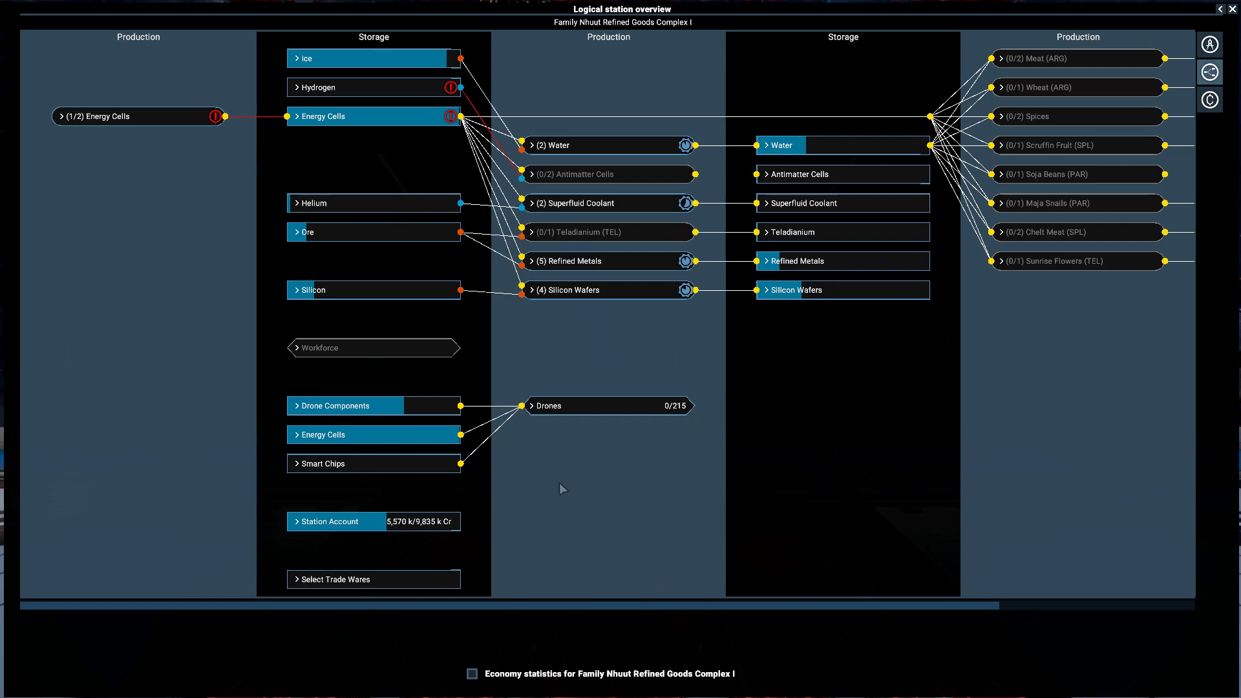
Accept the estimated budget for the complex's station account
{"action": "left_click", "coordinate": [329, 521]}
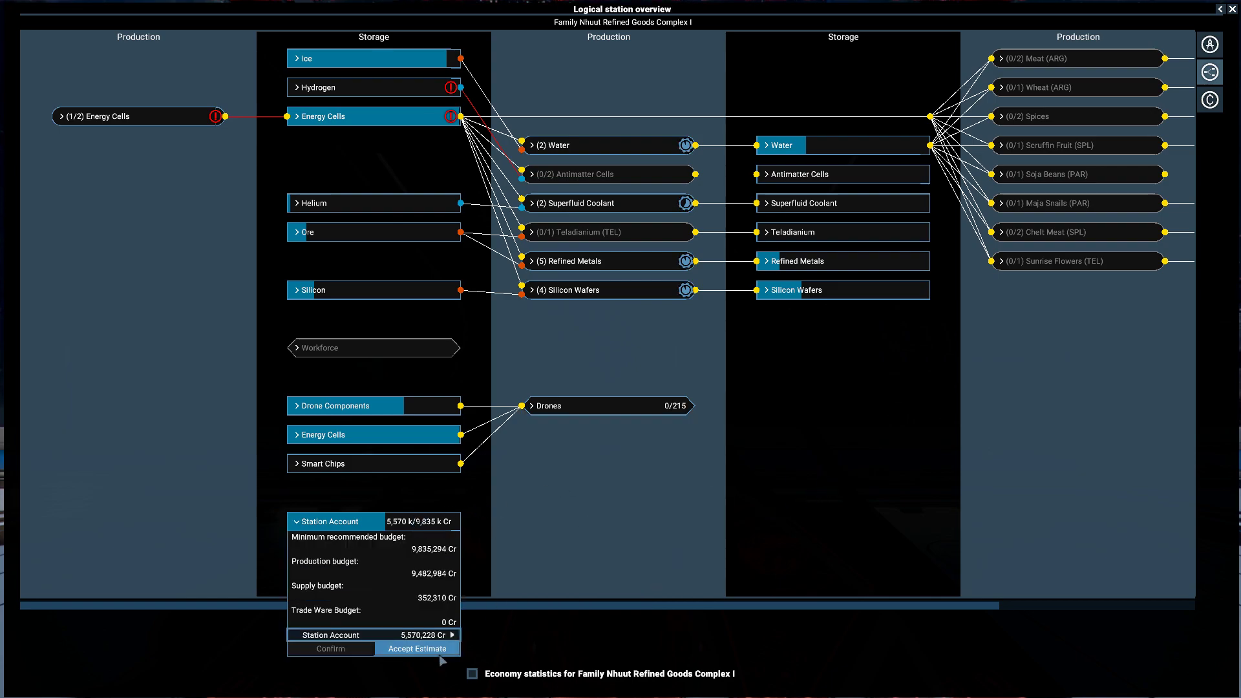
{"action": "left_click", "coordinate": [417, 648]}
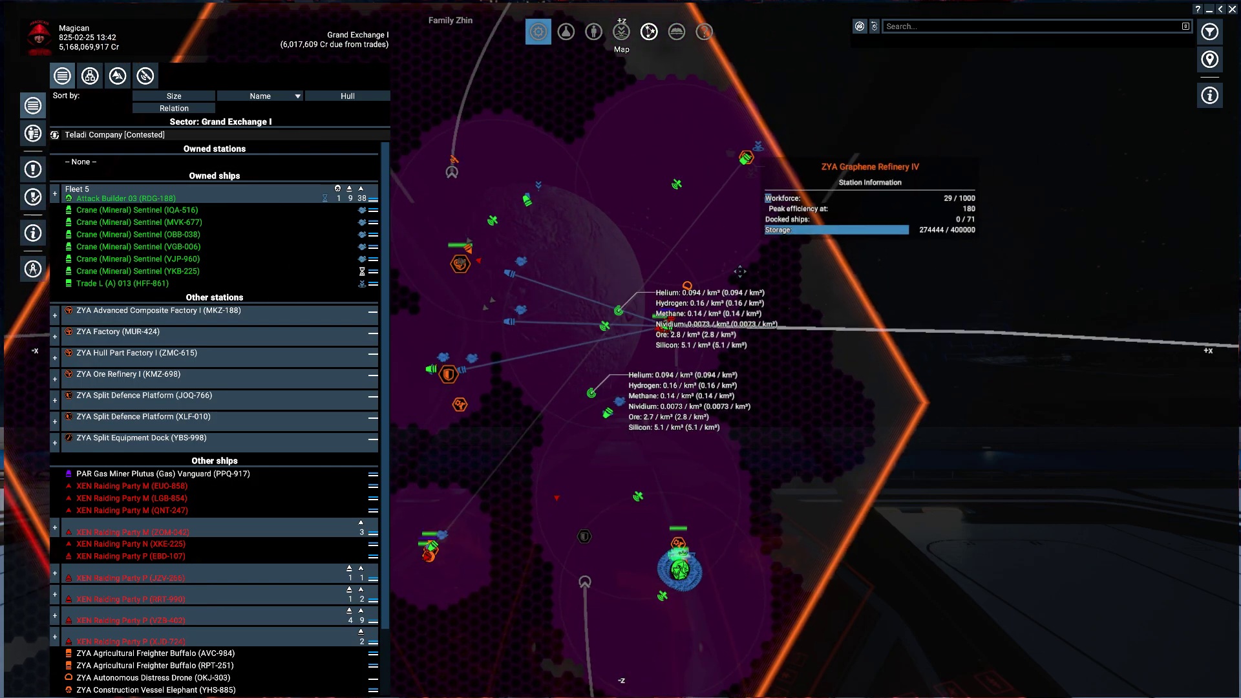
Select Crane IQA-516 in the Family Zhin property list, review its info, crew and loadout, and deploy a resource probe
{"action": "left_click", "coordinate": [122, 283]}
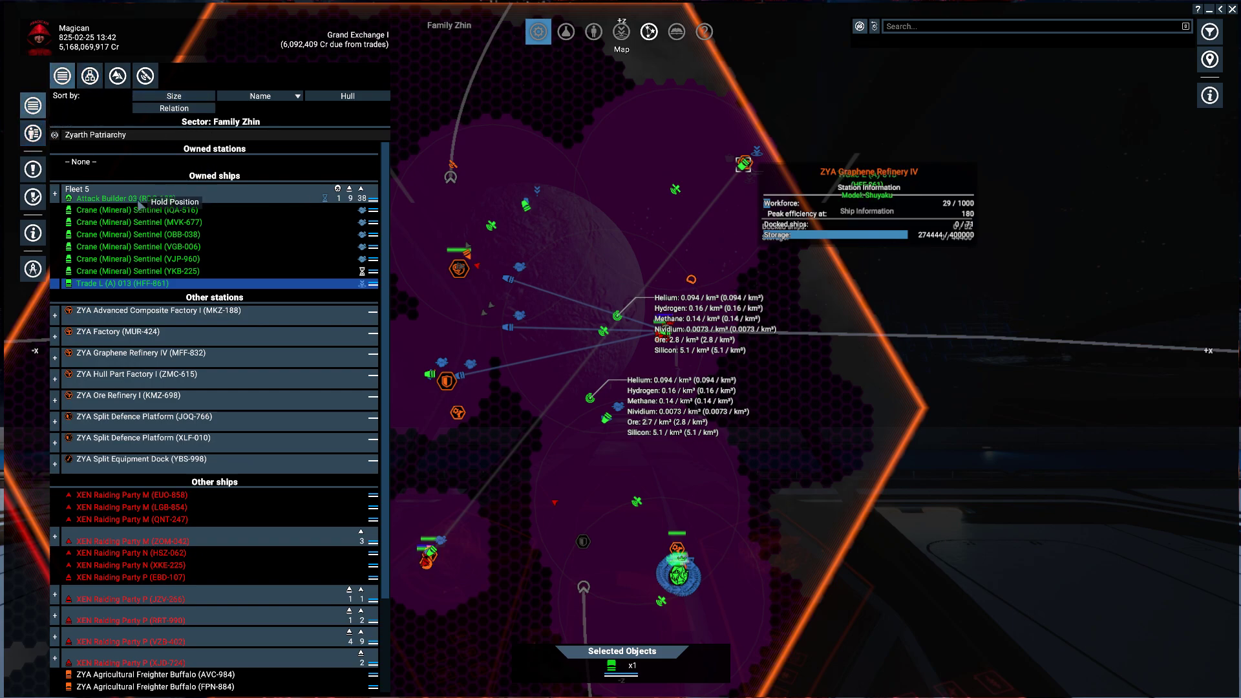
{"action": "mouse_move", "coordinate": [127, 210]}
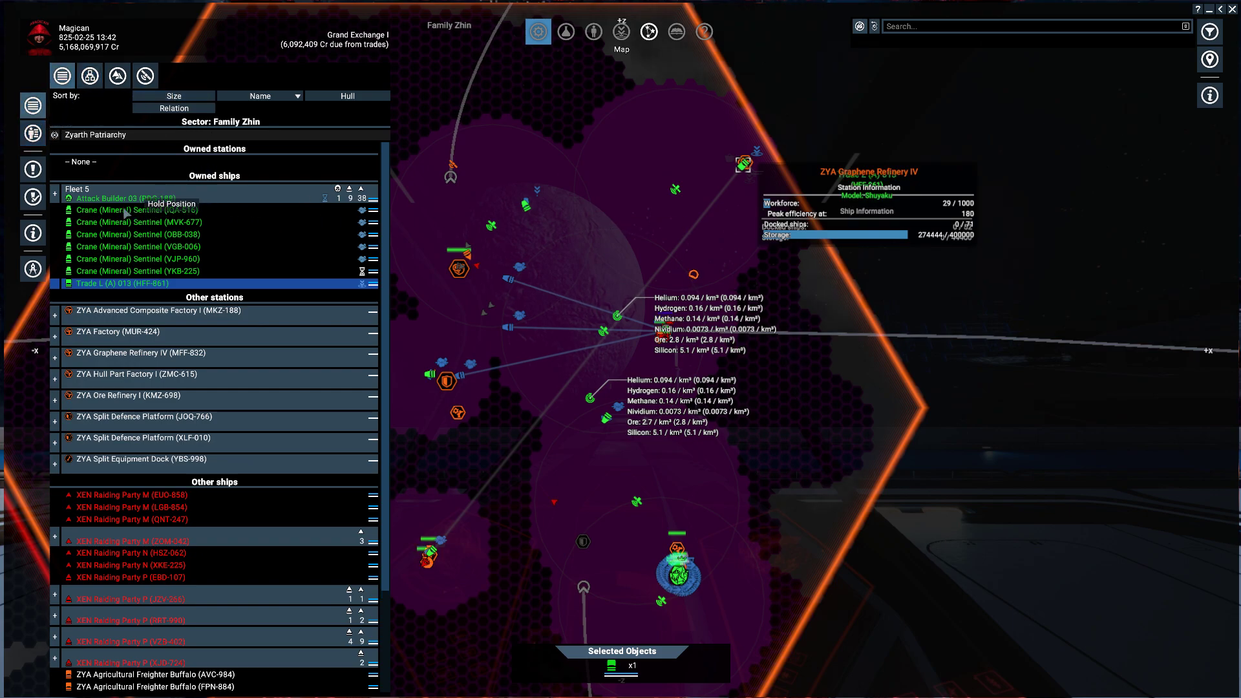
{"action": "left_click", "coordinate": [127, 209]}
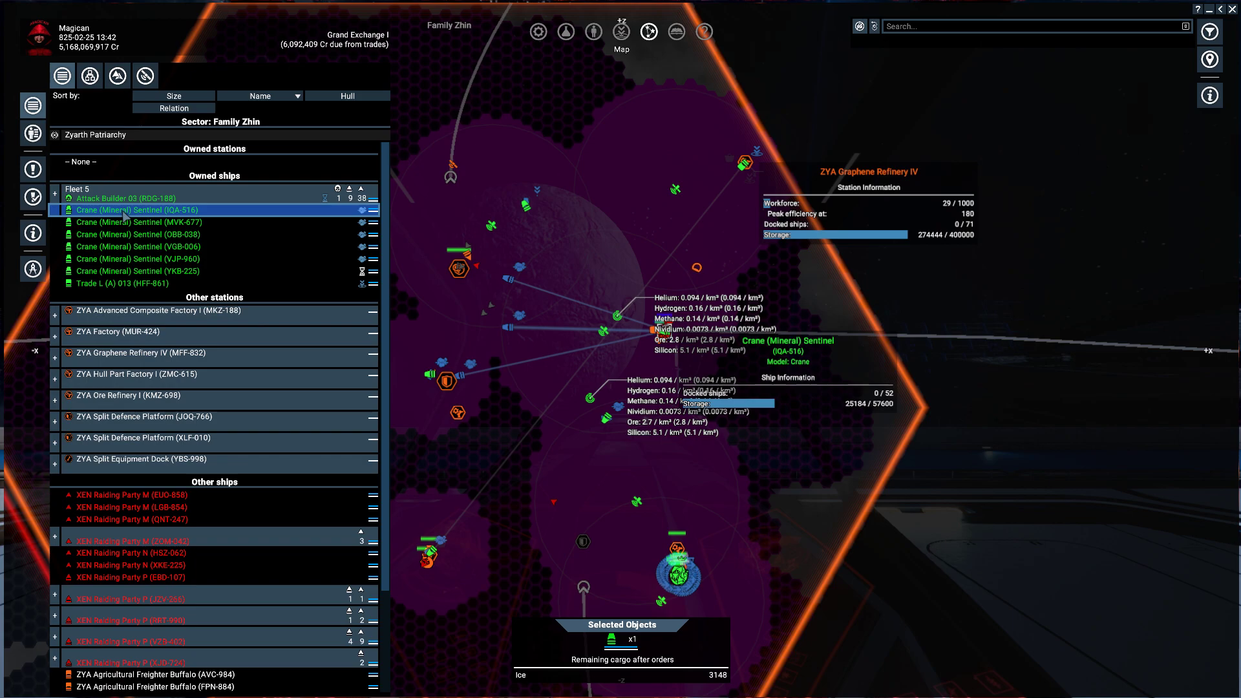
{"action": "left_click", "coordinate": [60, 76]}
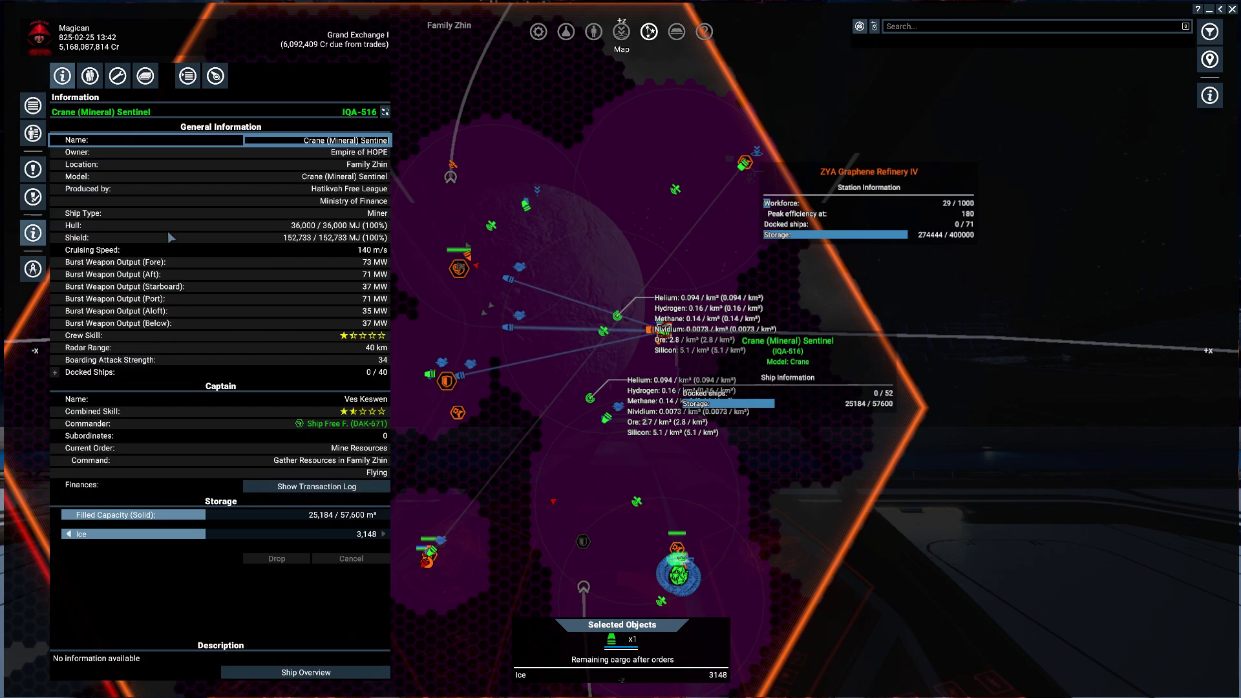
{"action": "left_click", "coordinate": [118, 76]}
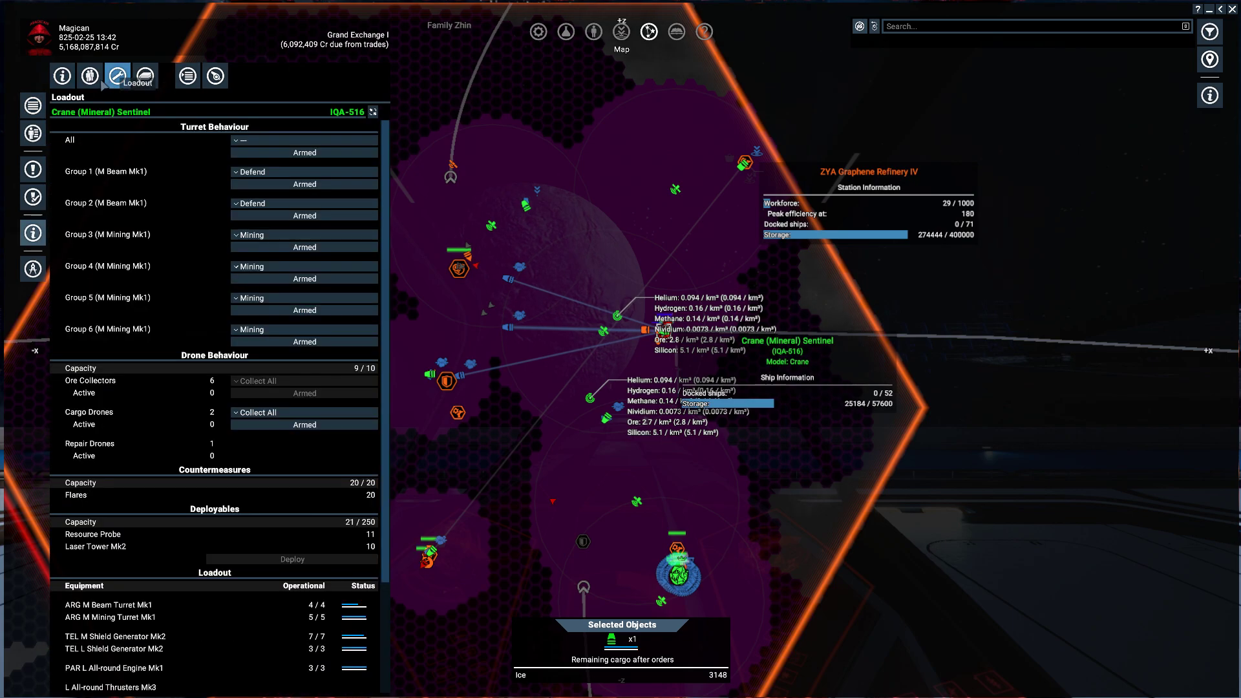
{"action": "left_click", "coordinate": [89, 75]}
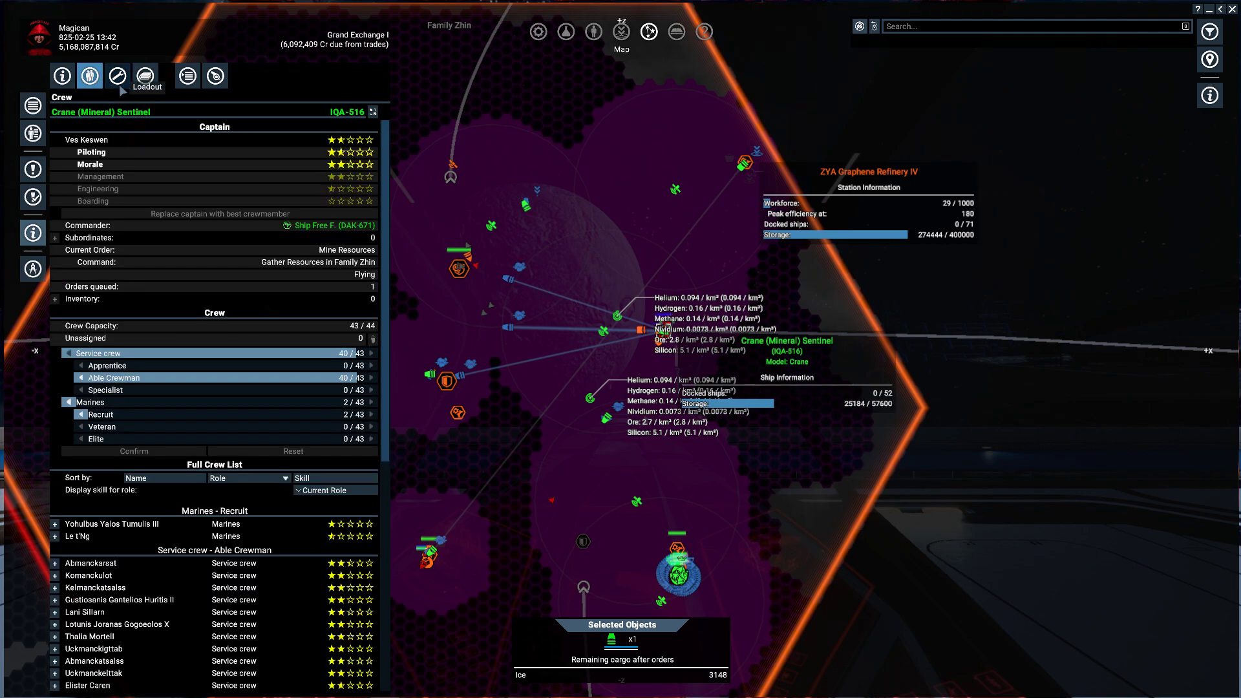
{"action": "left_click", "coordinate": [118, 75]}
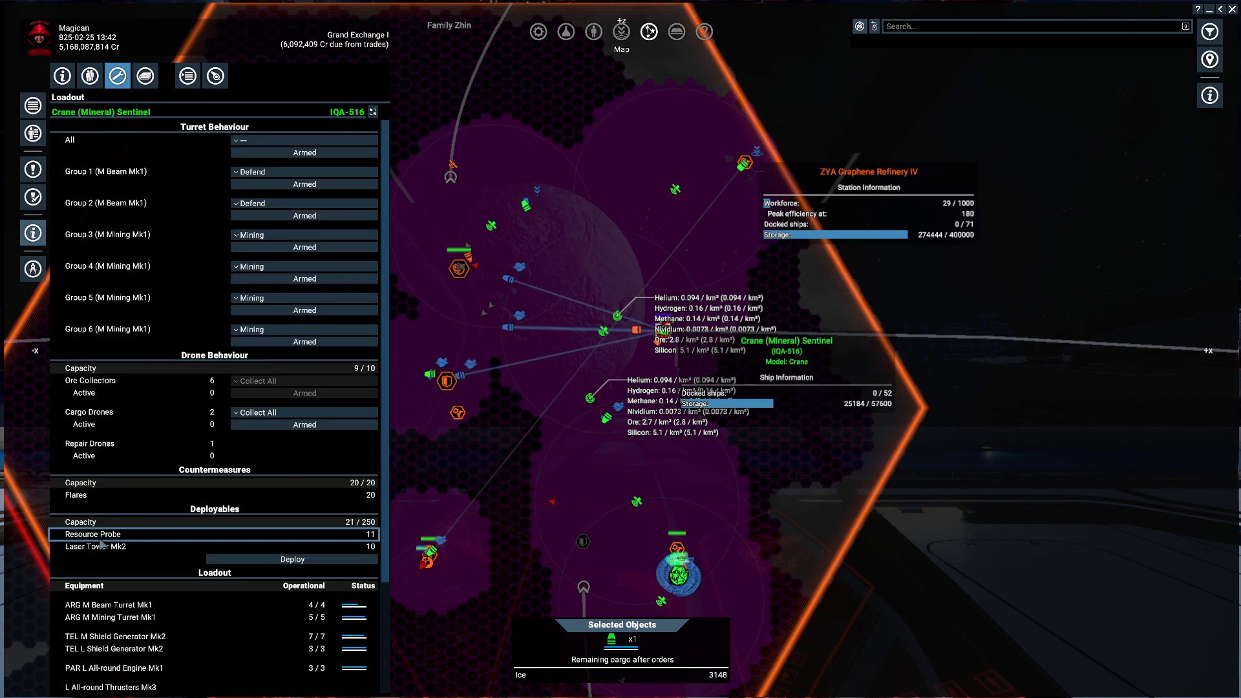
{"action": "left_click", "coordinate": [292, 559]}
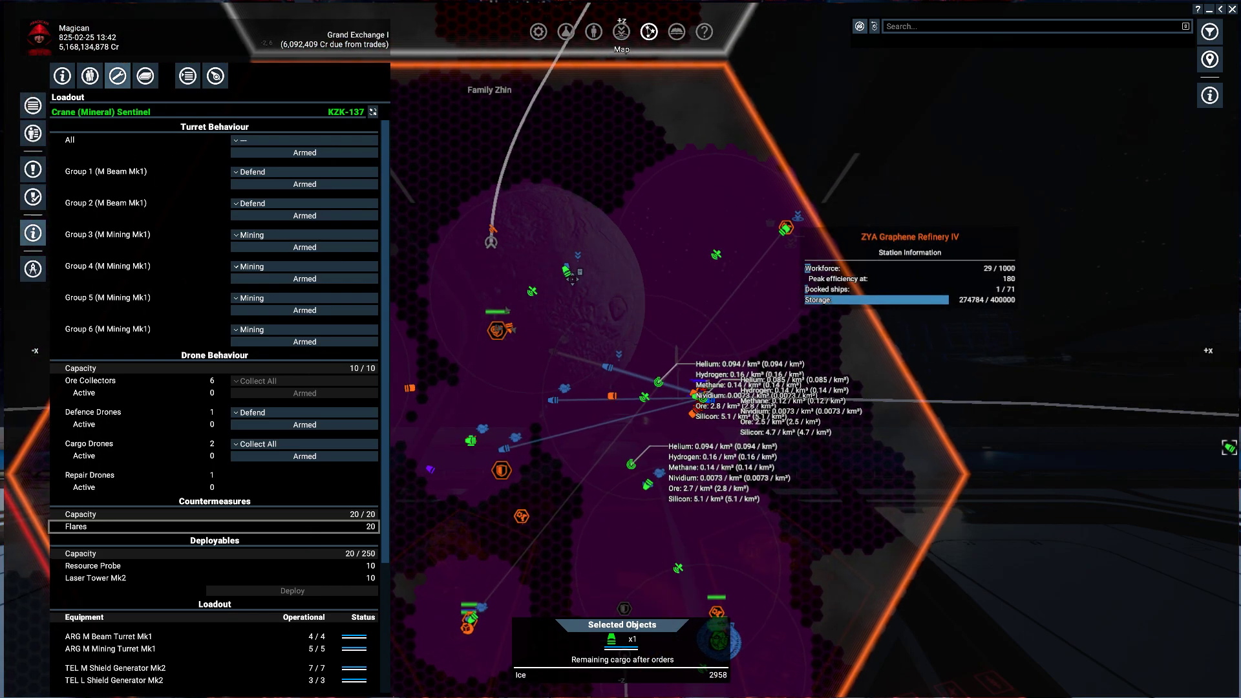
Select Crane YKB-225 and choose Resource Probe as the deployable item
{"action": "left_click", "coordinate": [565, 271]}
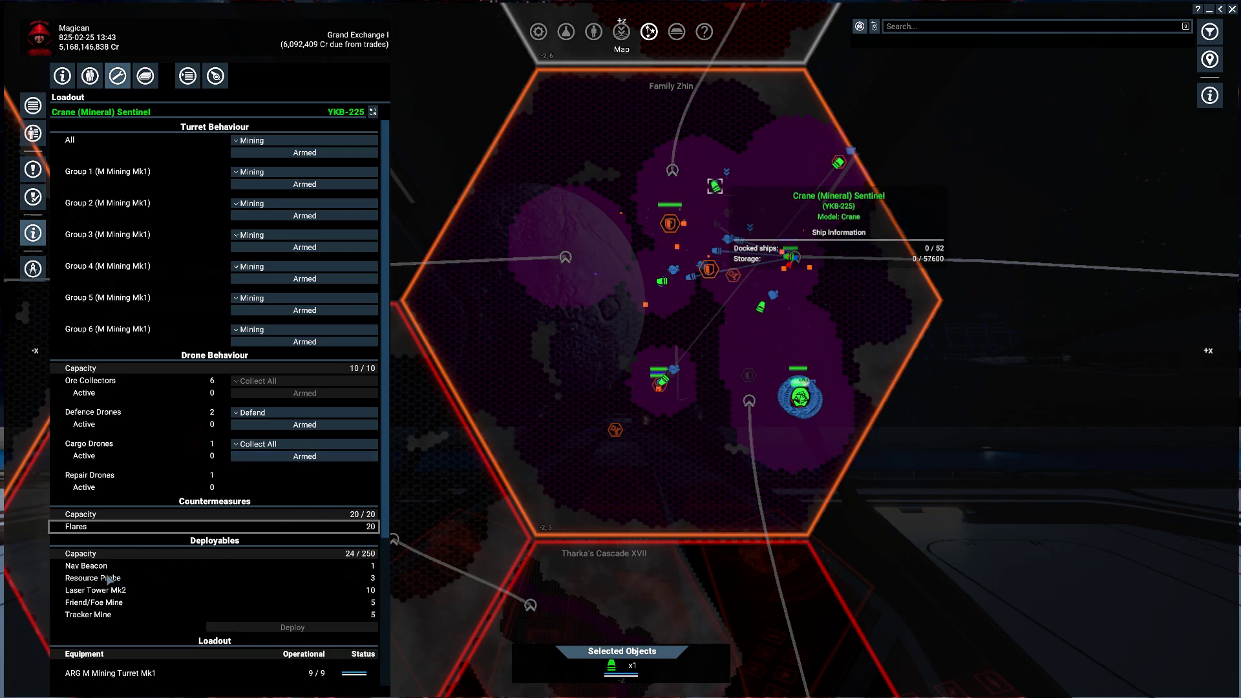
{"action": "left_click", "coordinate": [93, 578]}
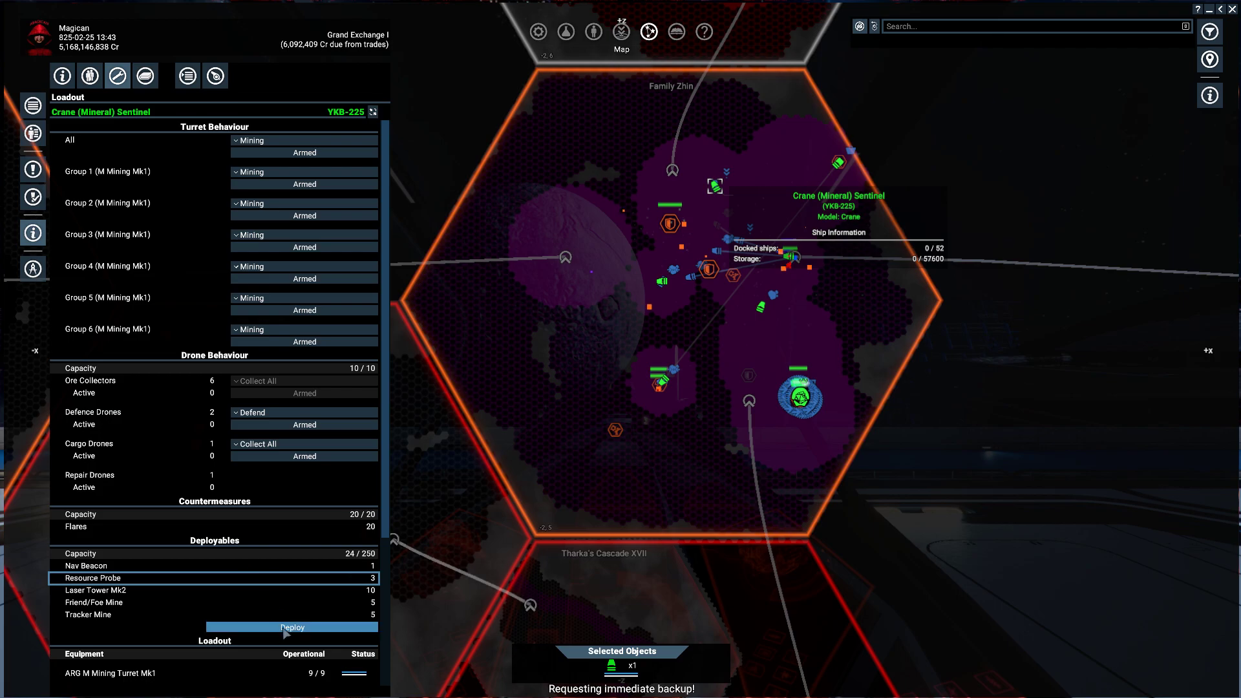
Deploy a resource probe from Crane YKB-225
{"action": "left_click", "coordinate": [291, 627]}
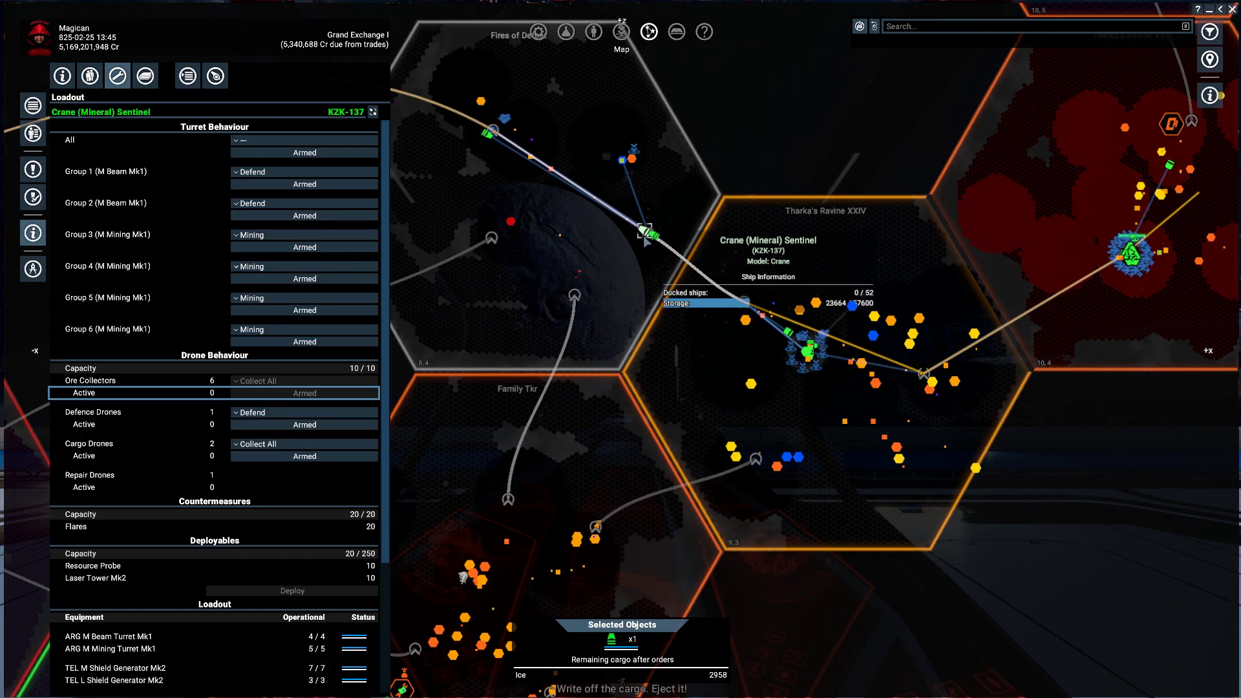
View Crane KZK-137's behaviour orders, then select Crane AEQ-272 and show its loadout
{"action": "left_click", "coordinate": [186, 76]}
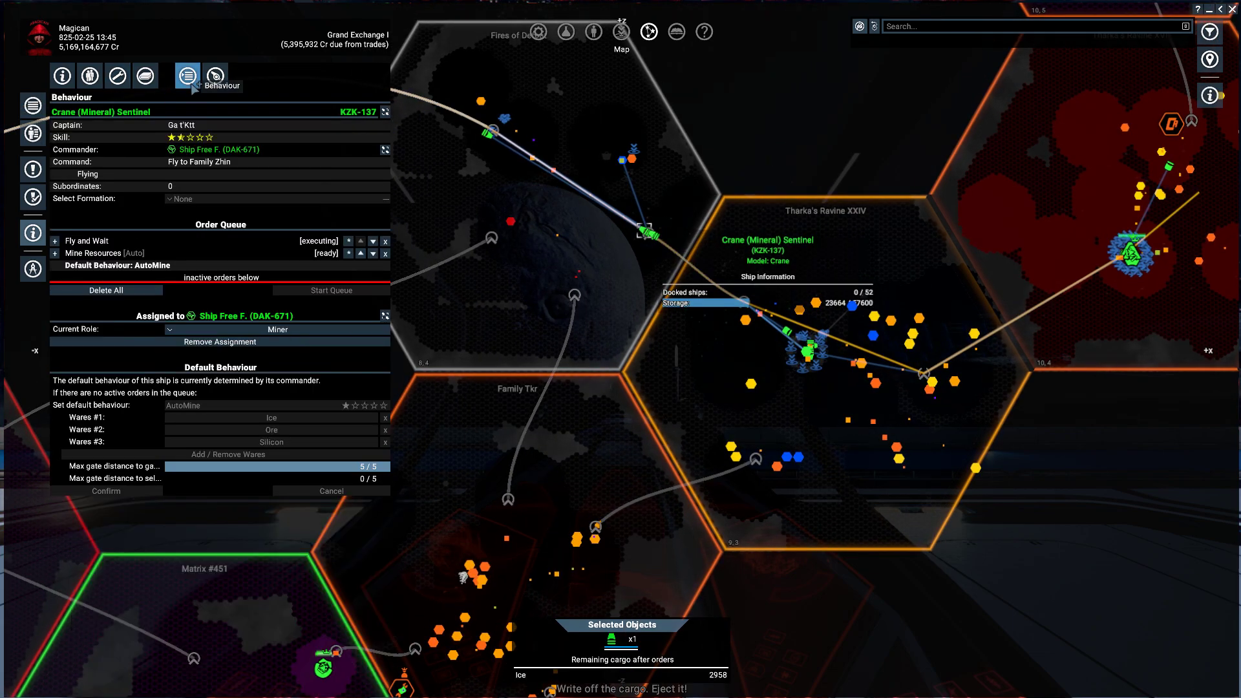
{"action": "left_click", "coordinate": [57, 240]}
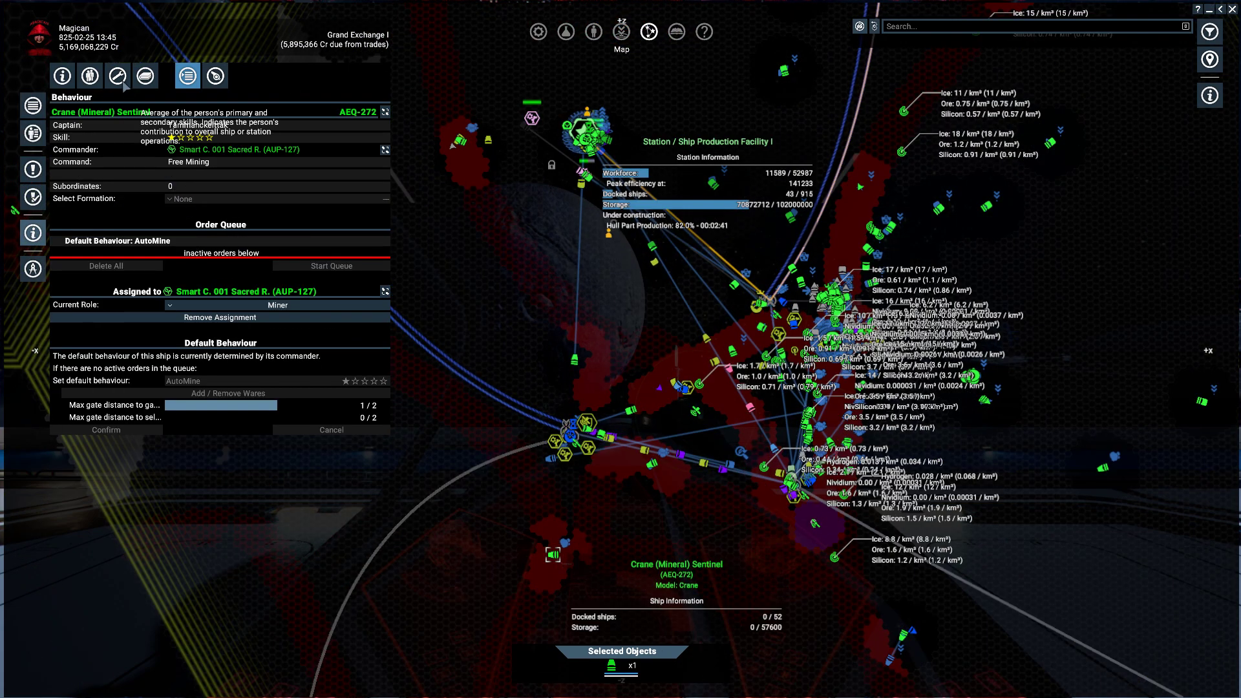
{"action": "left_click", "coordinate": [117, 76]}
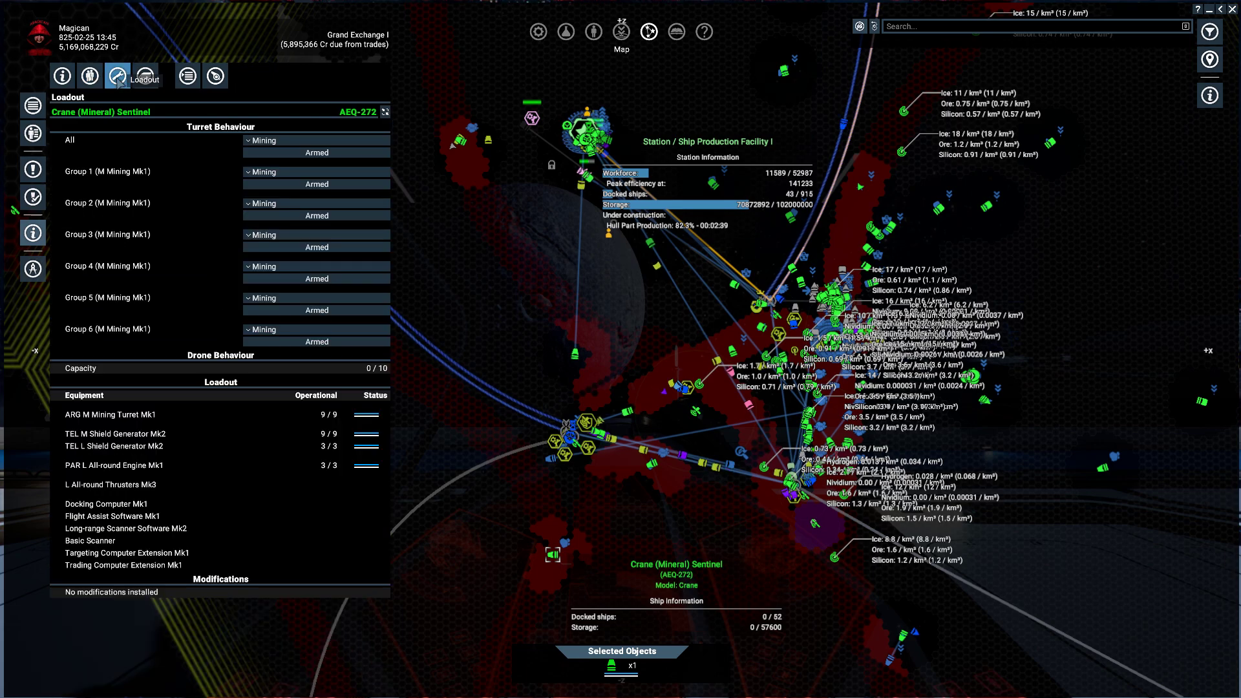